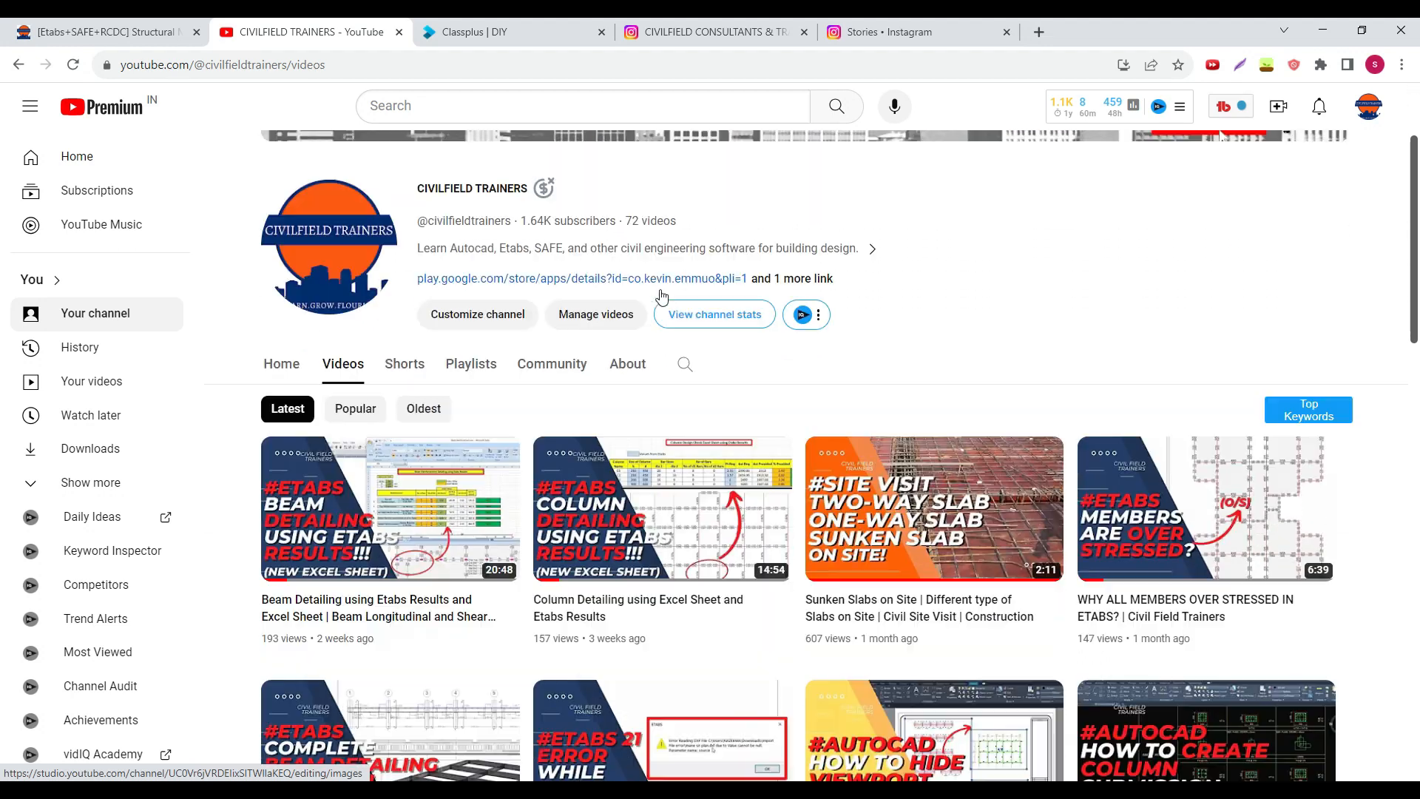
- Bring up the Etabs+SAFE+RCDC Structural Mastery Course store page priced ₹1,499
scroll("down", 3)
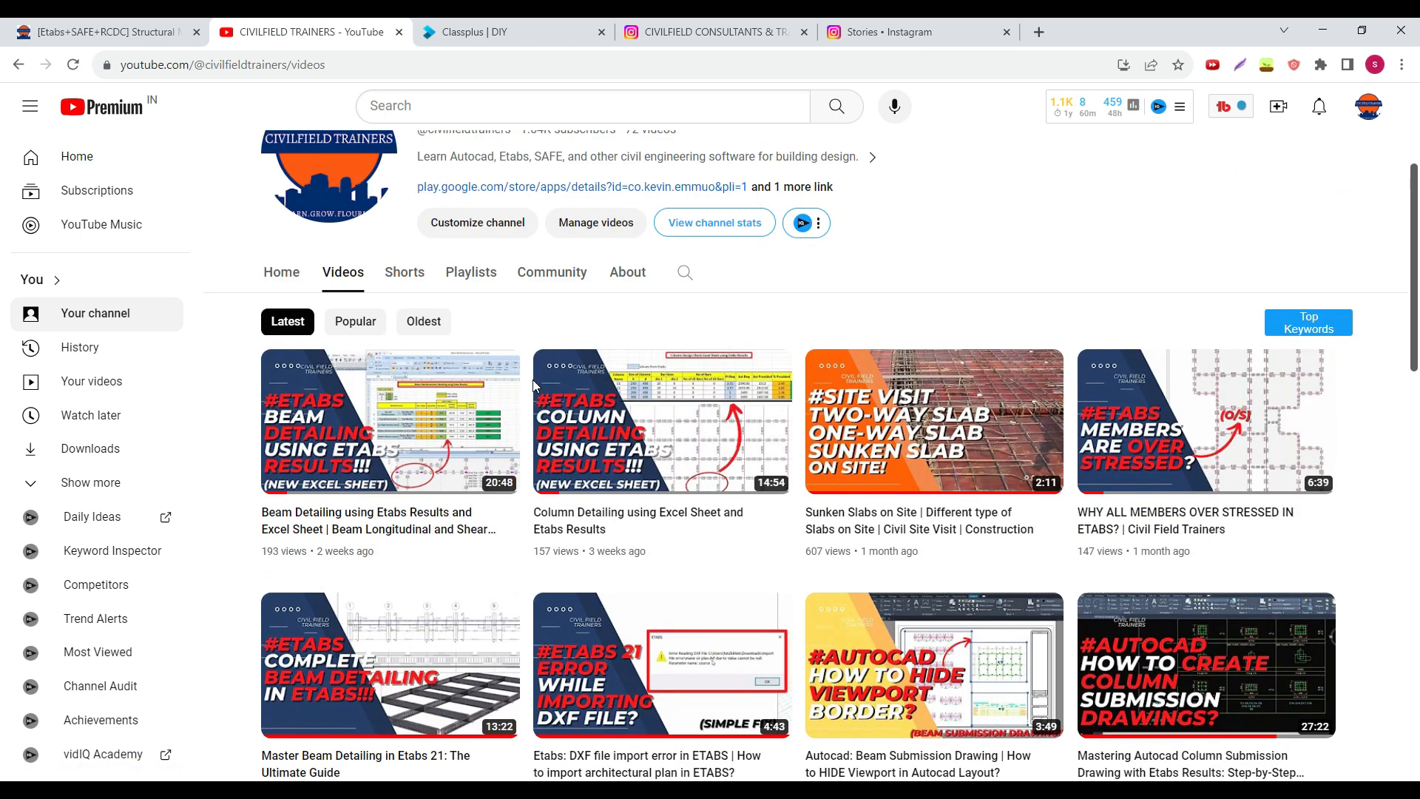
scroll("up", 3)
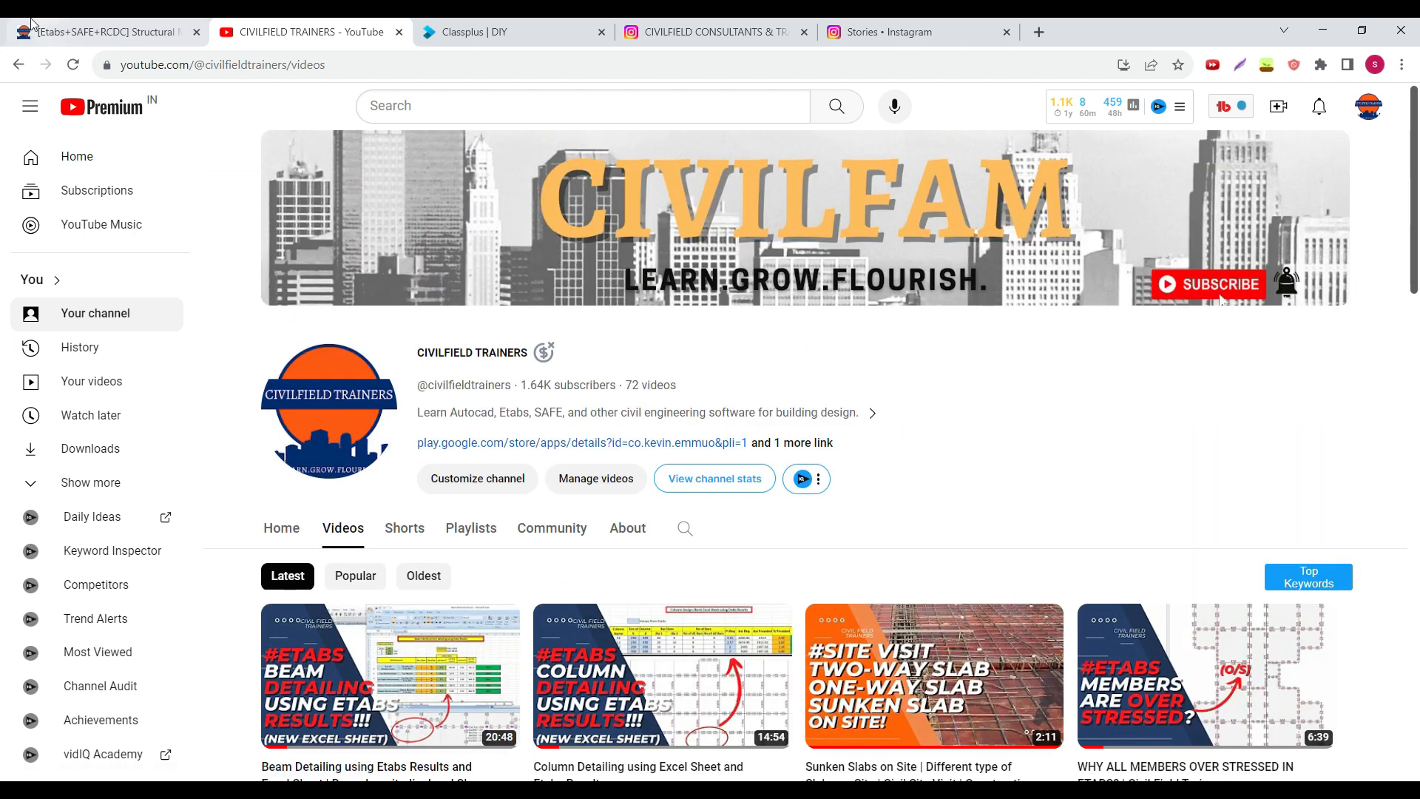
left_click(100, 31)
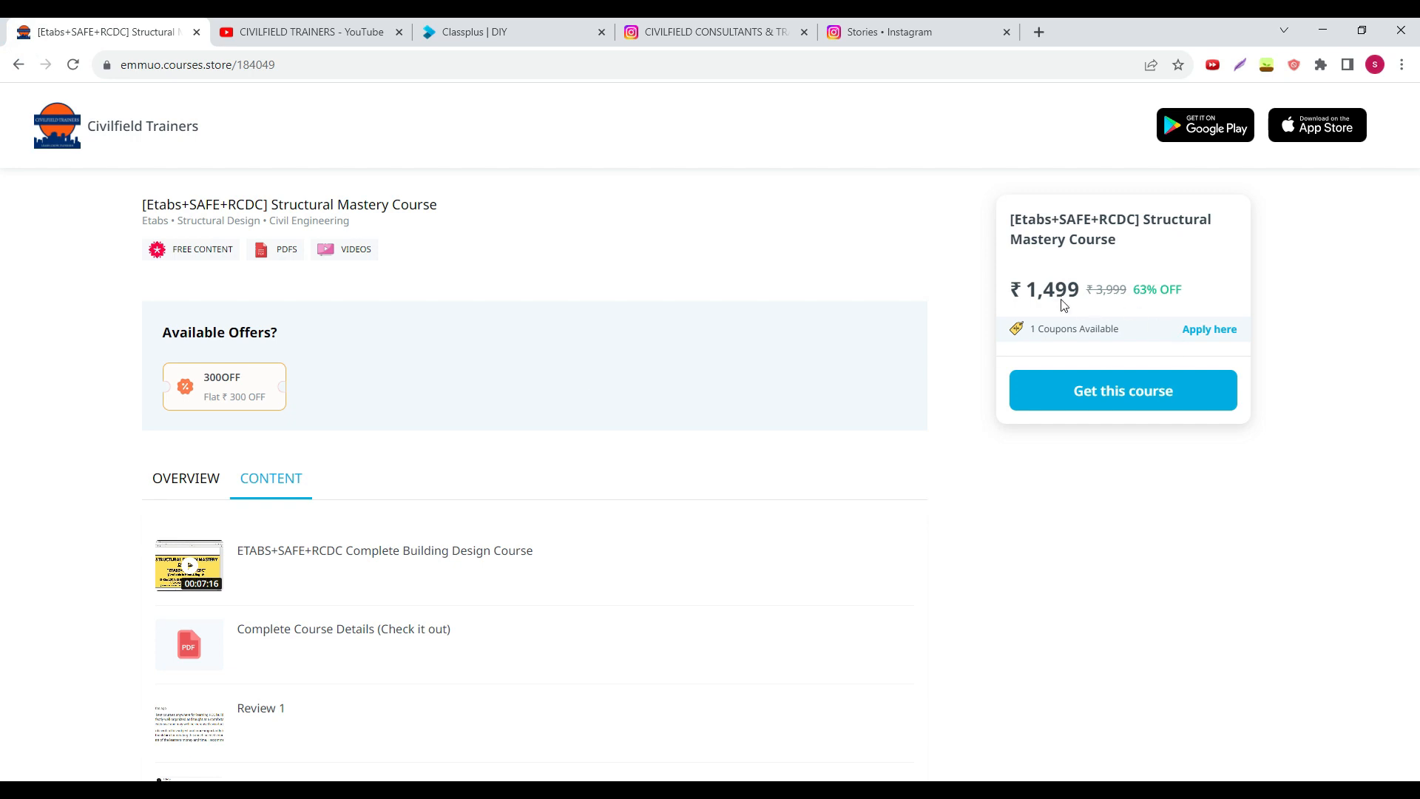
mouse_move(987, 309)
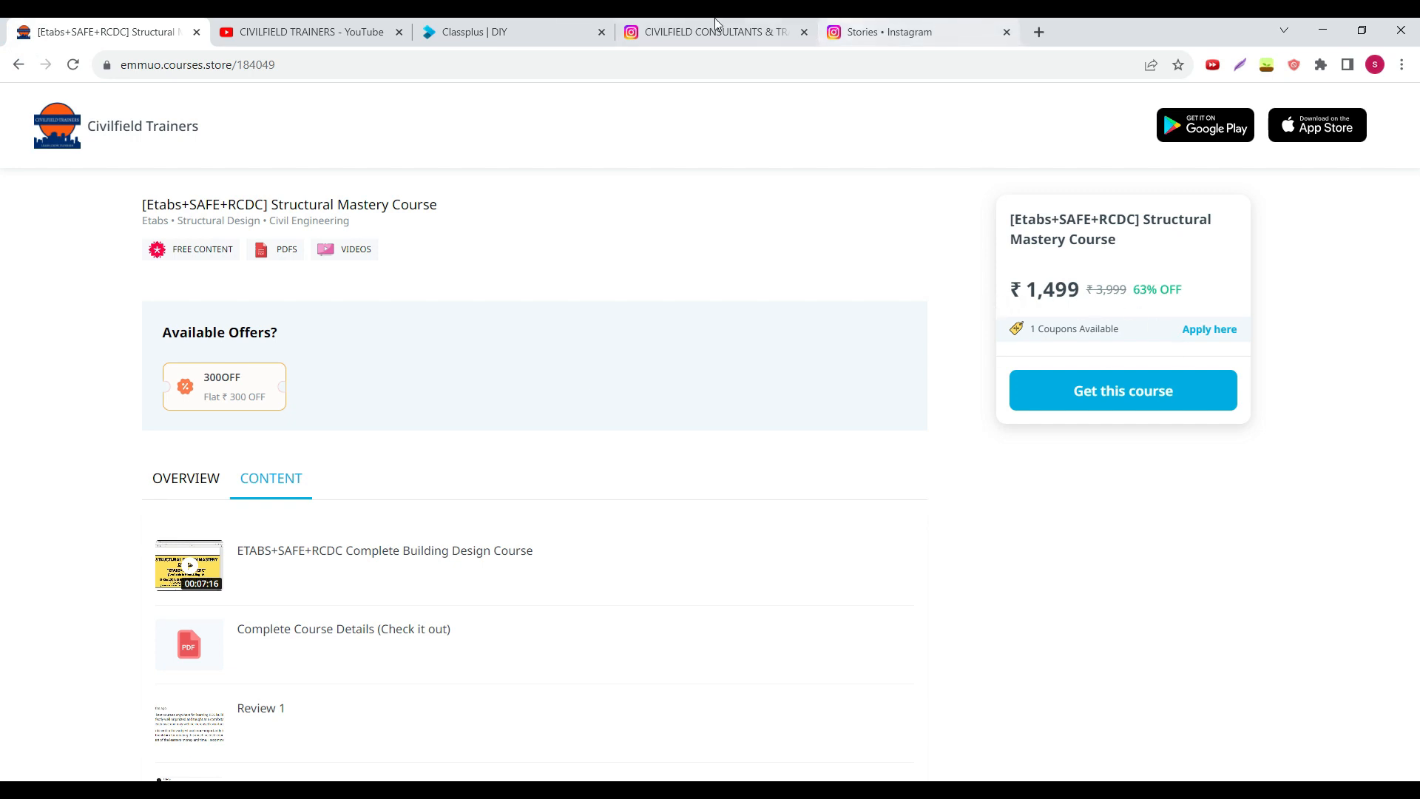
mouse_move(494, 31)
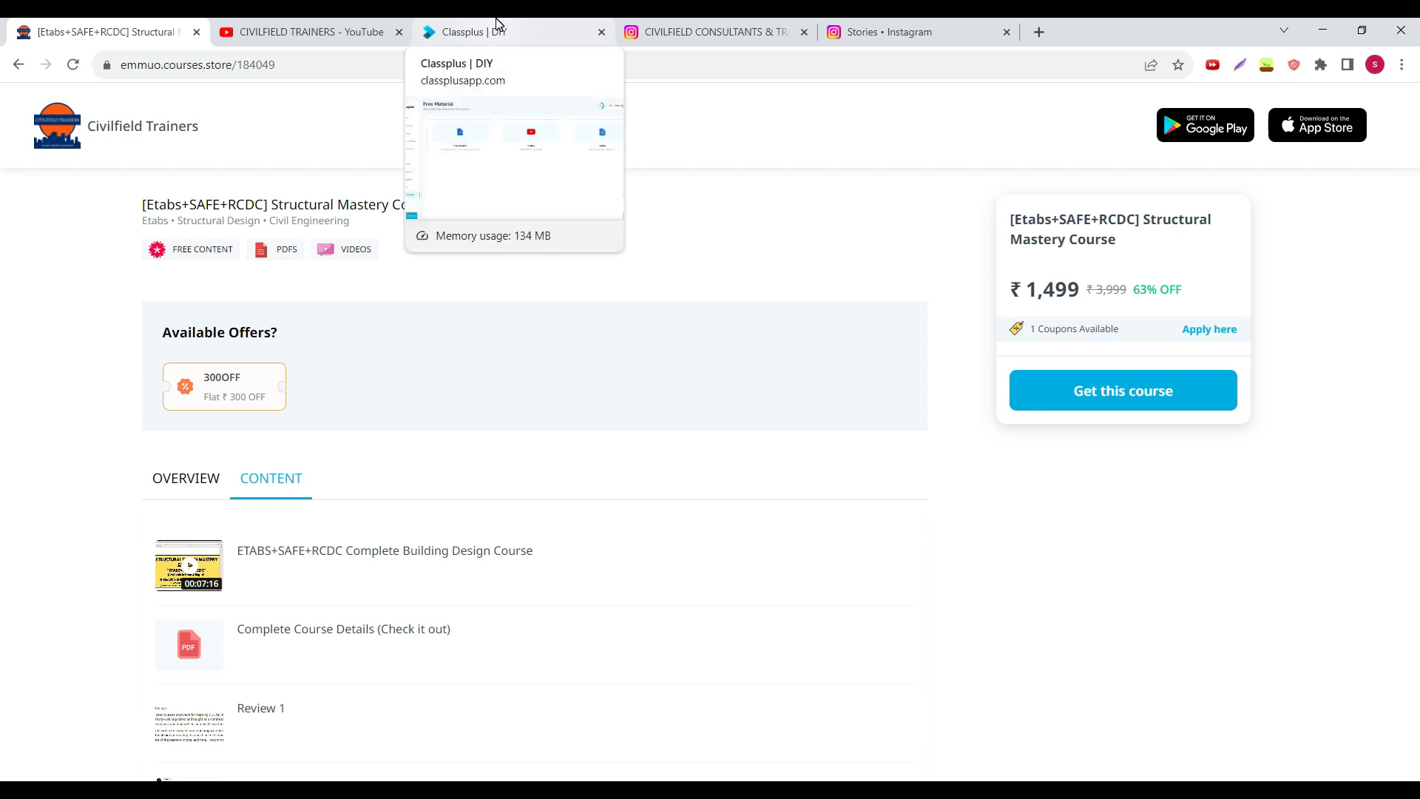
- View the Classplus Free Material videos, then move to the civilfield_trainers Instagram profile
left_click(479, 31)
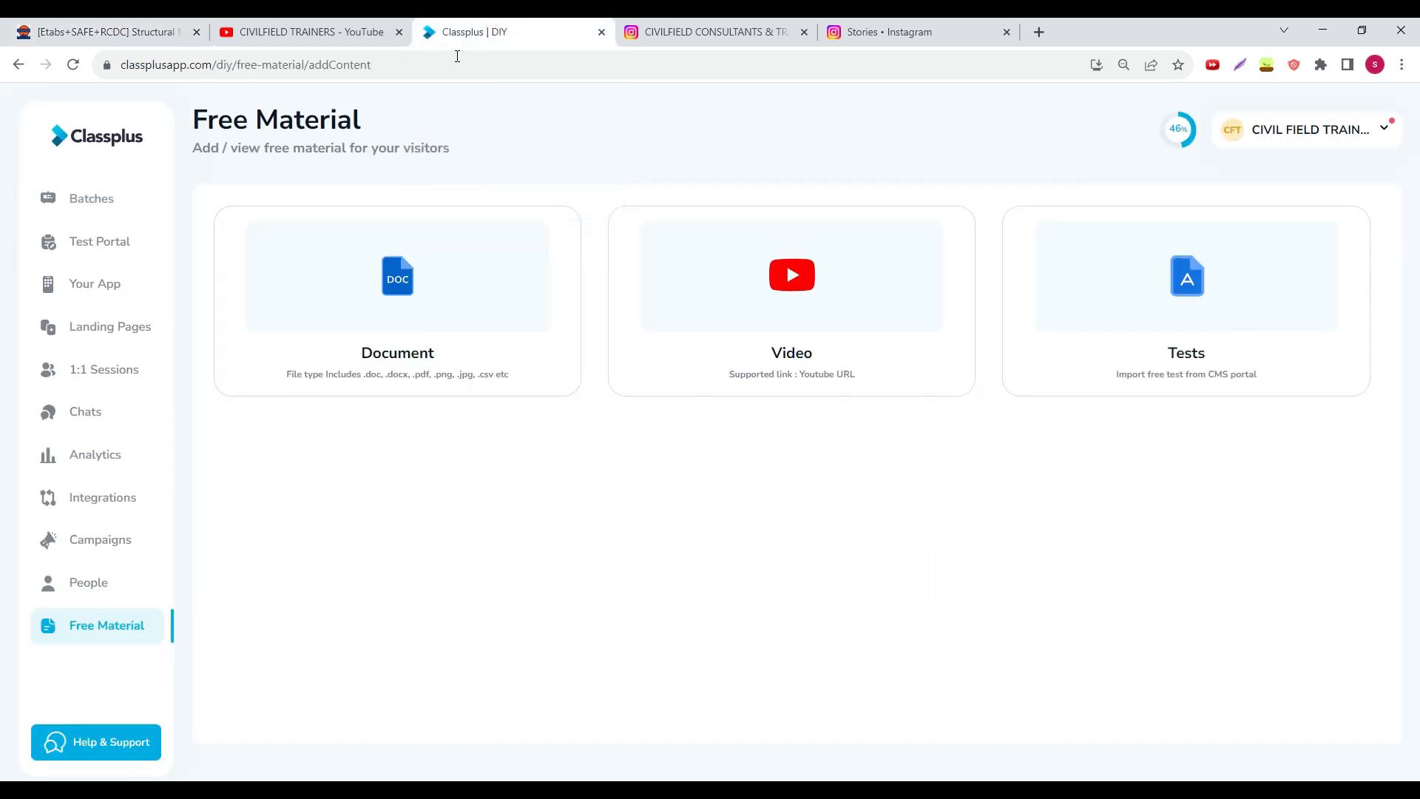
mouse_move(107, 624)
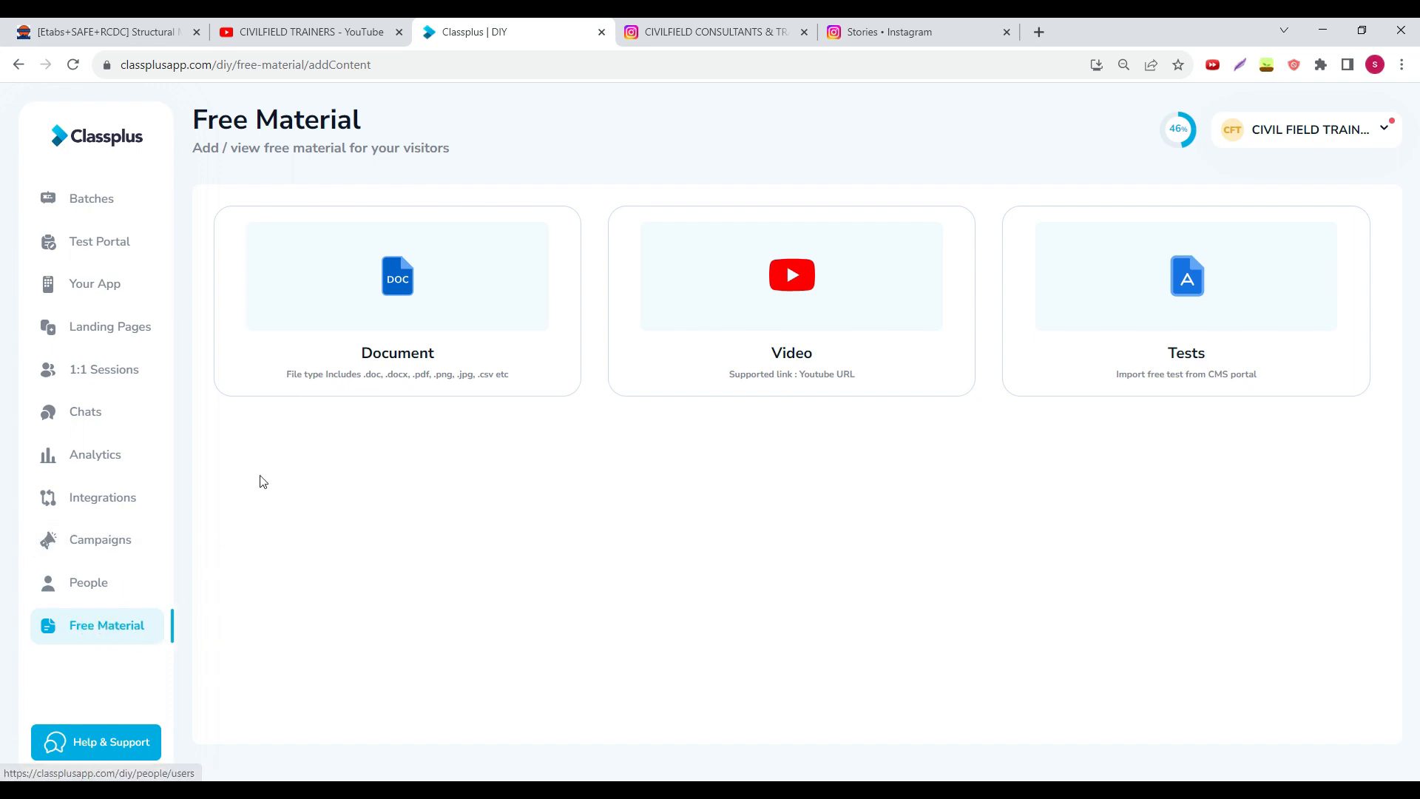
mouse_move(256, 457)
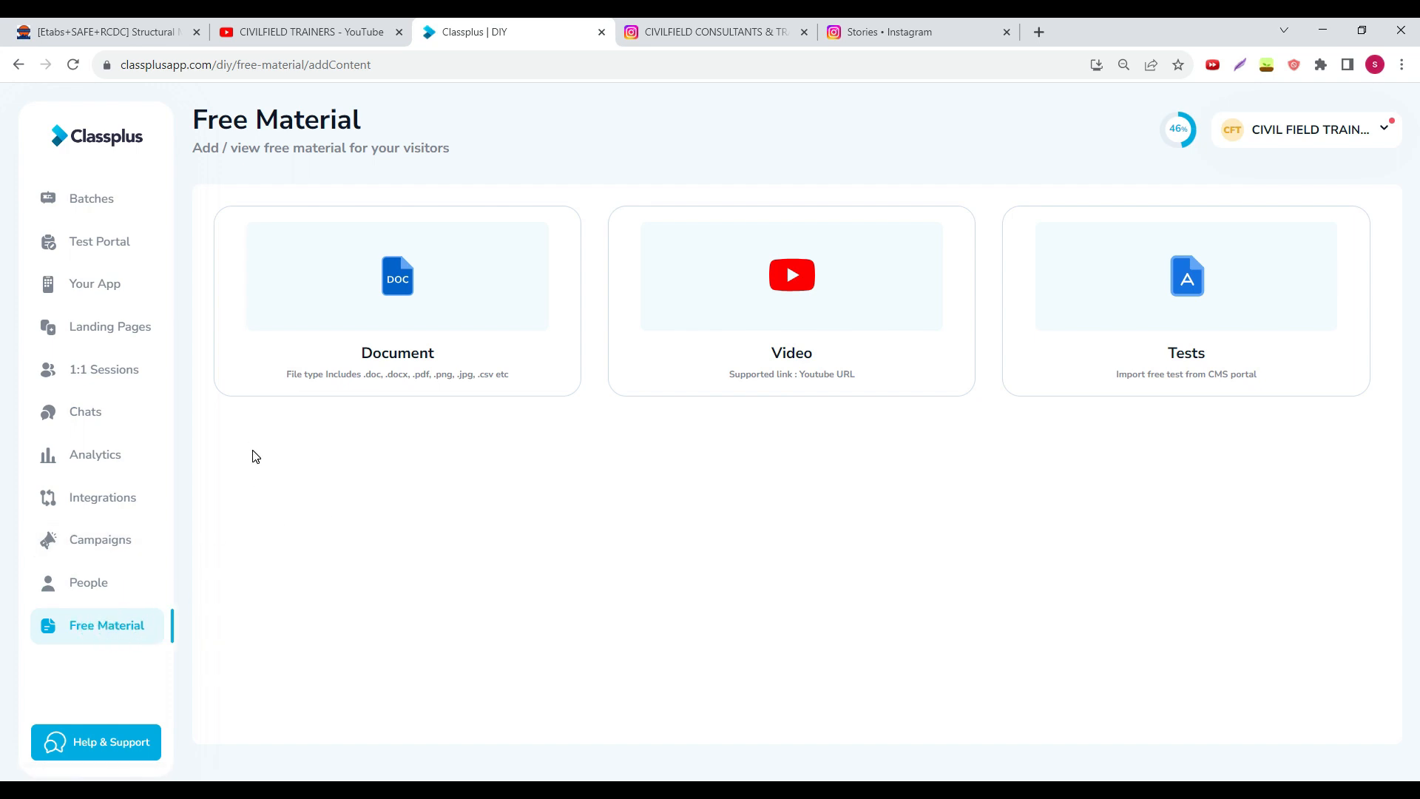
mouse_move(442, 463)
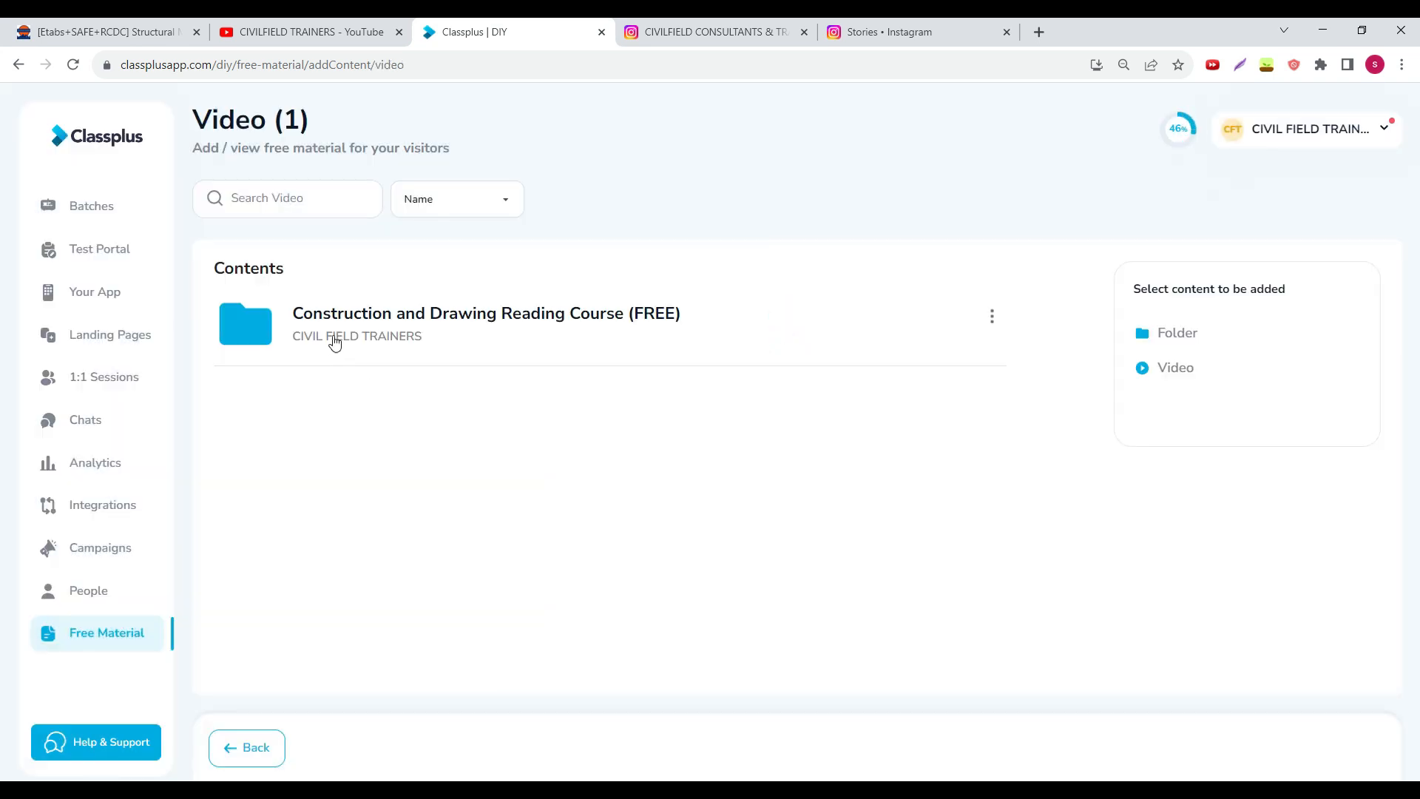
mouse_move(601, 337)
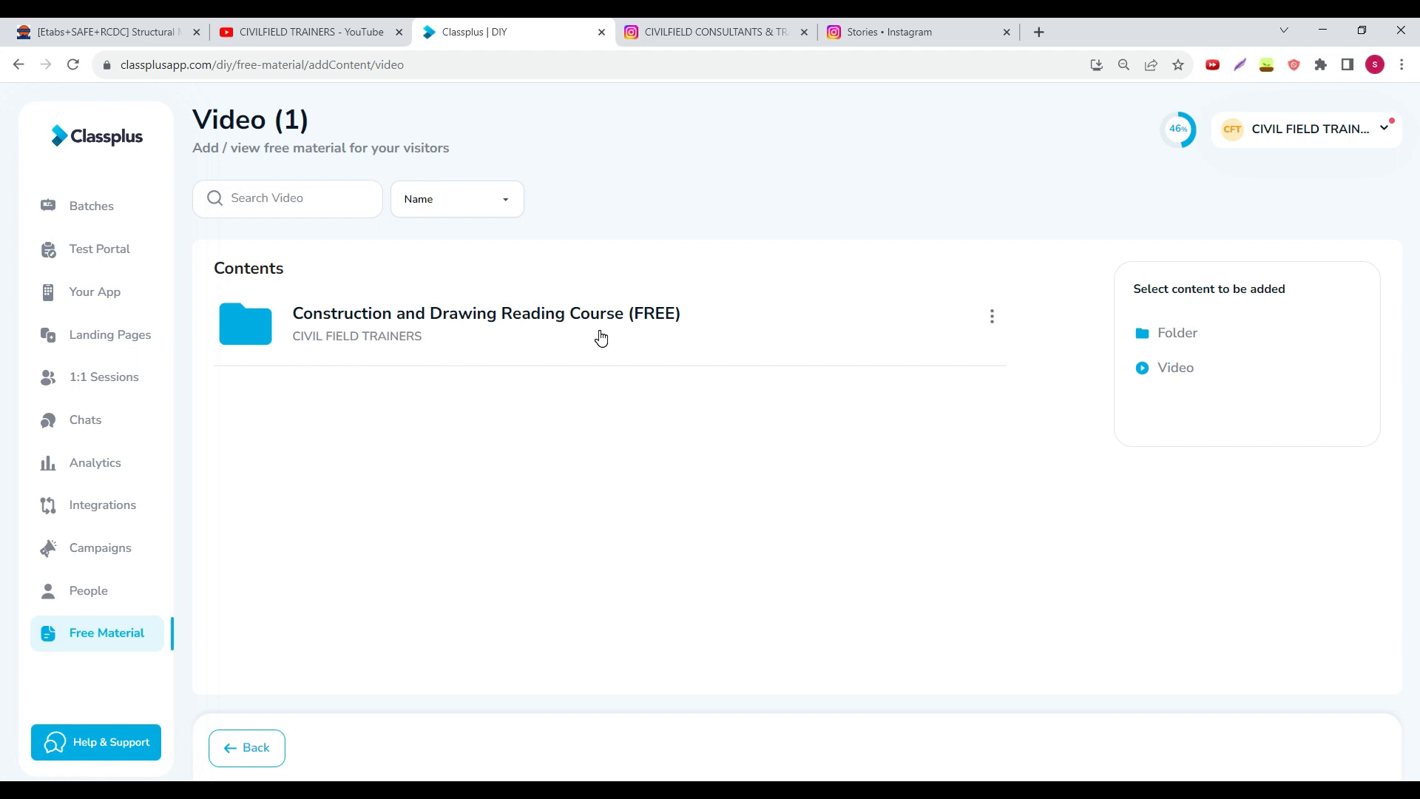
mouse_move(584, 342)
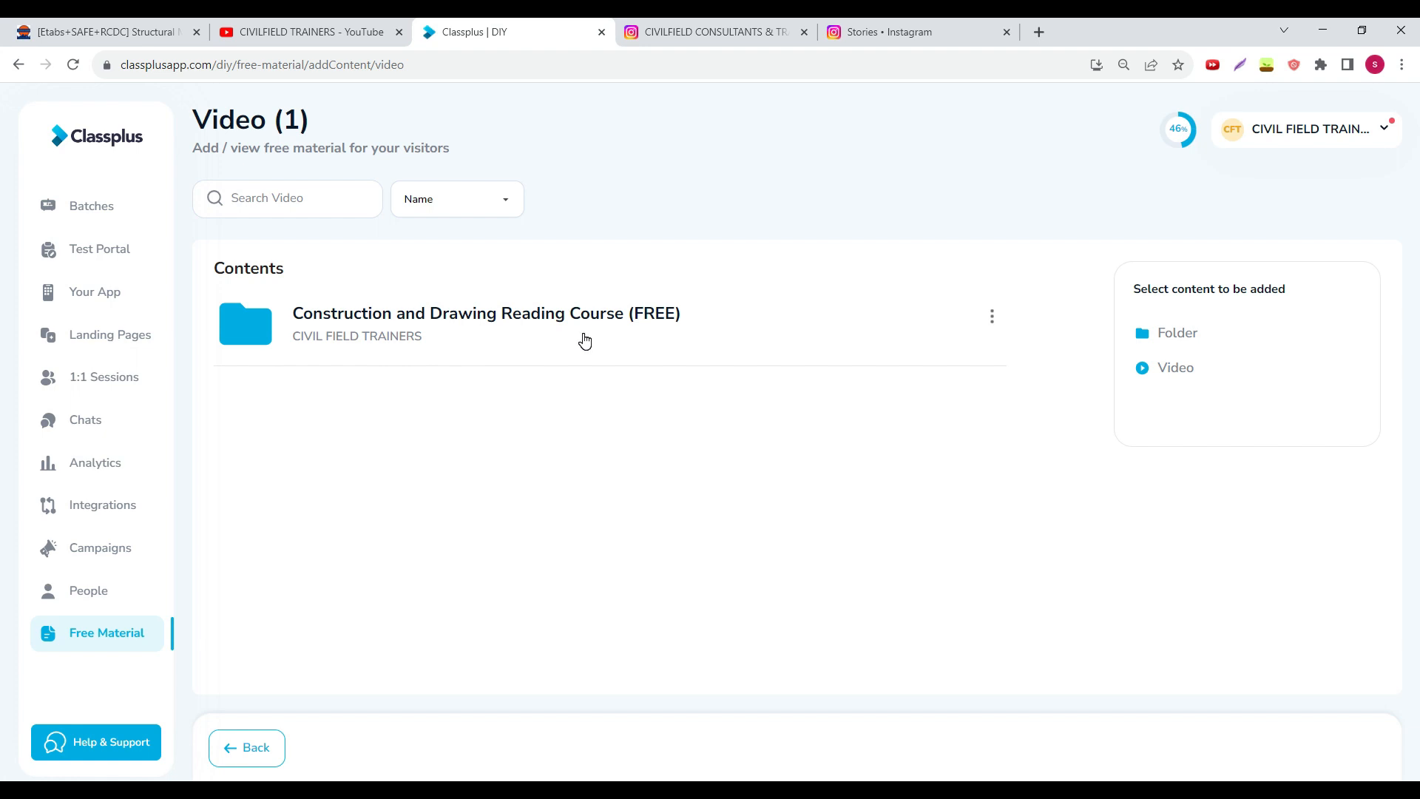
mouse_move(487, 344)
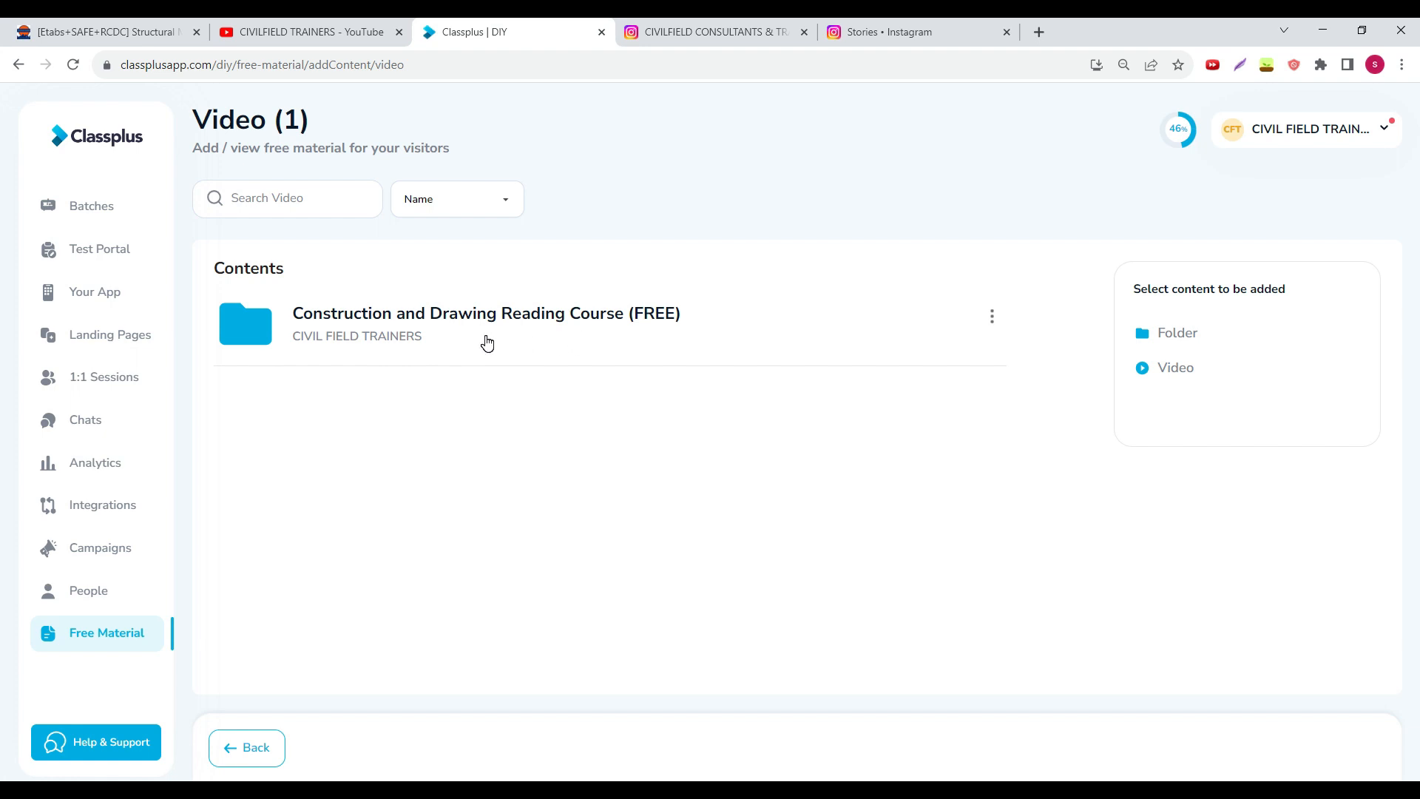
left_click(711, 31)
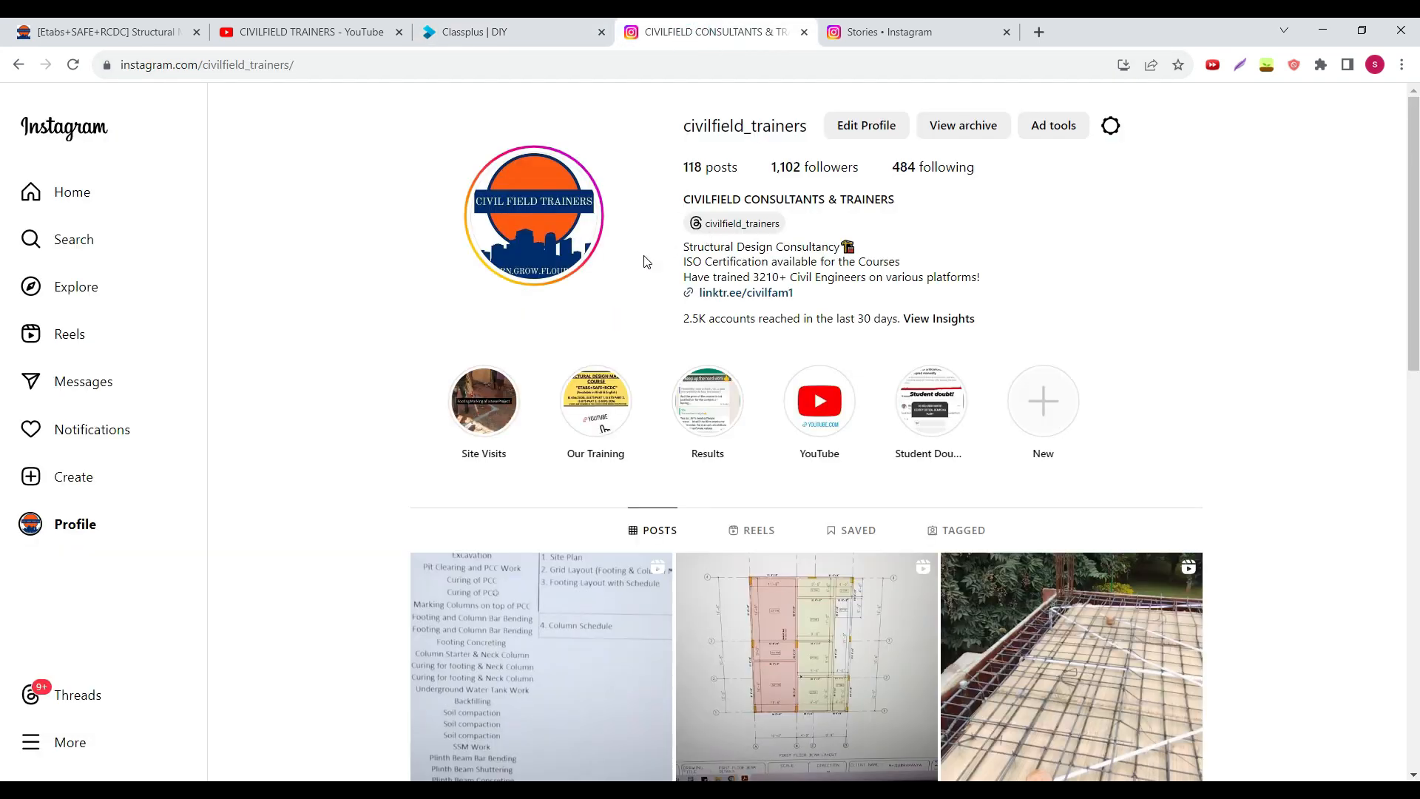
mouse_move(482, 401)
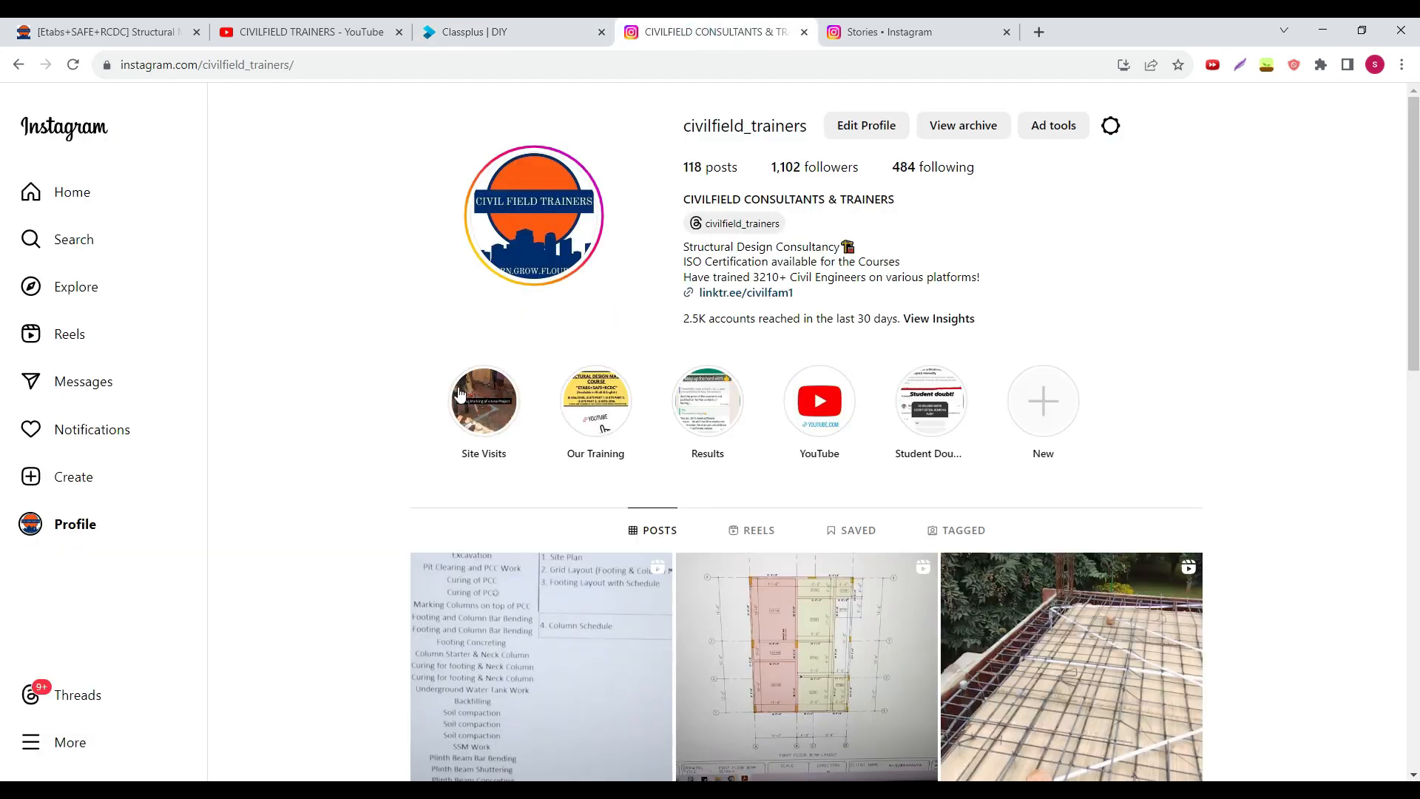
- Play the Site Visits highlight, skip two stories ahead and pause on Excavation day 2
left_click(482, 401)
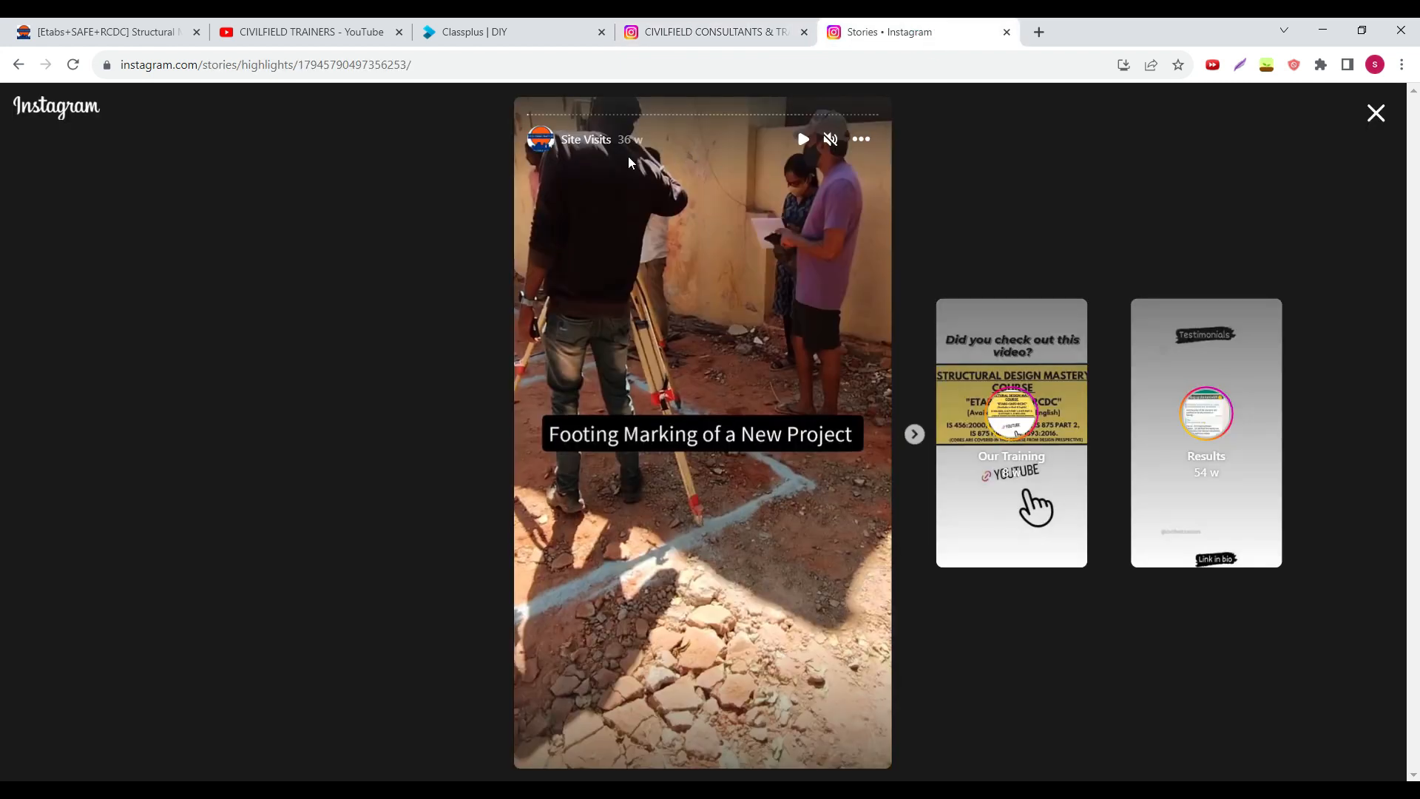
mouse_move(707, 450)
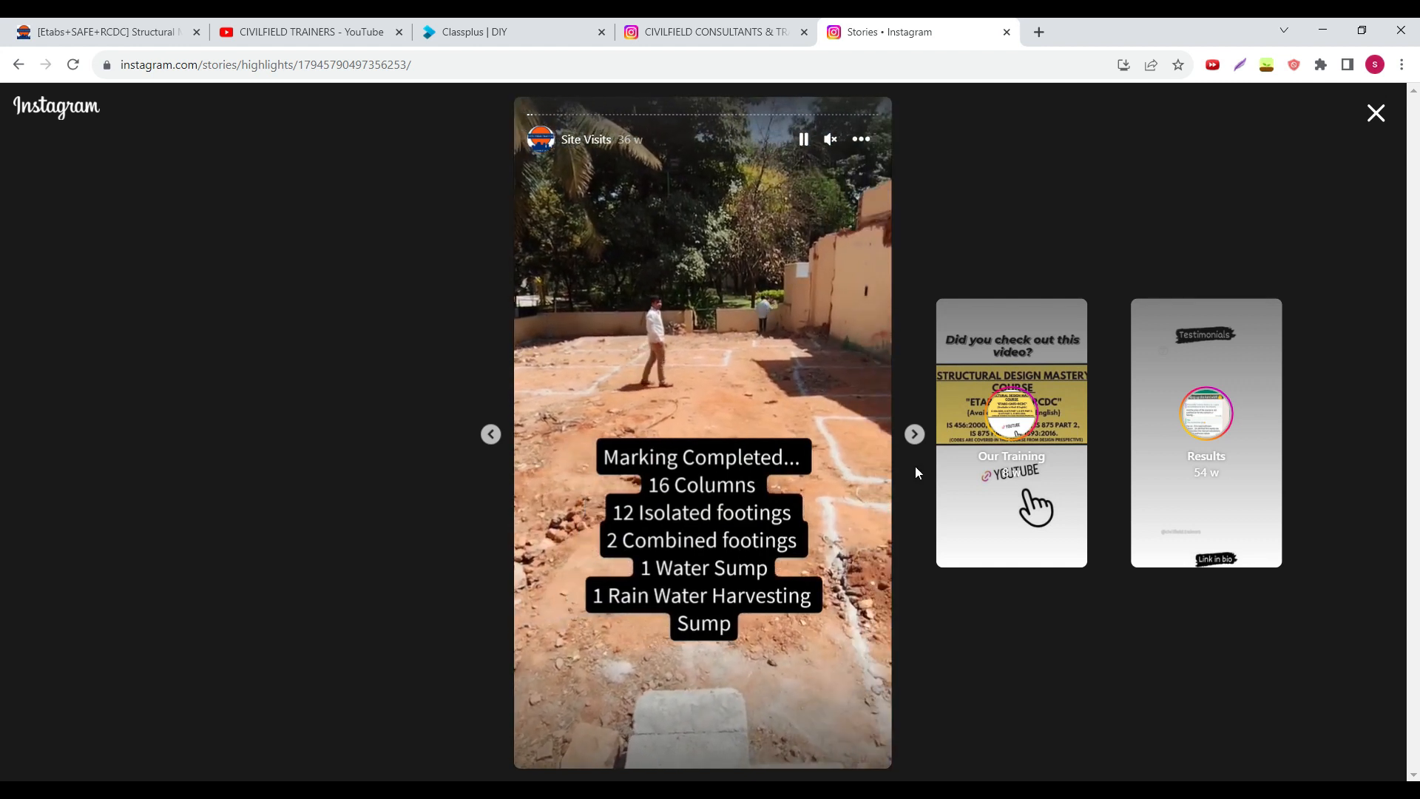
left_click(913, 434)
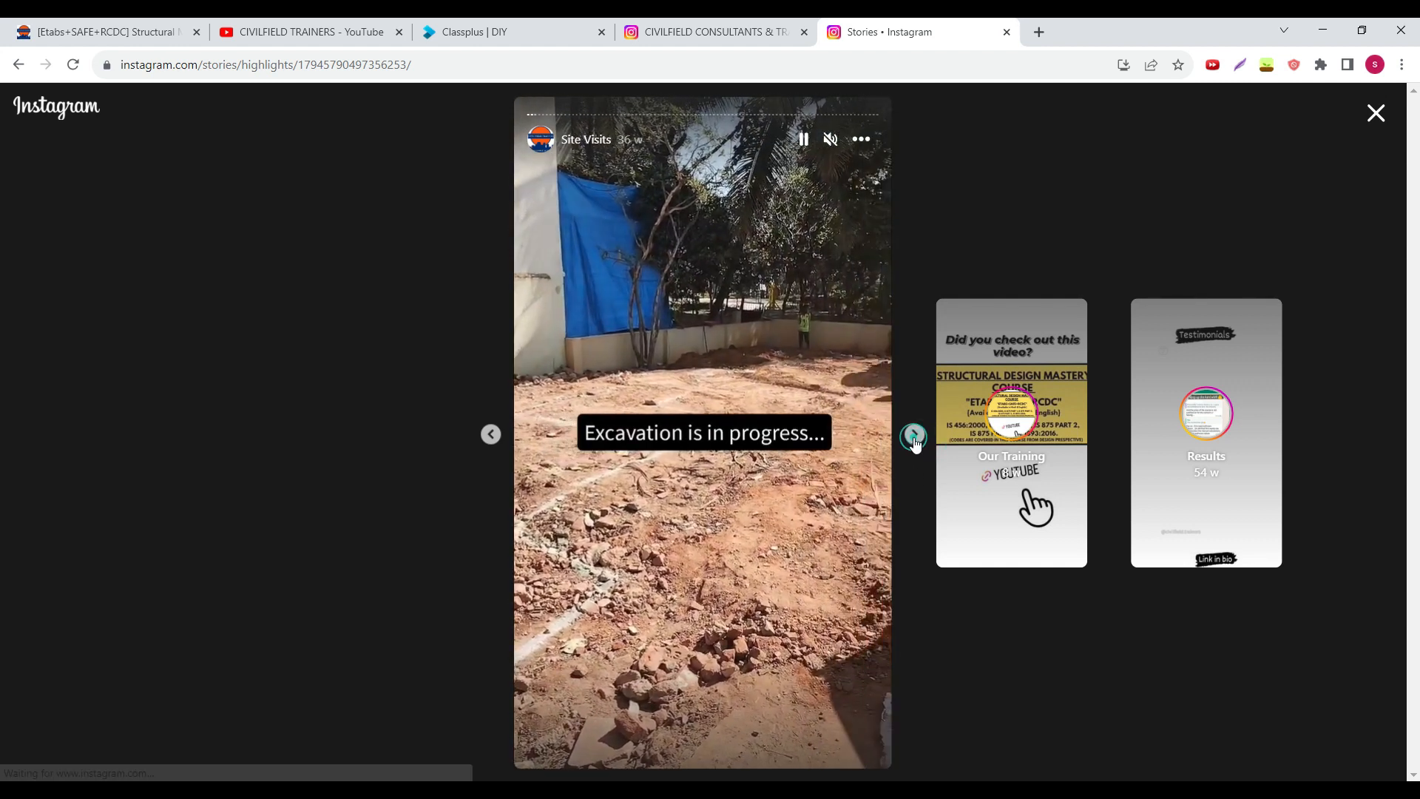
left_click(914, 433)
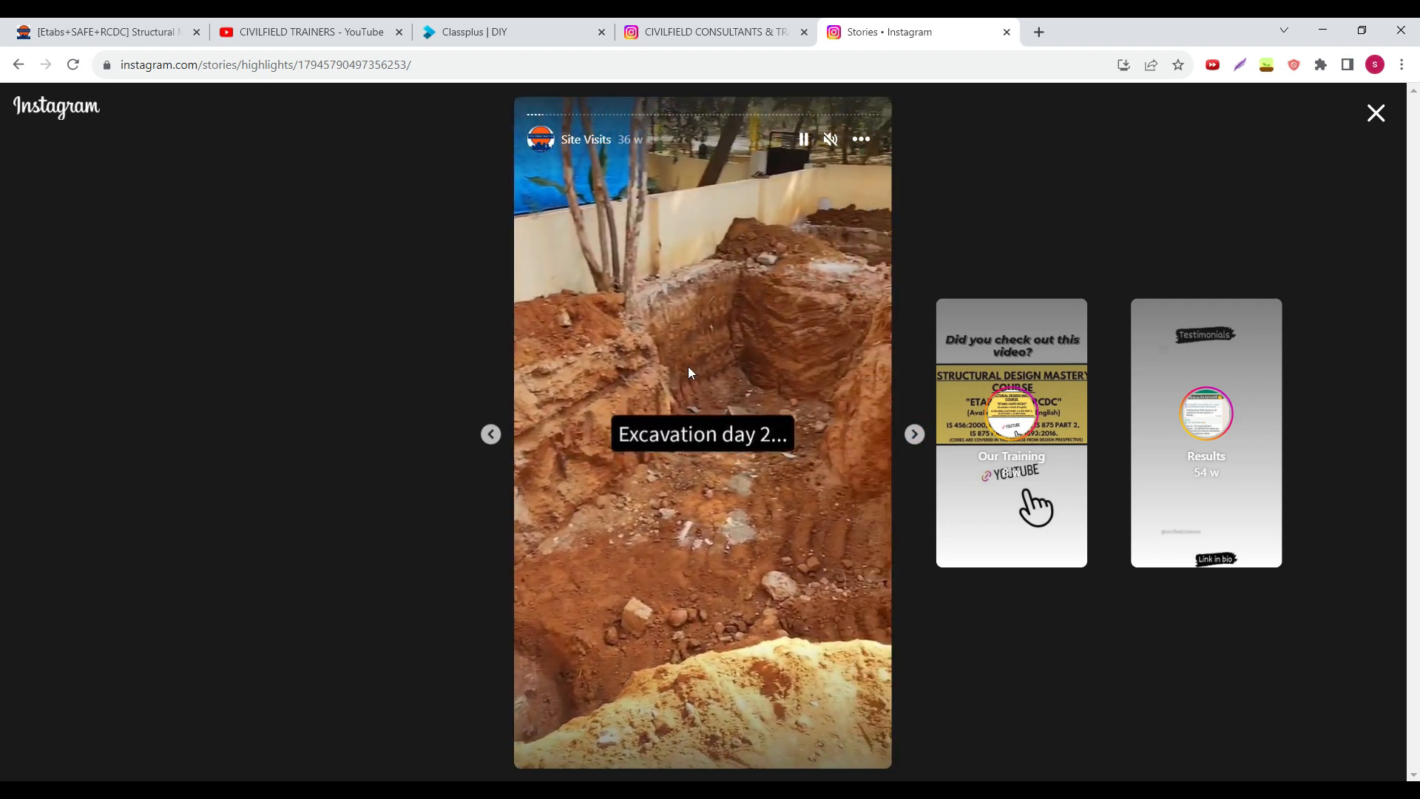
left_click(801, 139)
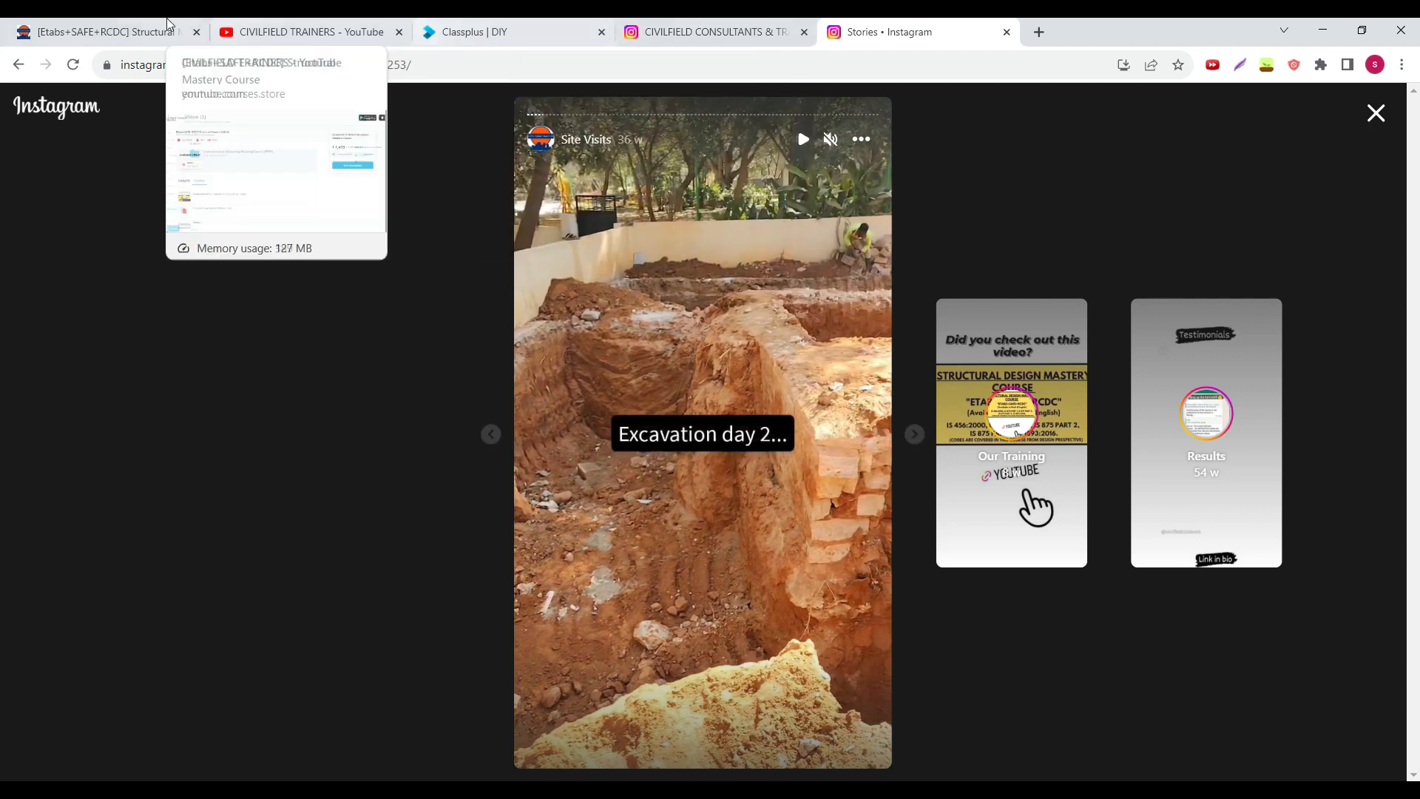
- Return to the Civilfield Trainers YouTube channel's Videos list via the course store tab
left_click(100, 31)
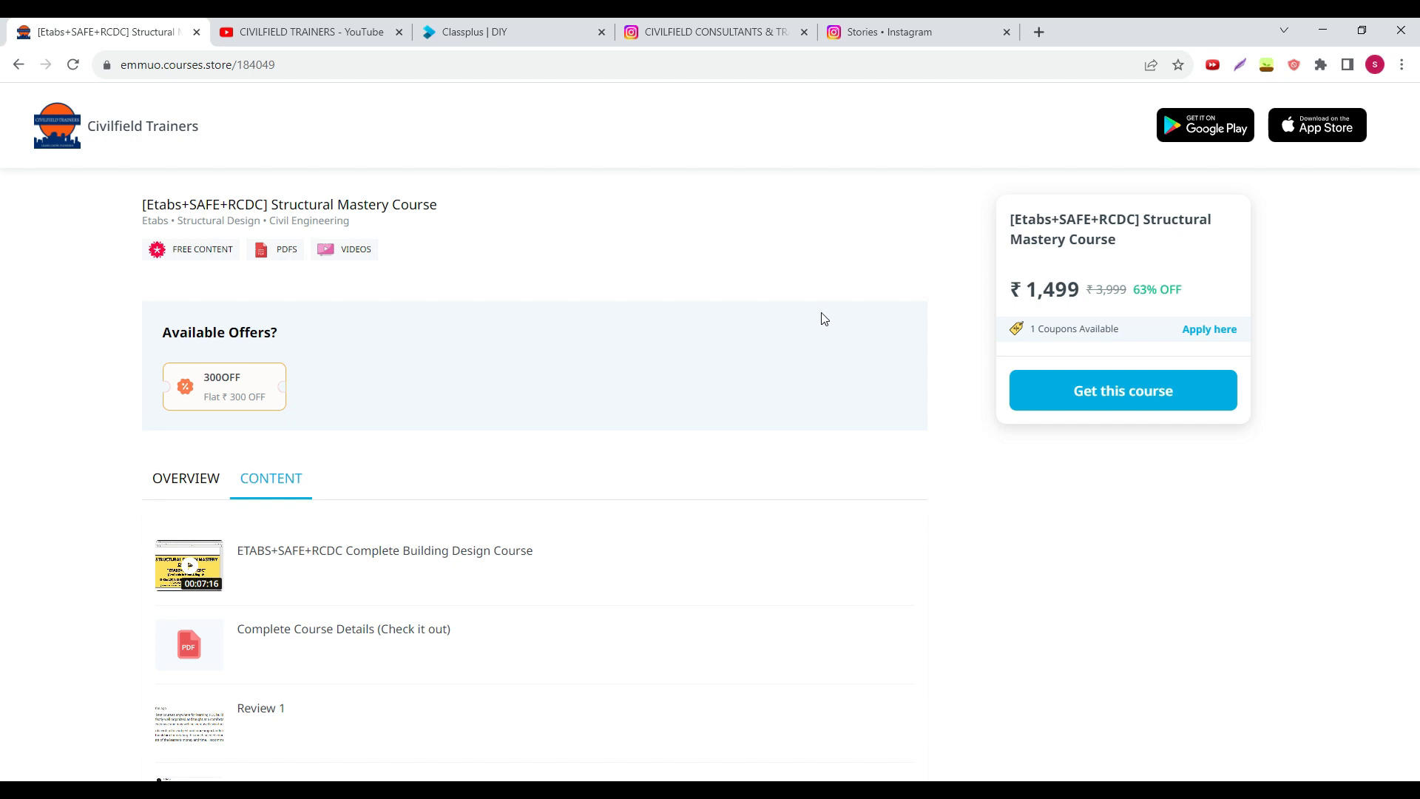
mouse_move(681, 257)
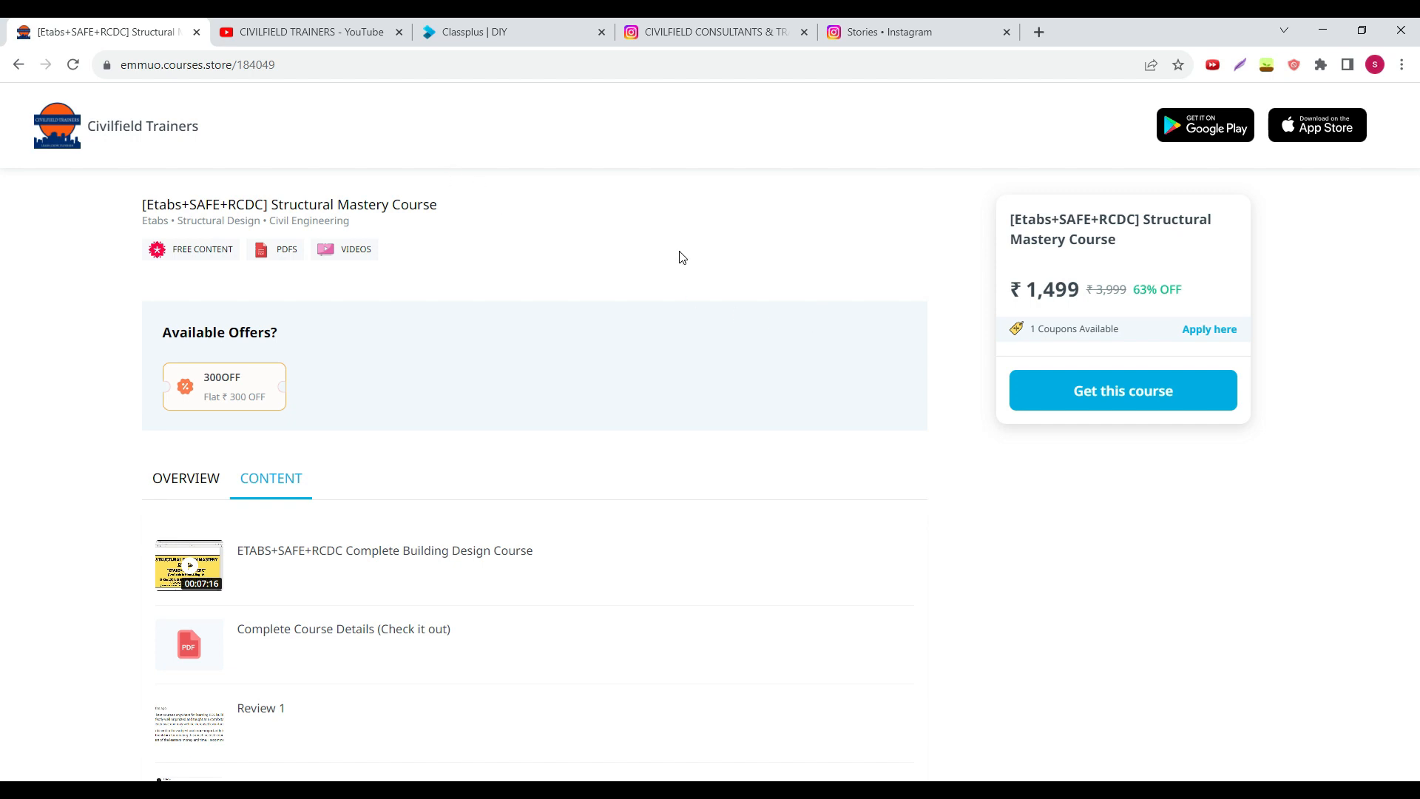
left_click(311, 31)
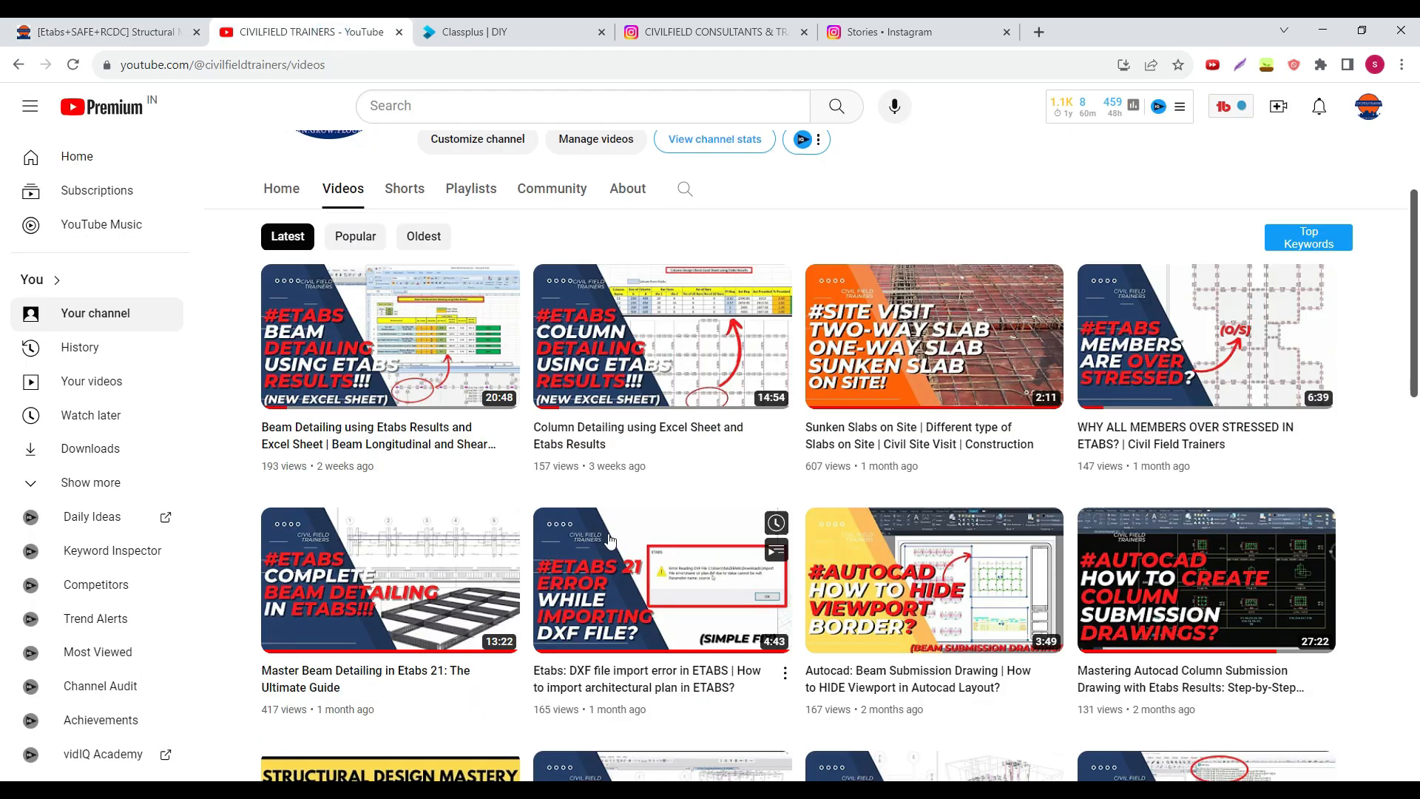
scroll("down", 3)
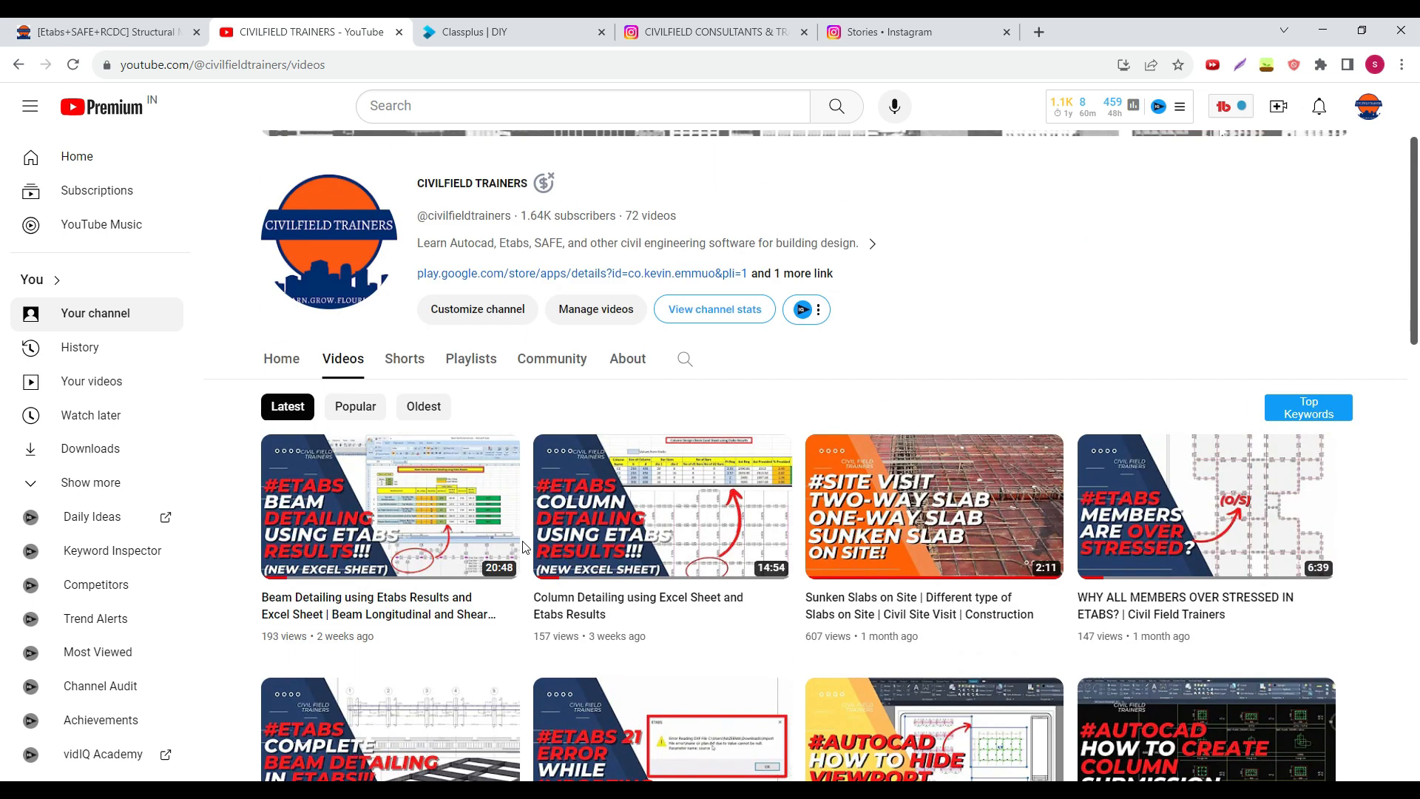
- Browse the course store Content section down into the client submission drawings module
left_click(100, 31)
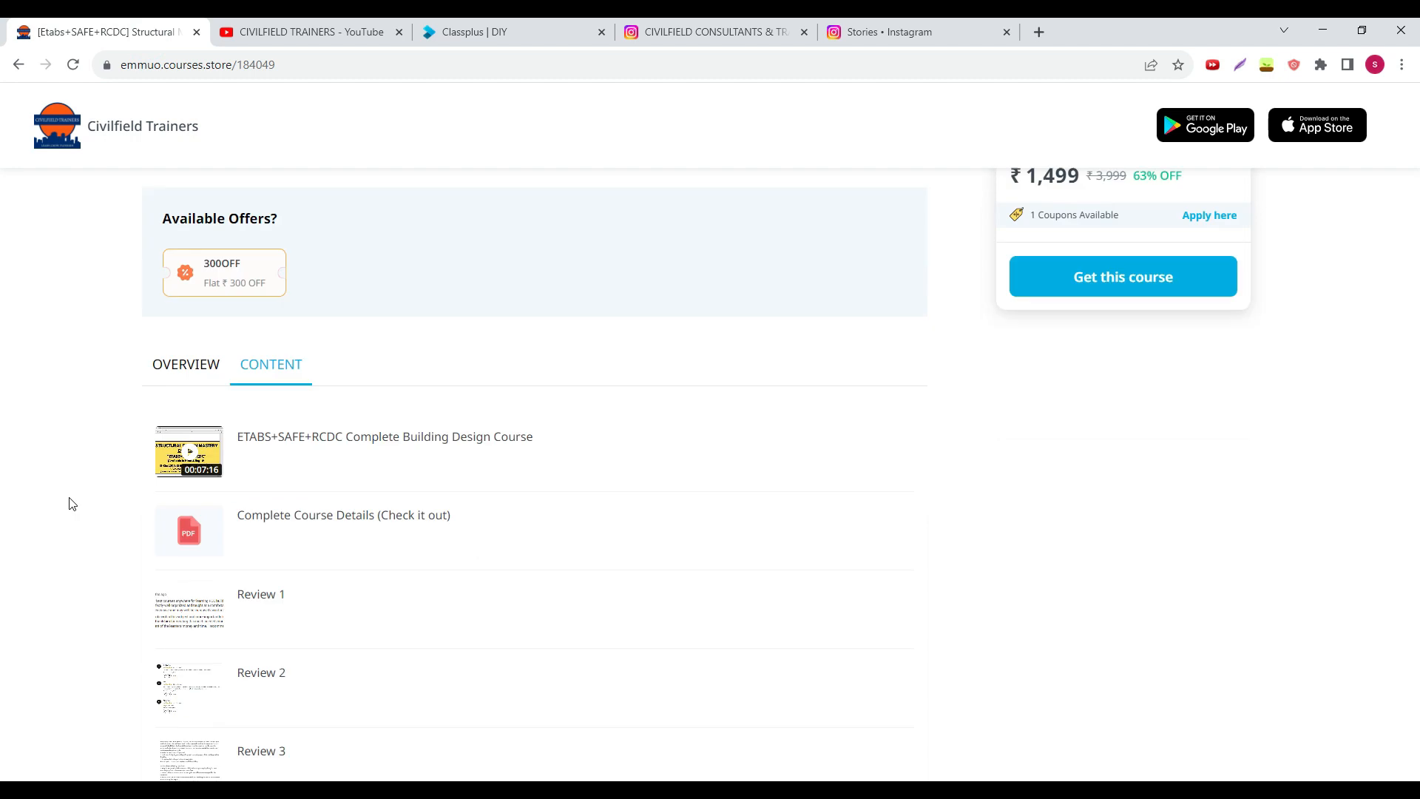
scroll("down", 3)
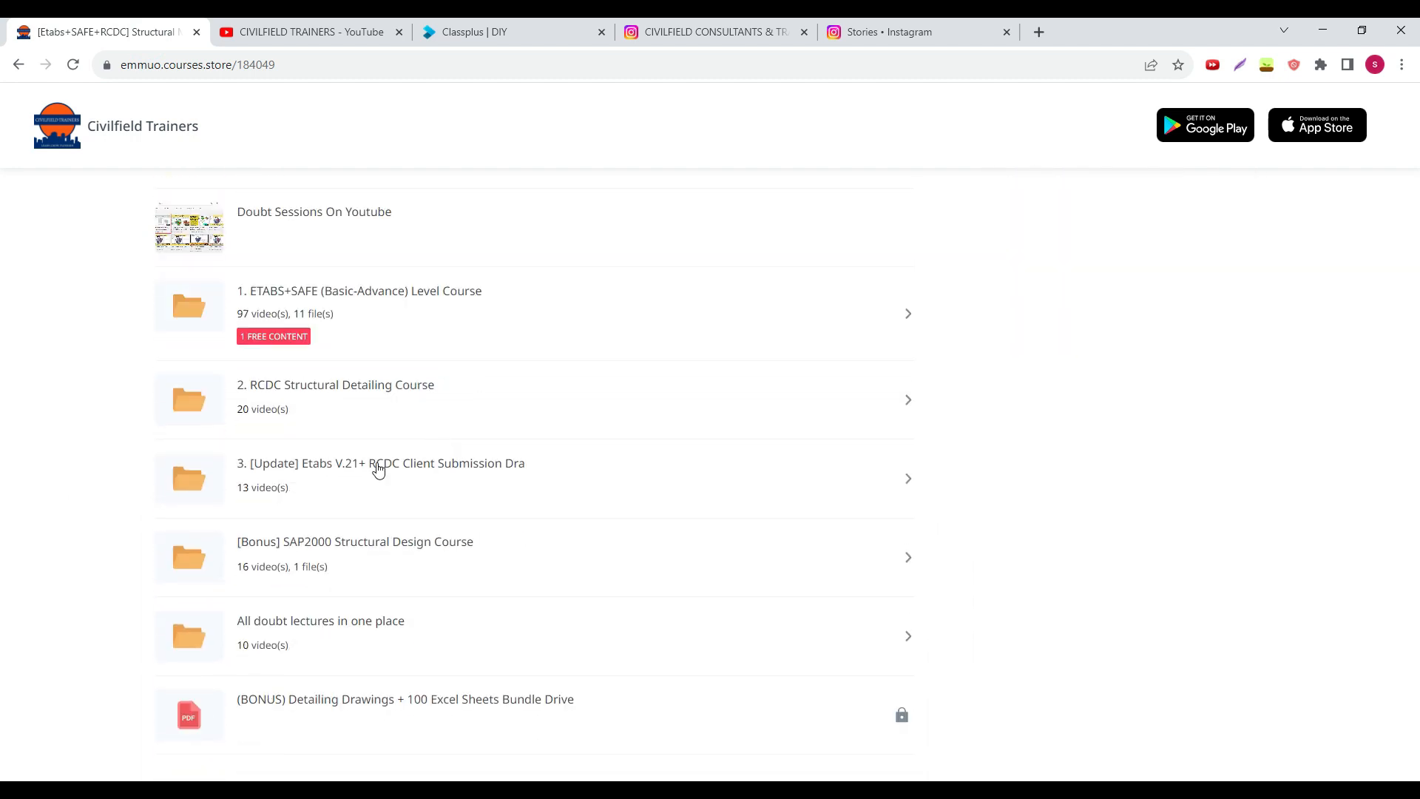
mouse_move(349, 470)
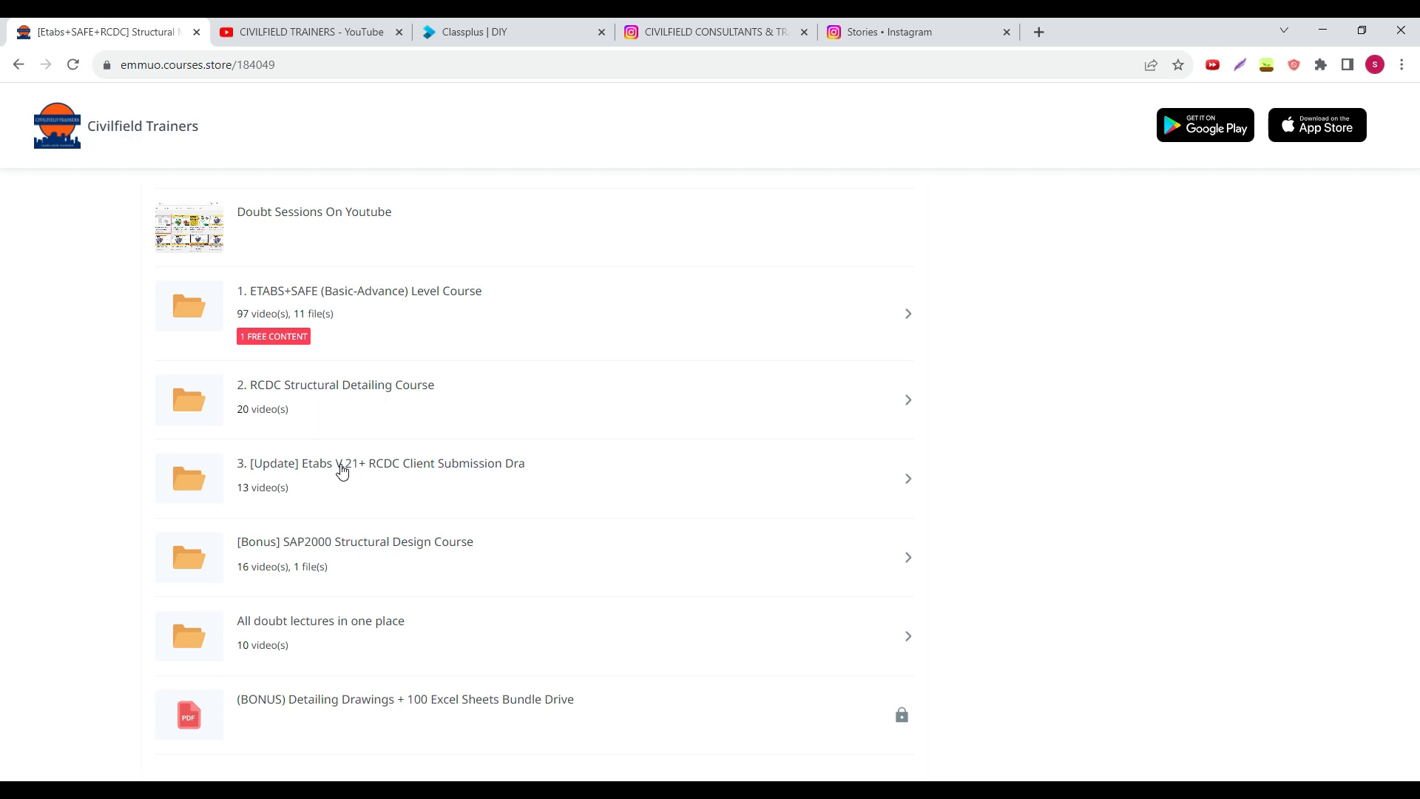
scroll("down", 3)
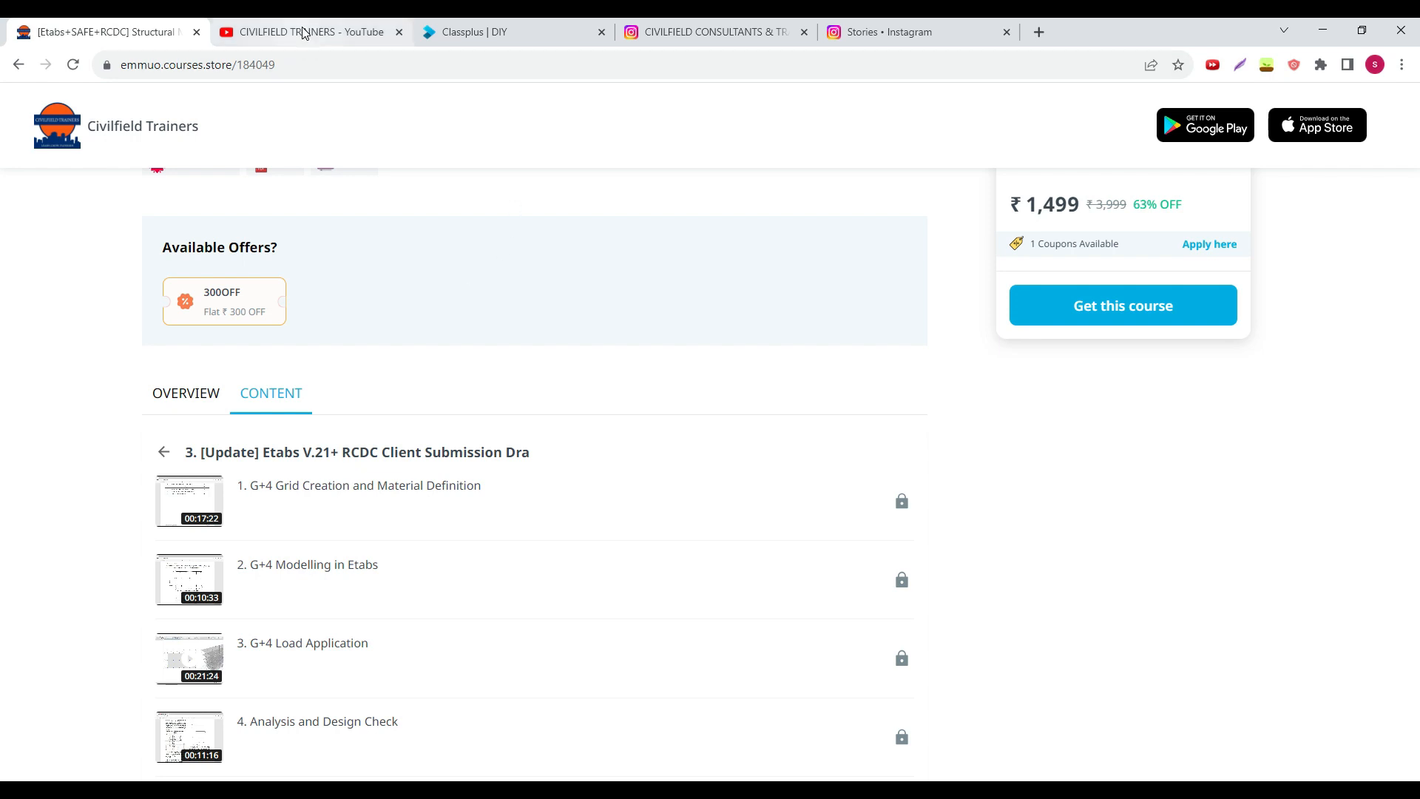
mouse_move(311, 31)
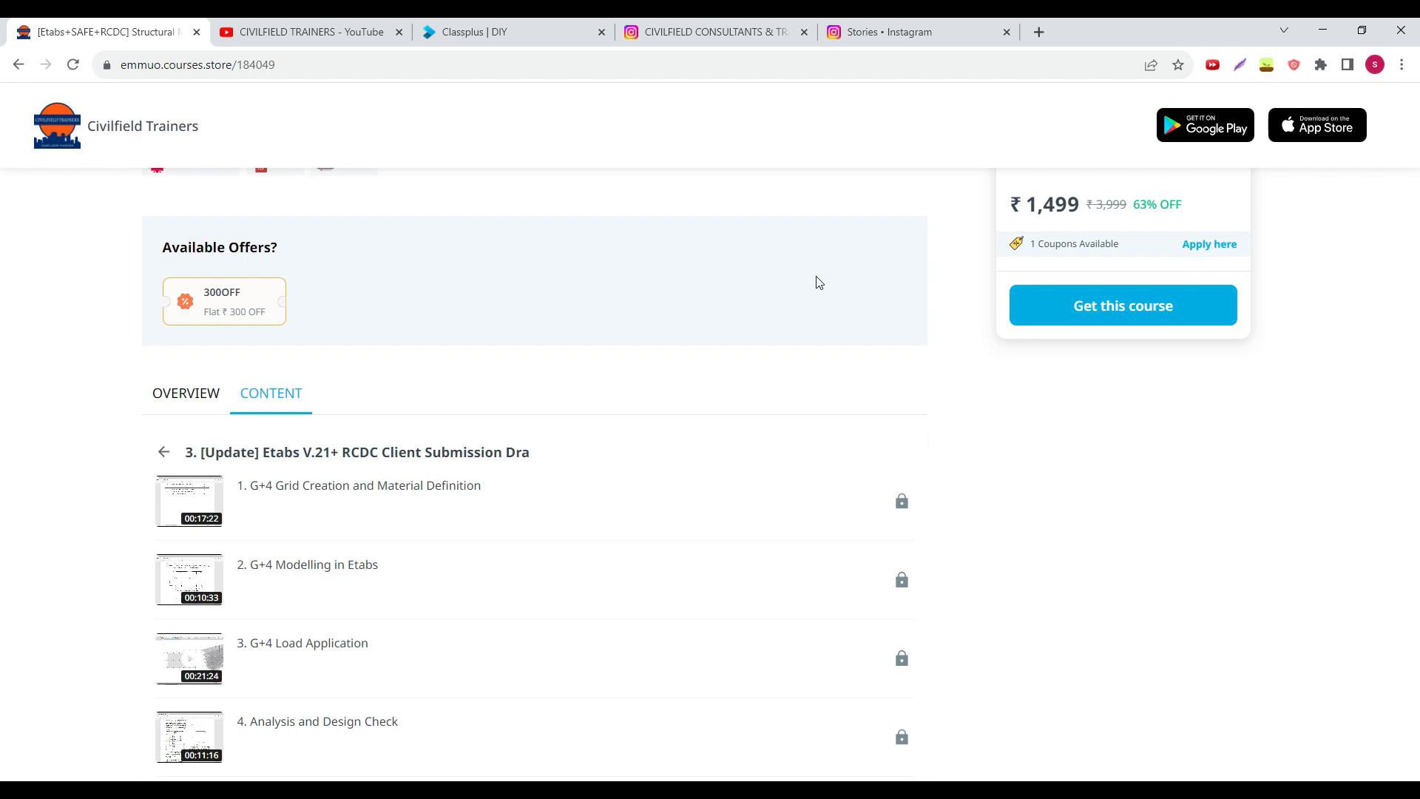
scroll("down", 3)
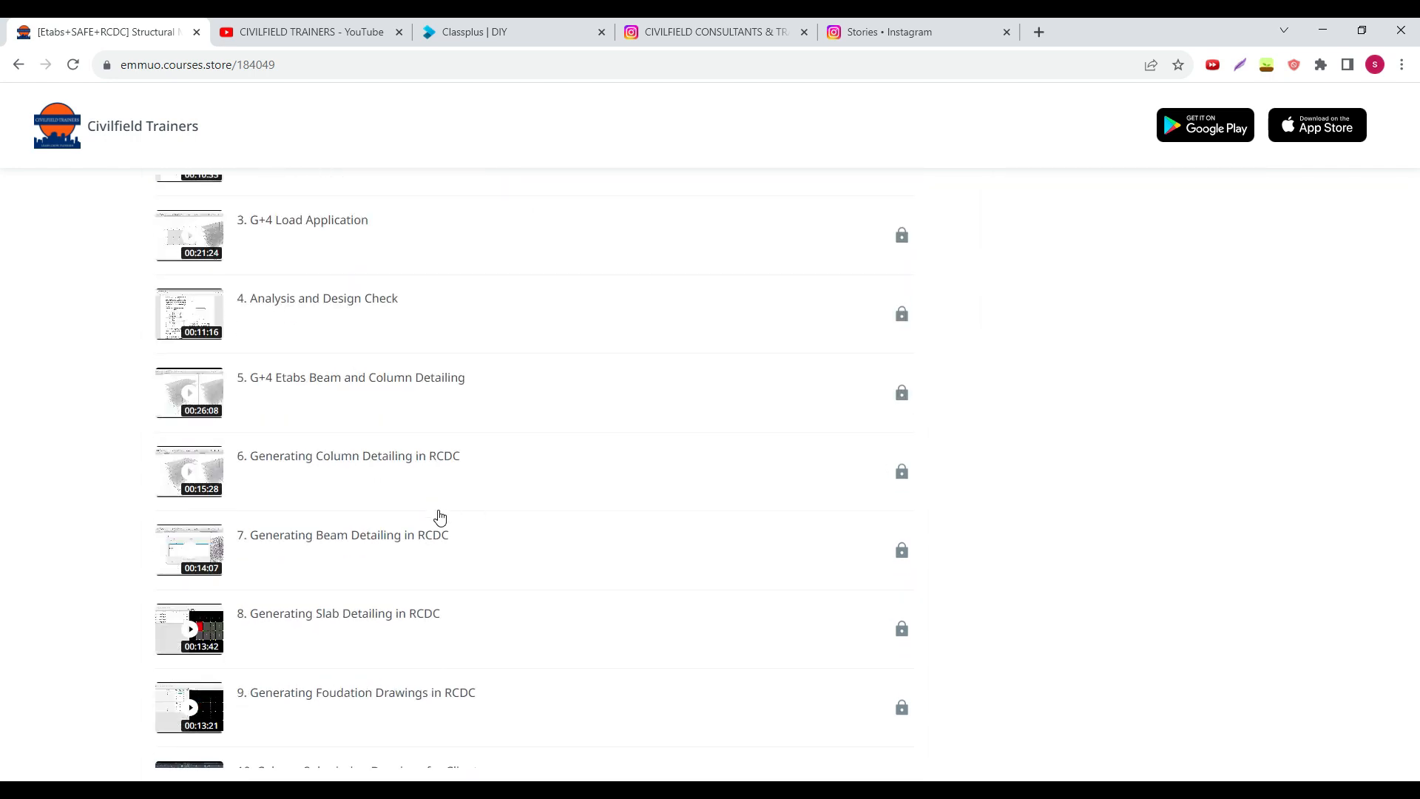
scroll("down", 3)
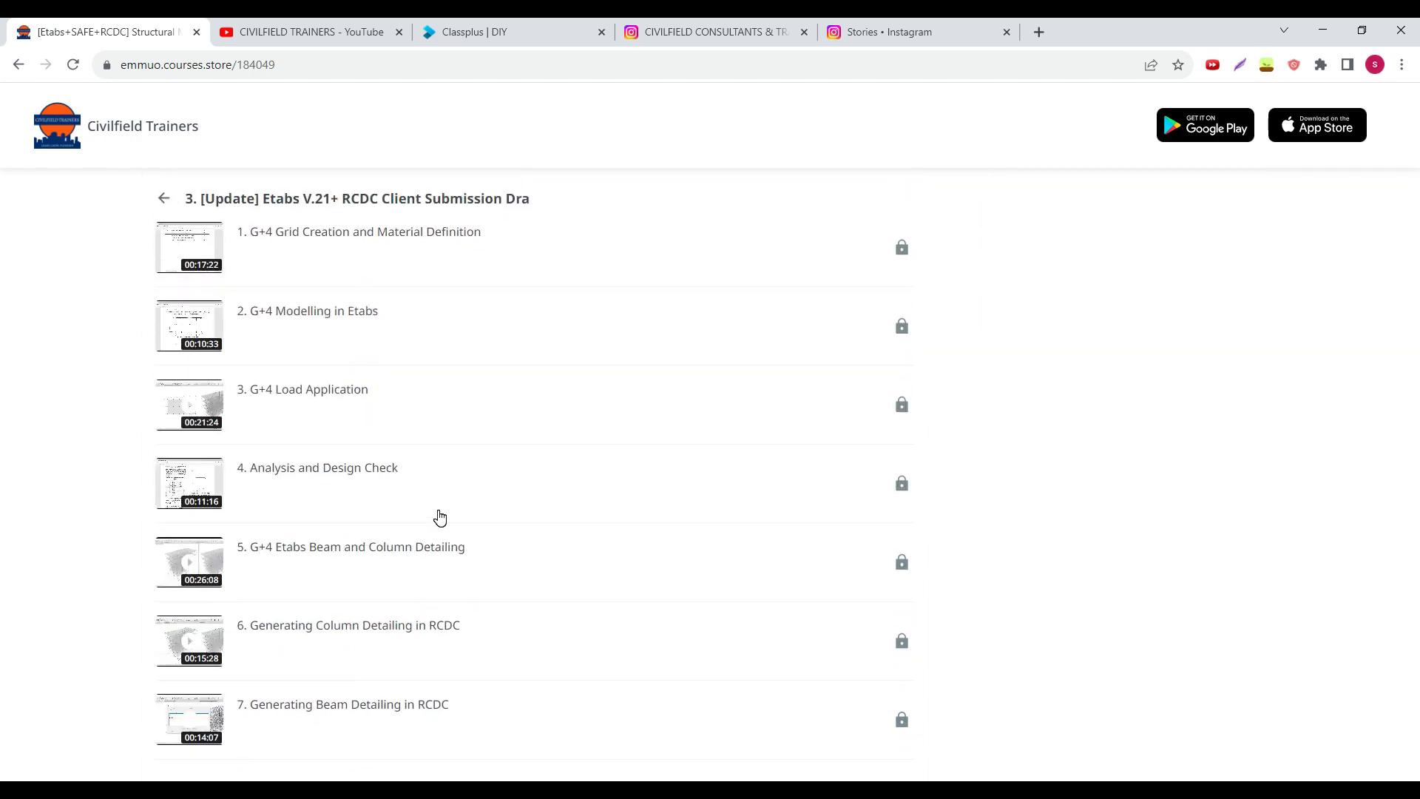
scroll("down", 3)
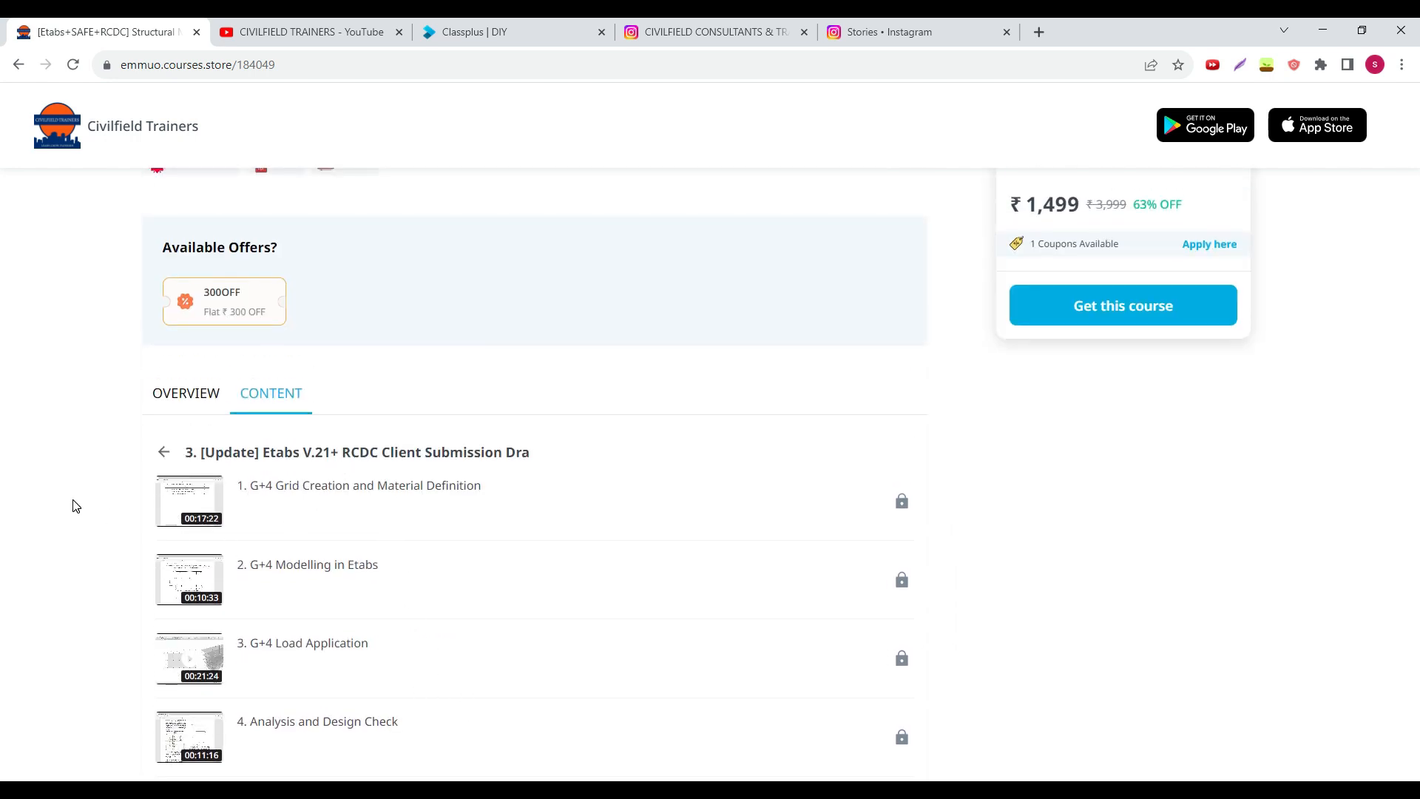
scroll("down", 3)
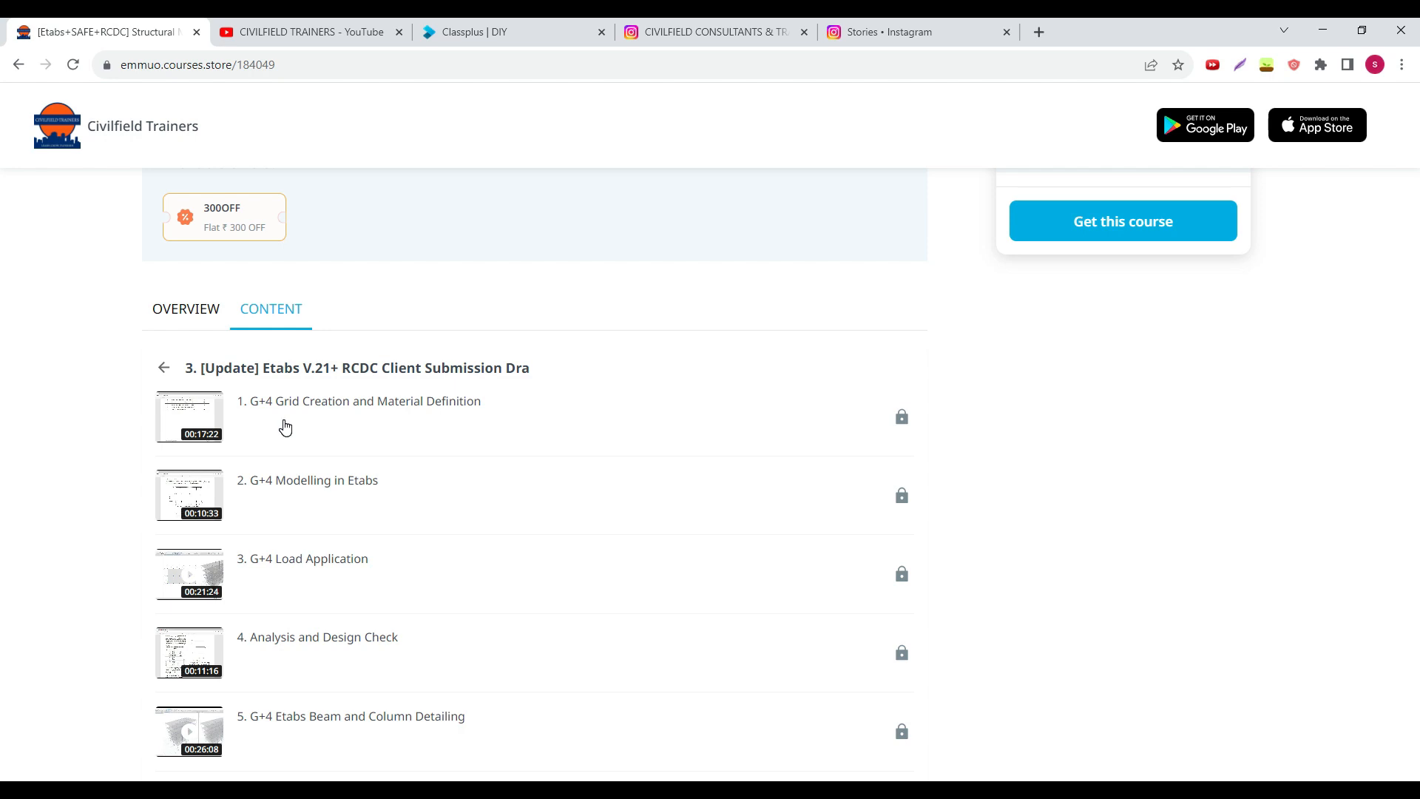
- Scroll the thirteen locked client submission lessons, go back to the top-level content list, then to YouTube
scroll("down", 3)
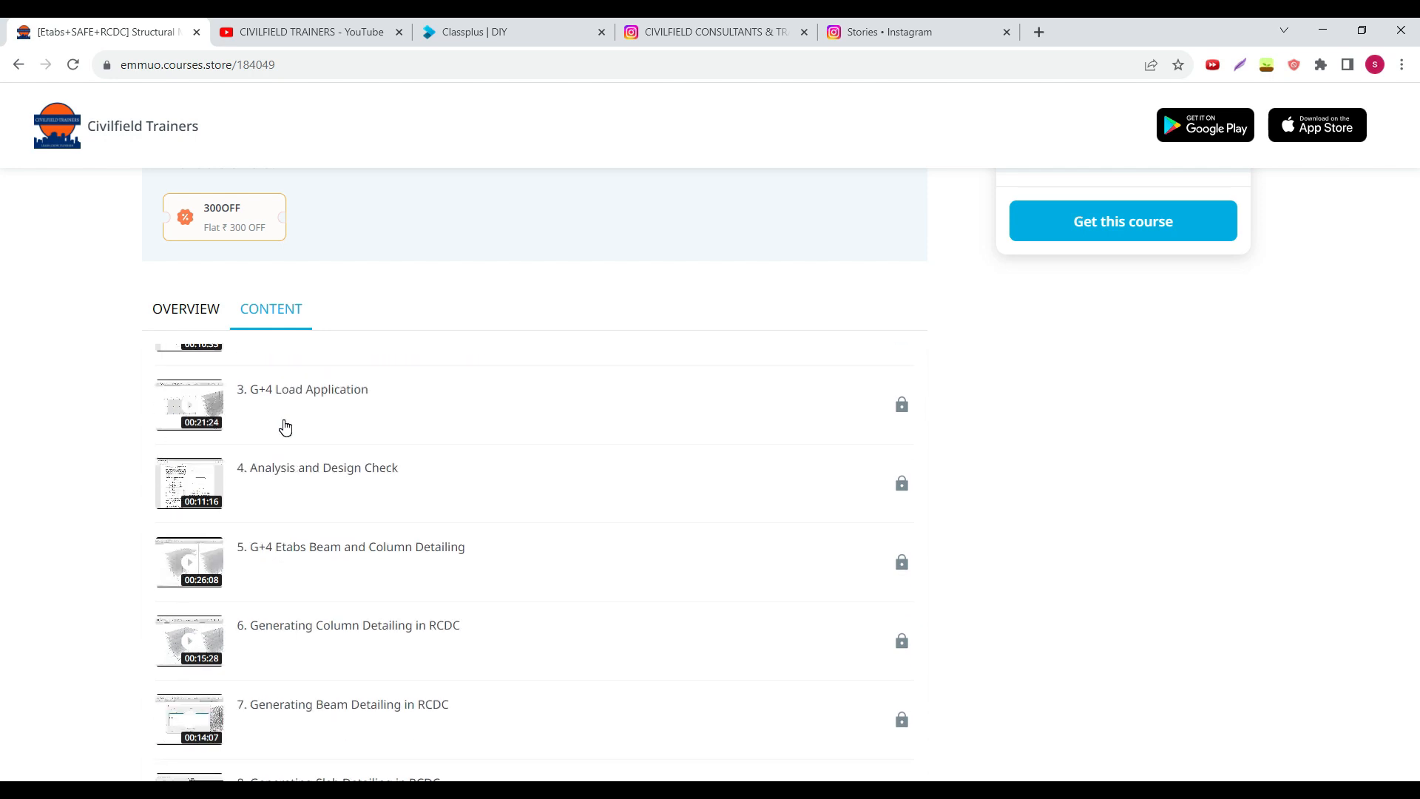
scroll("down", 3)
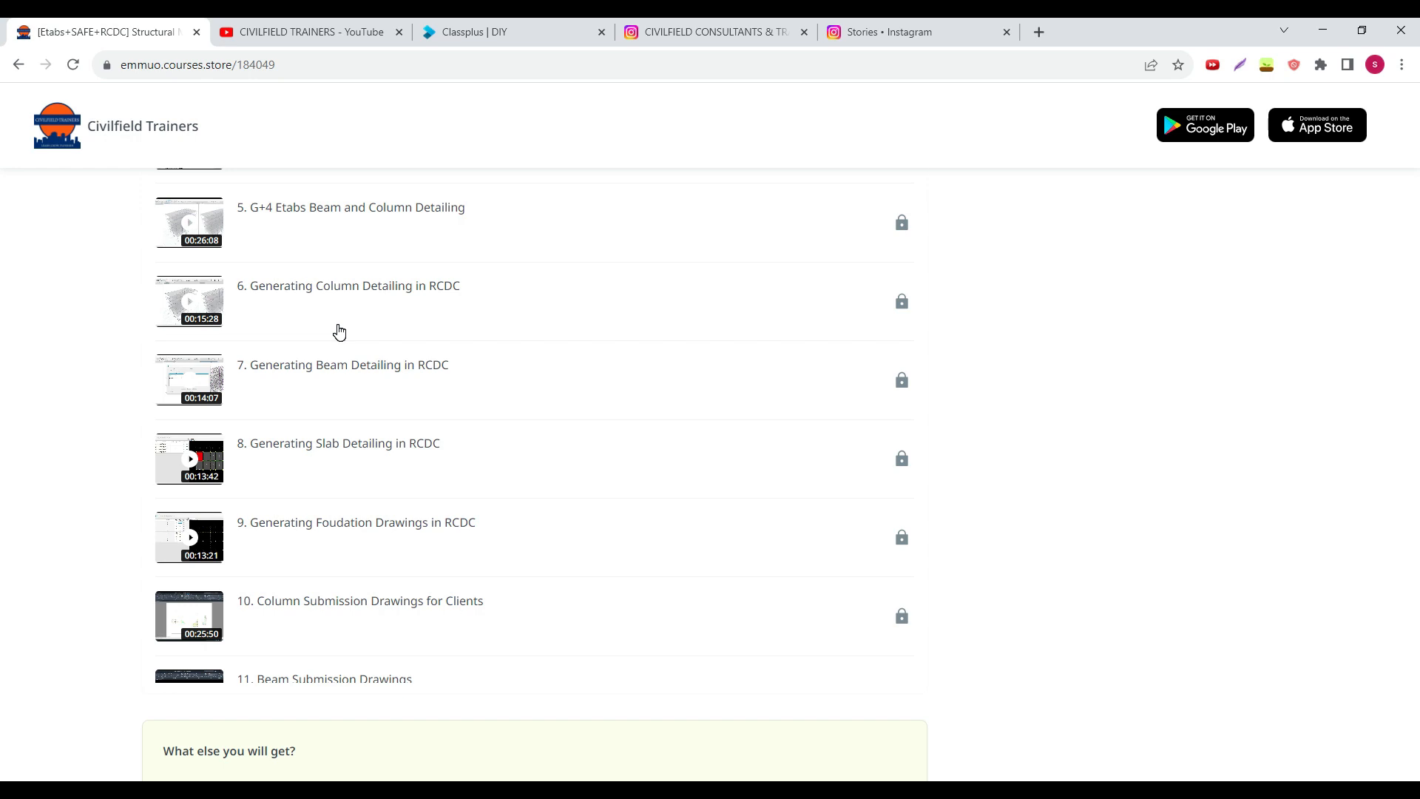
scroll("down", 3)
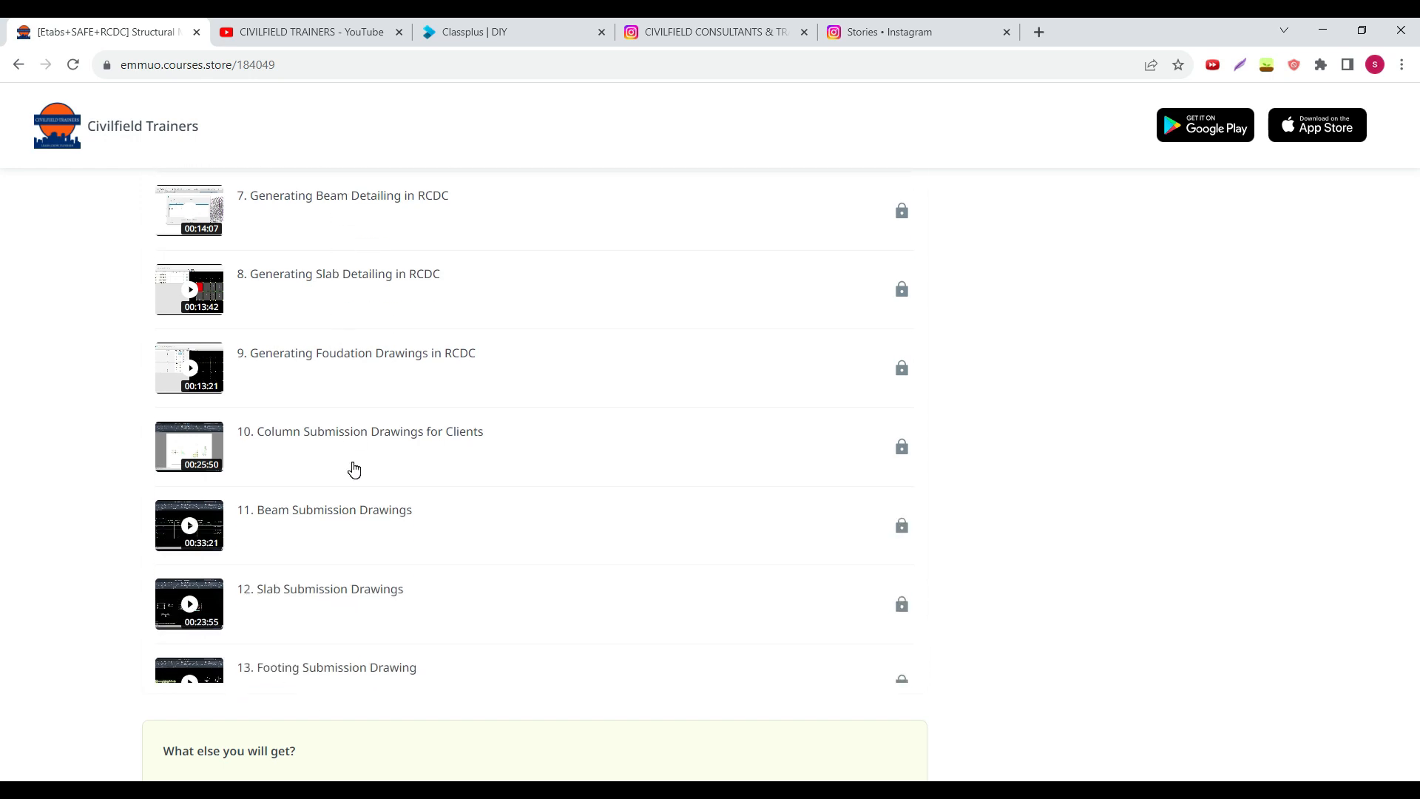
scroll("down", 3)
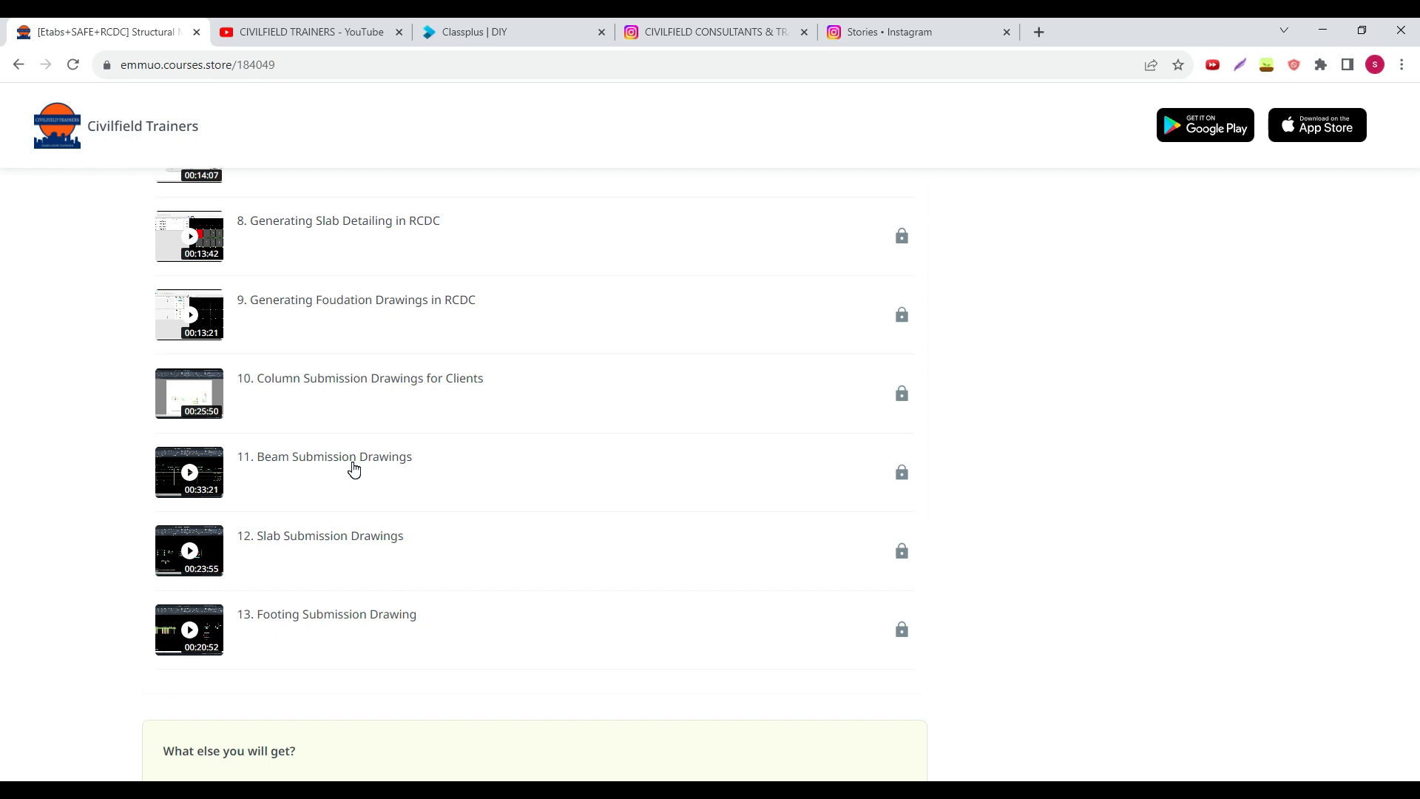
mouse_move(222, 452)
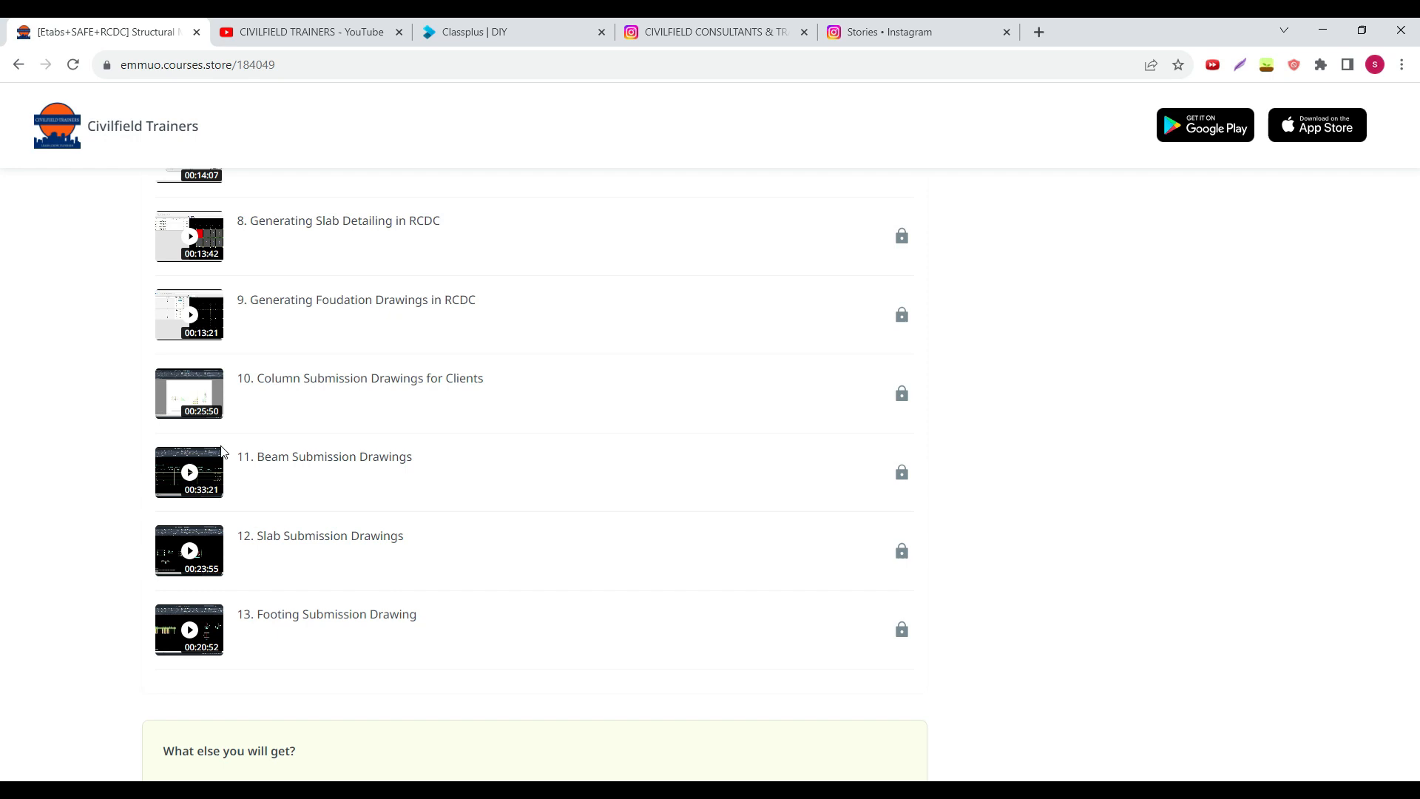
mouse_move(457, 397)
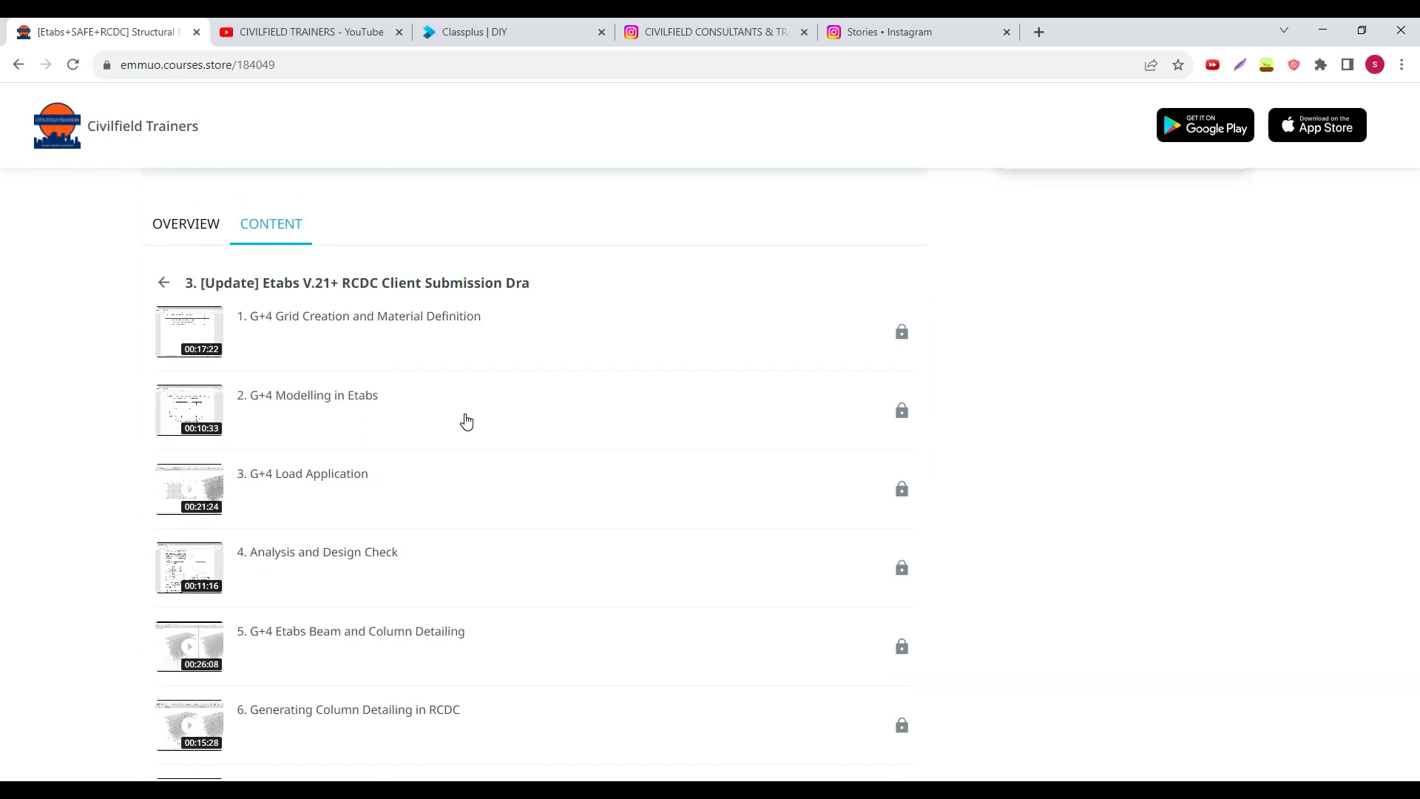
left_click(164, 281)
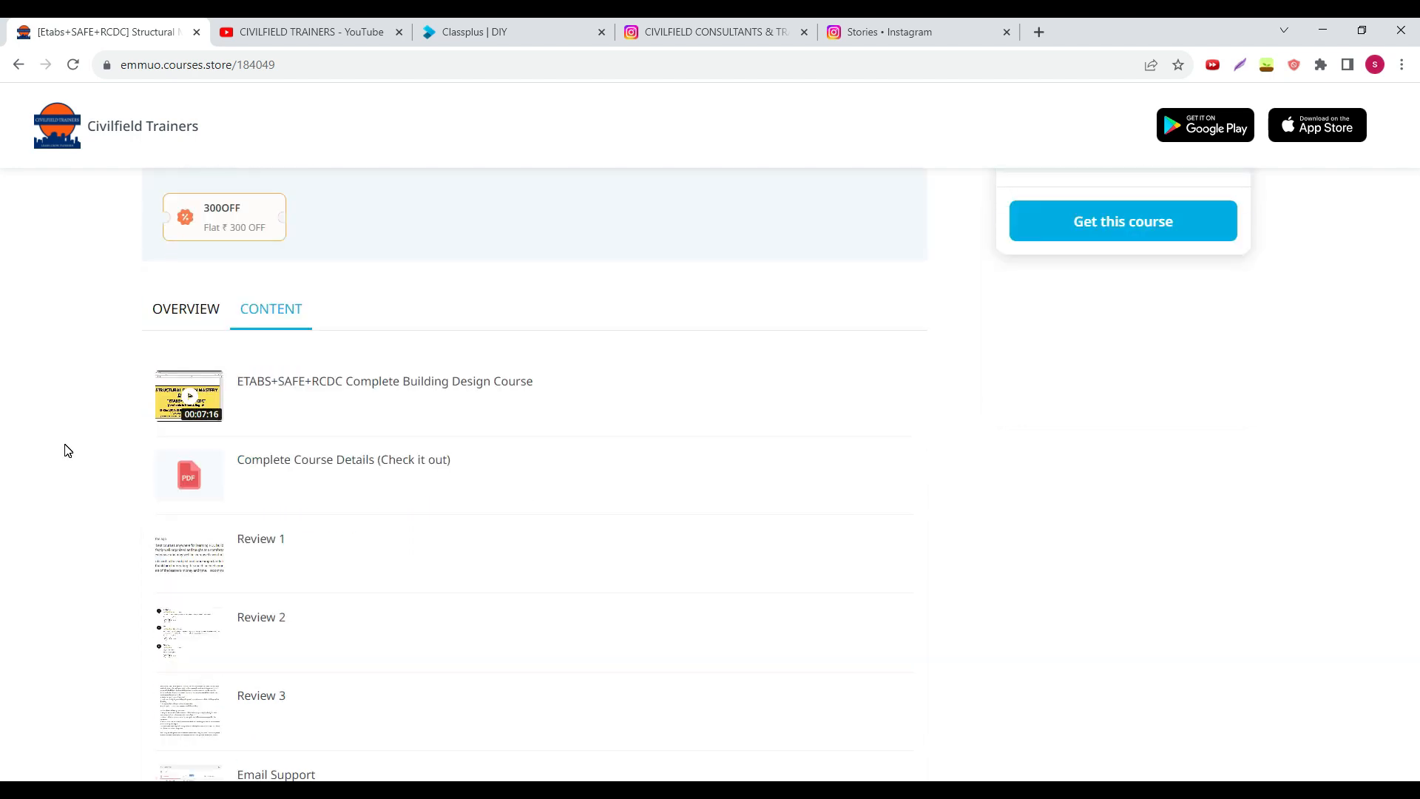
left_click(311, 31)
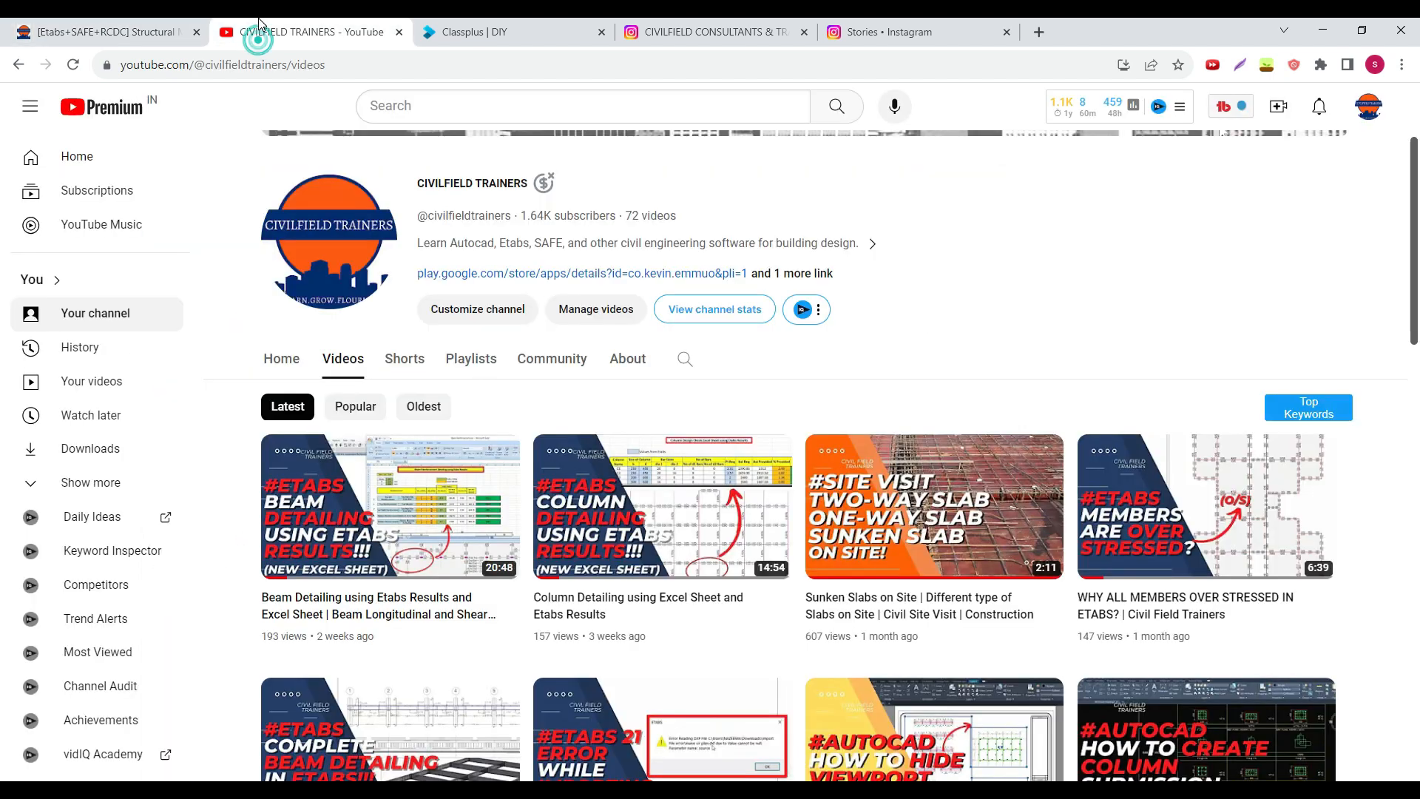
scroll("down", 3)
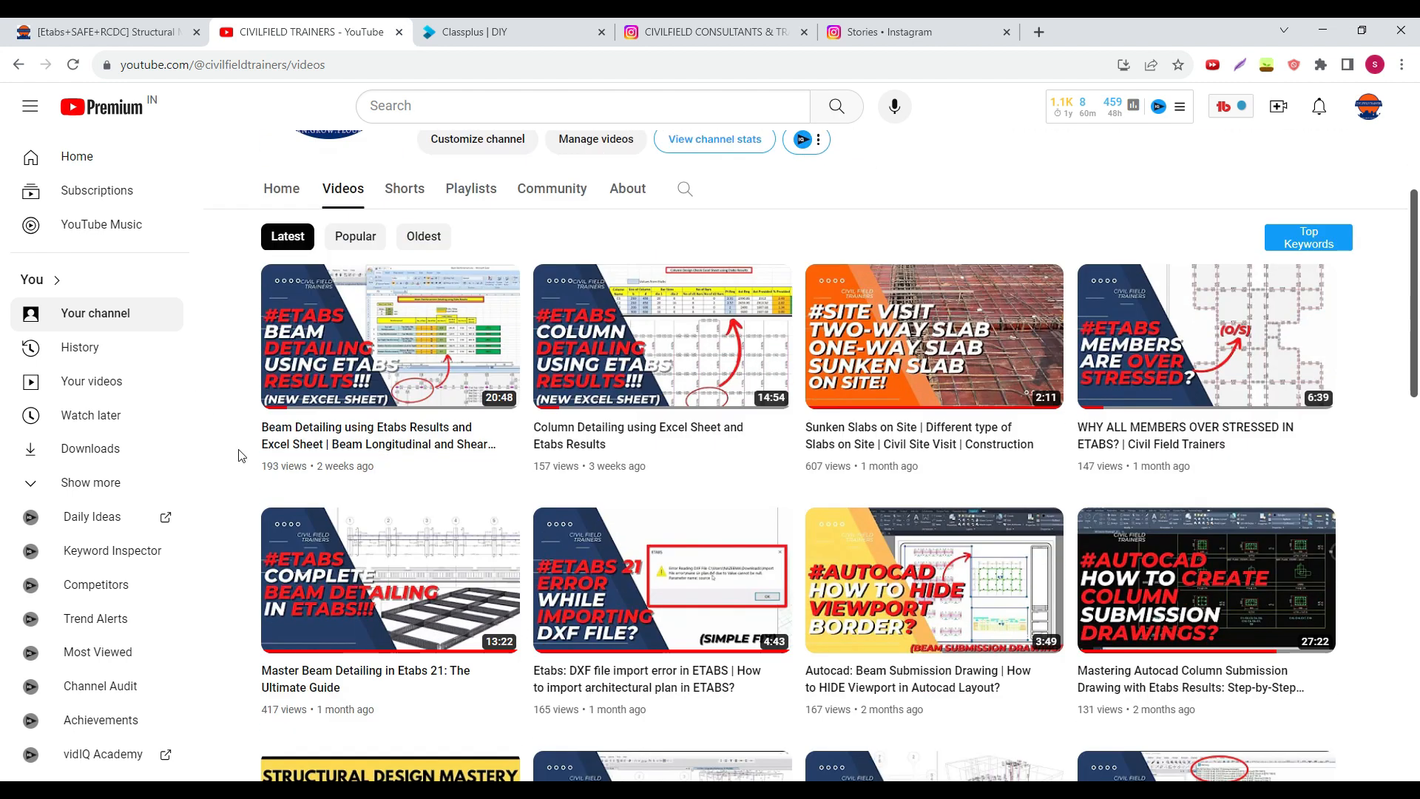
mouse_move(571, 461)
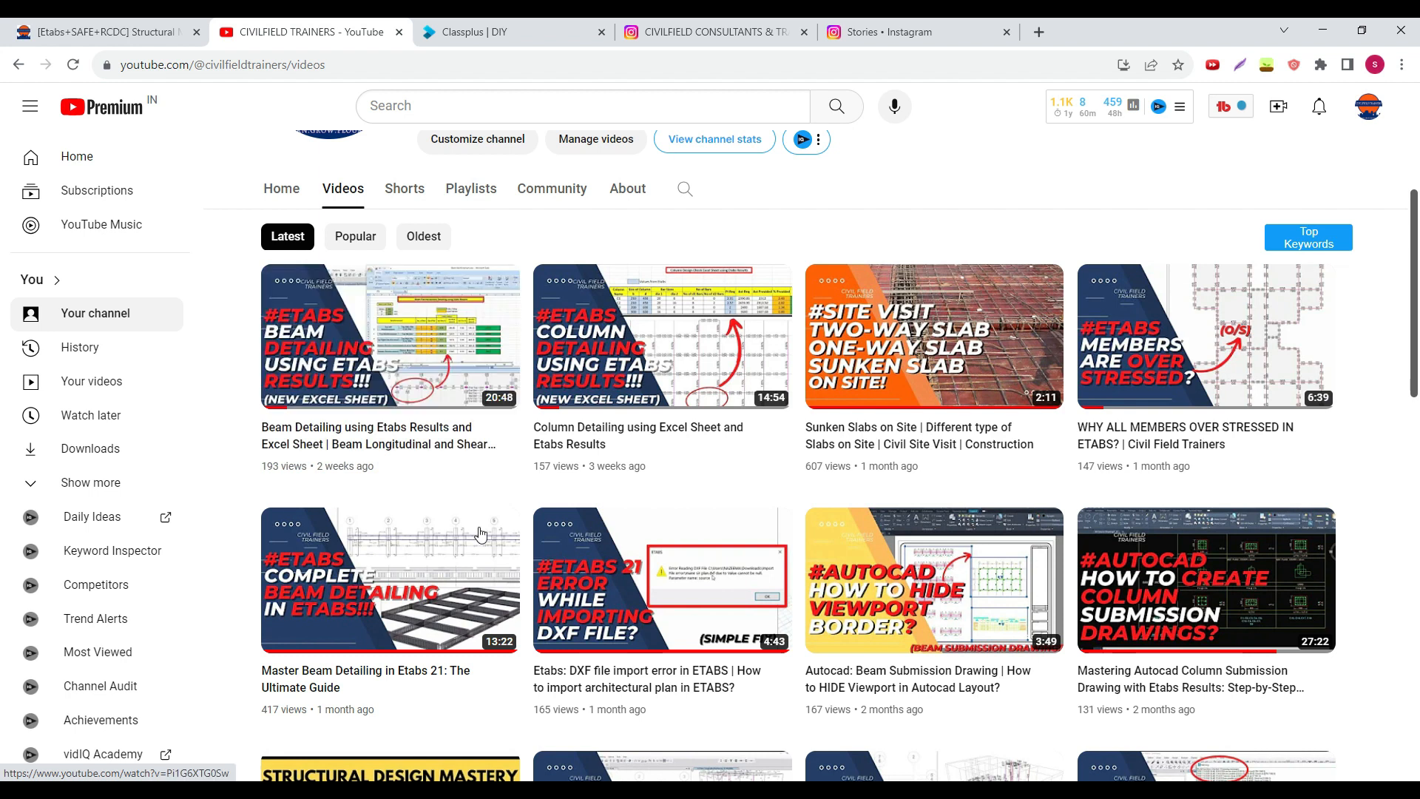
mouse_move(537, 495)
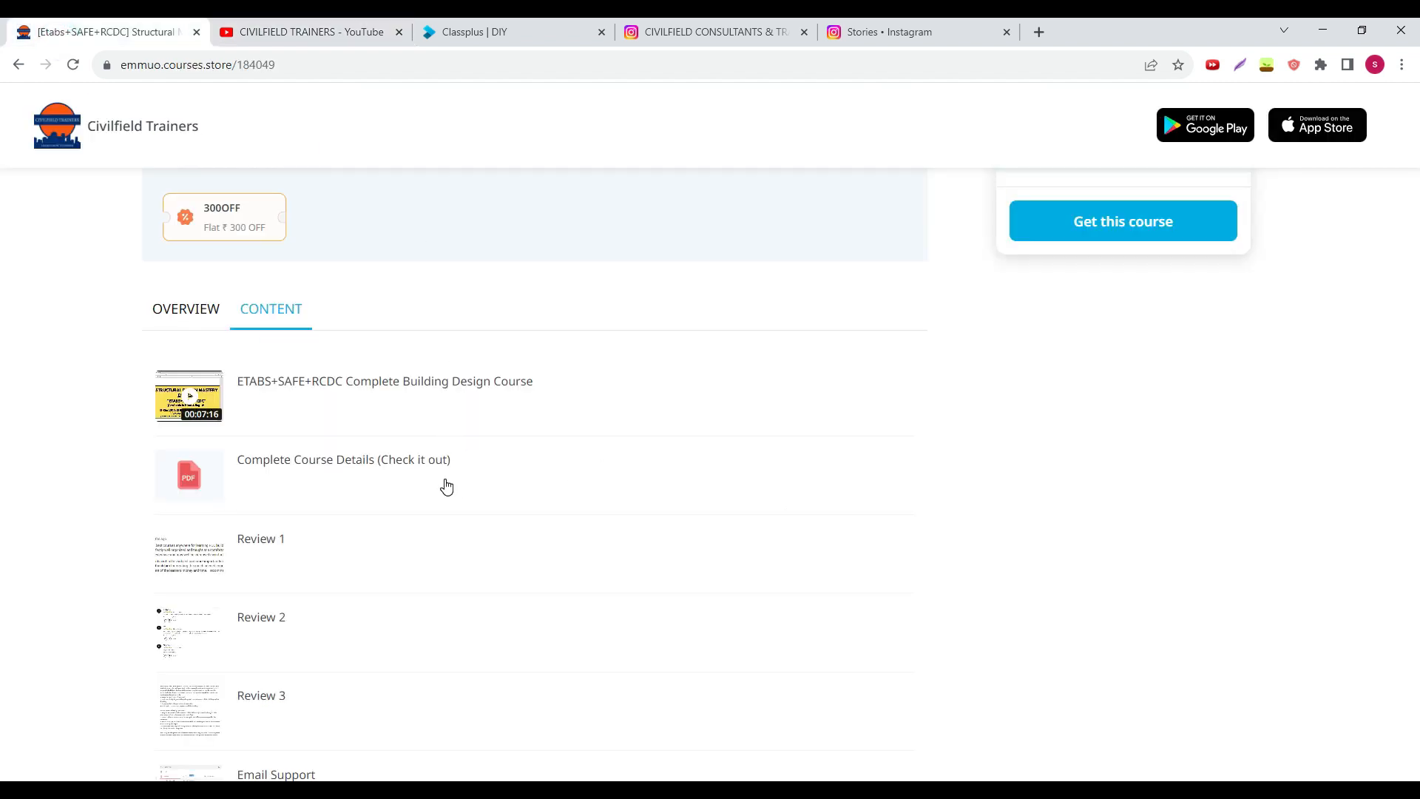
- Apply the Flat ₹300 OFF coupon, bringing the course to ₹1,199, and browse its content
scroll("down", 3)
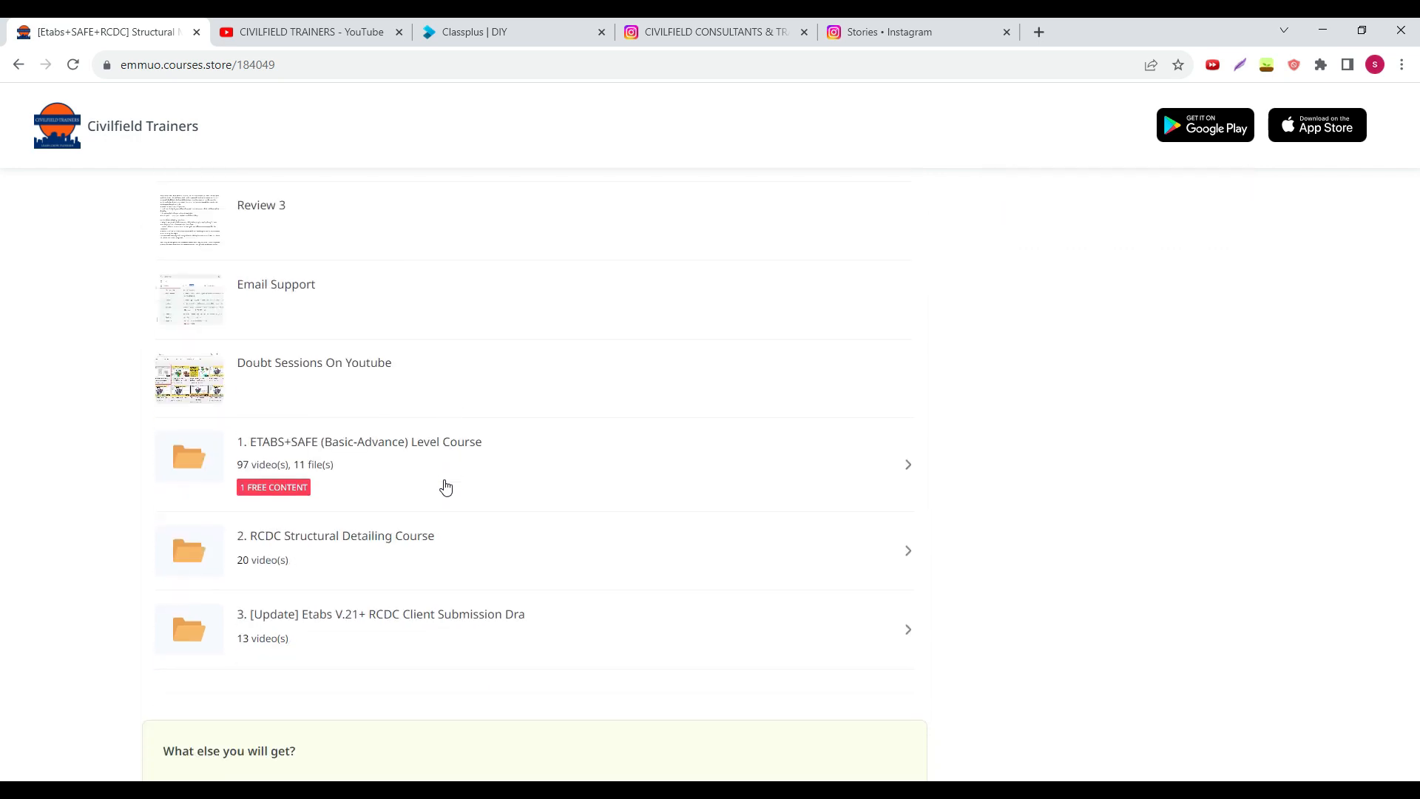
scroll("down", 3)
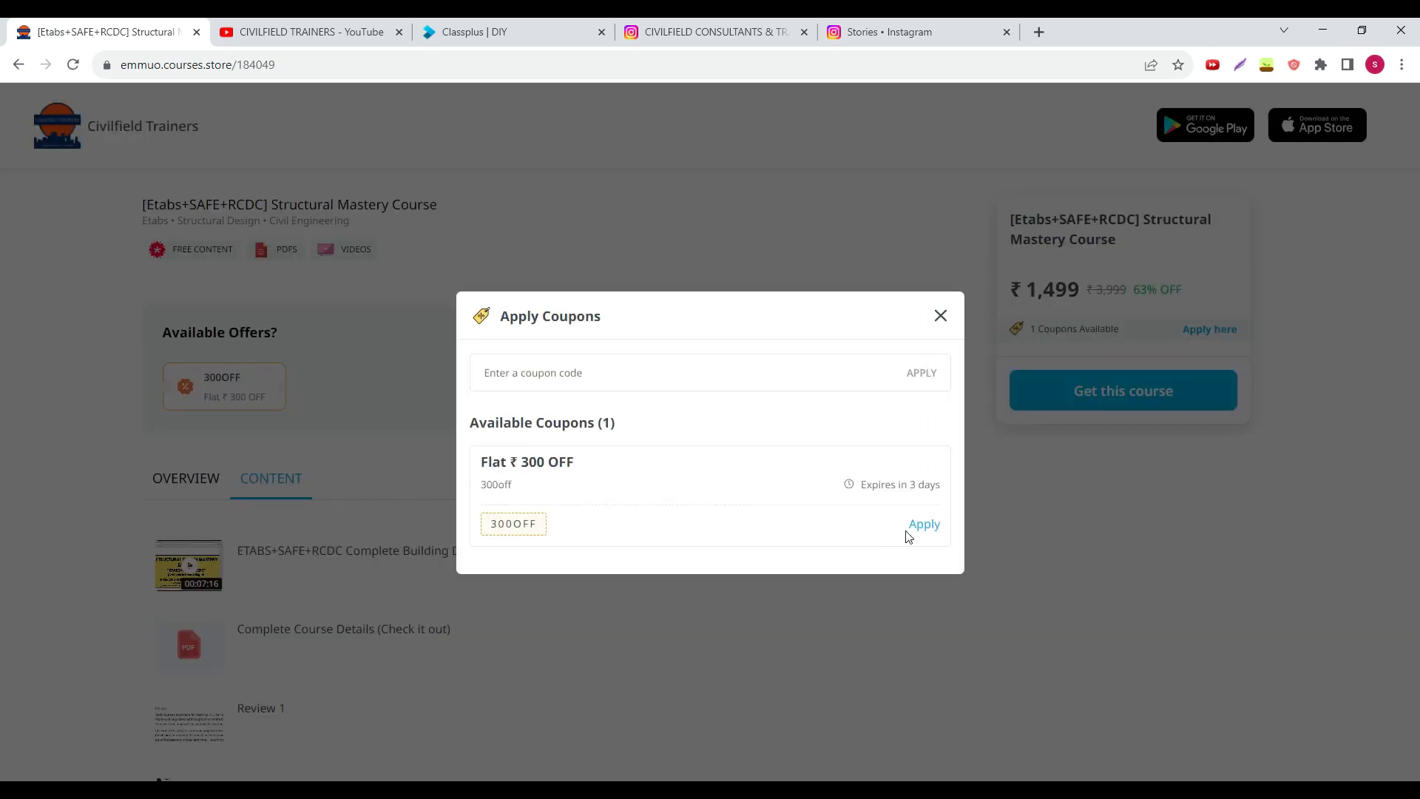
left_click(923, 524)
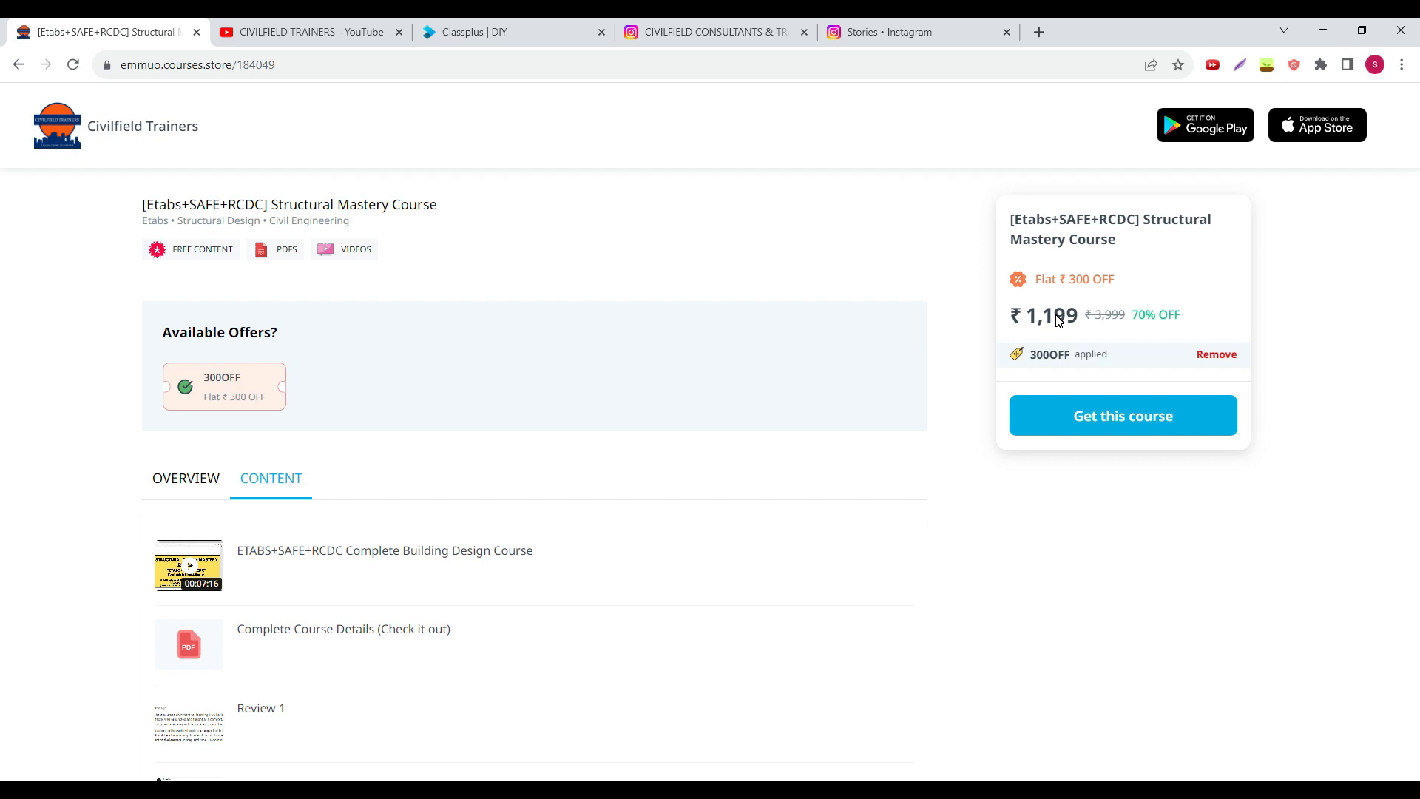
scroll("down", 3)
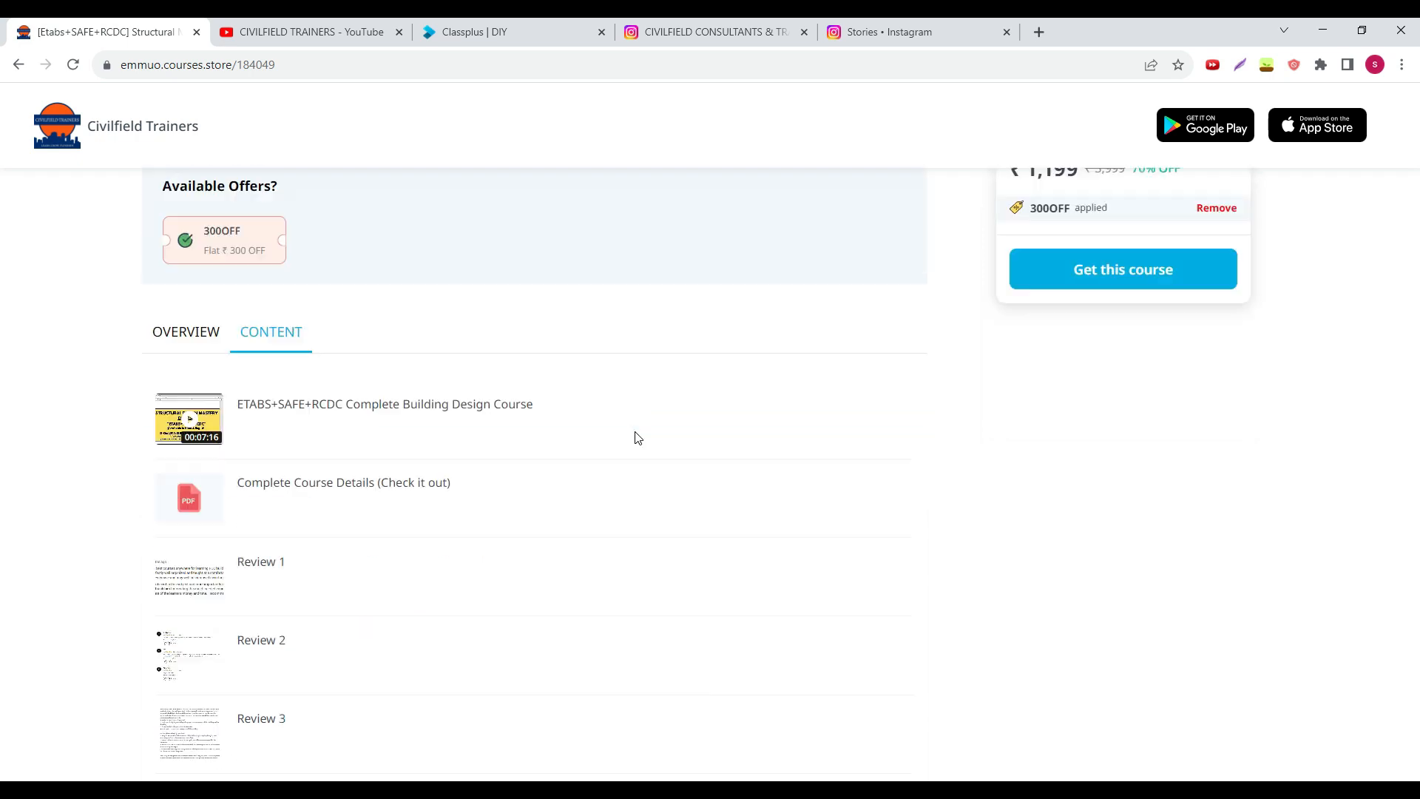
scroll("down", 3)
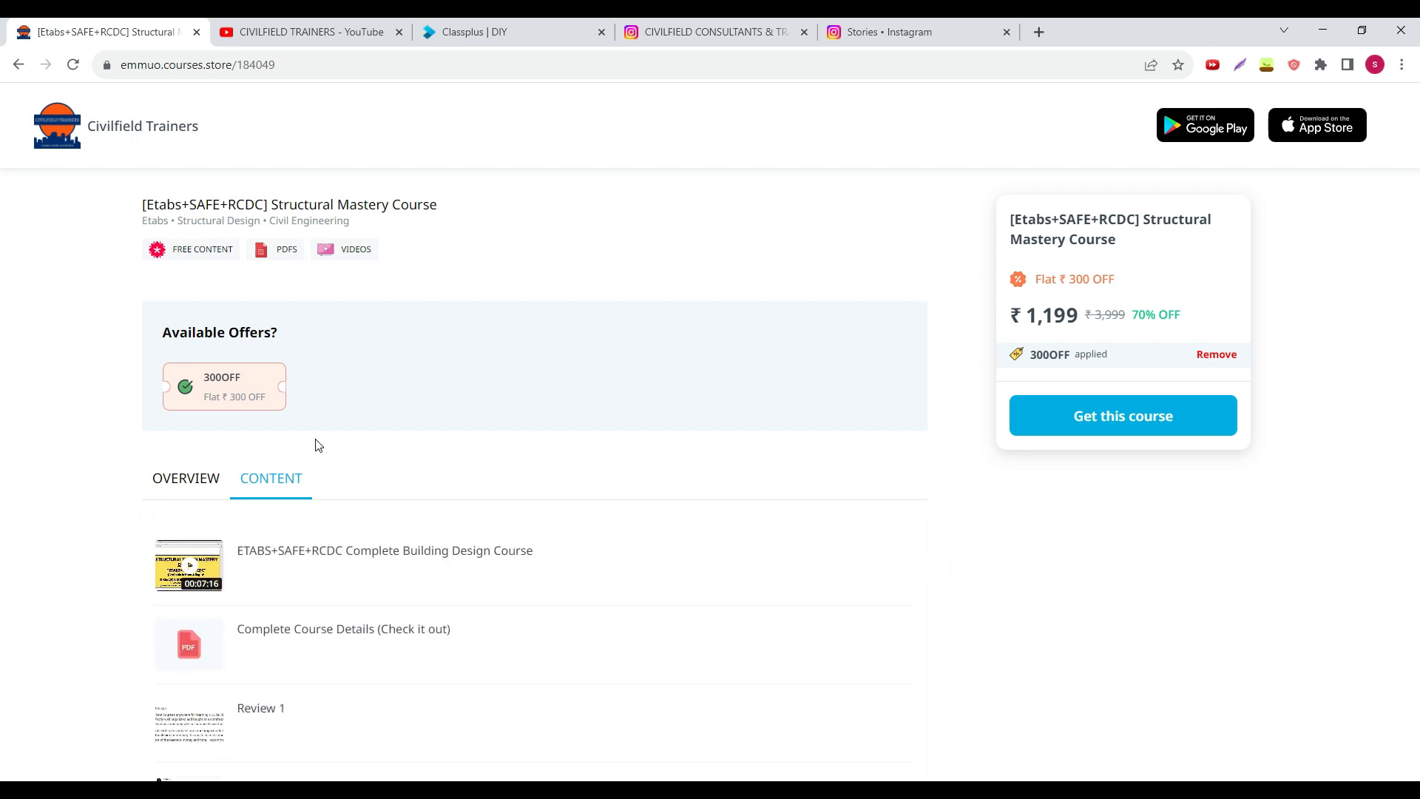
mouse_move(308, 31)
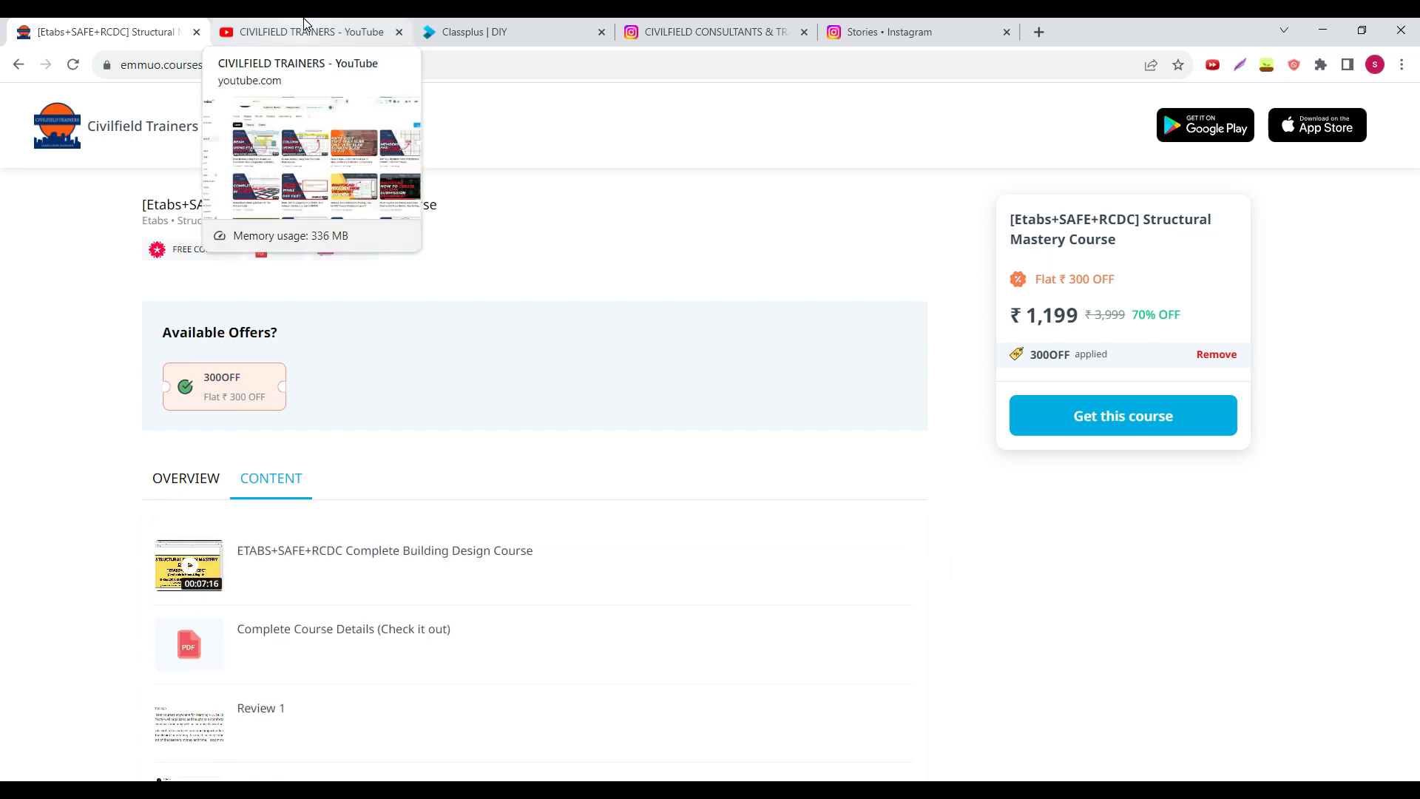
- Visit the YouTube channel page, then the Instagram profile
left_click(308, 31)
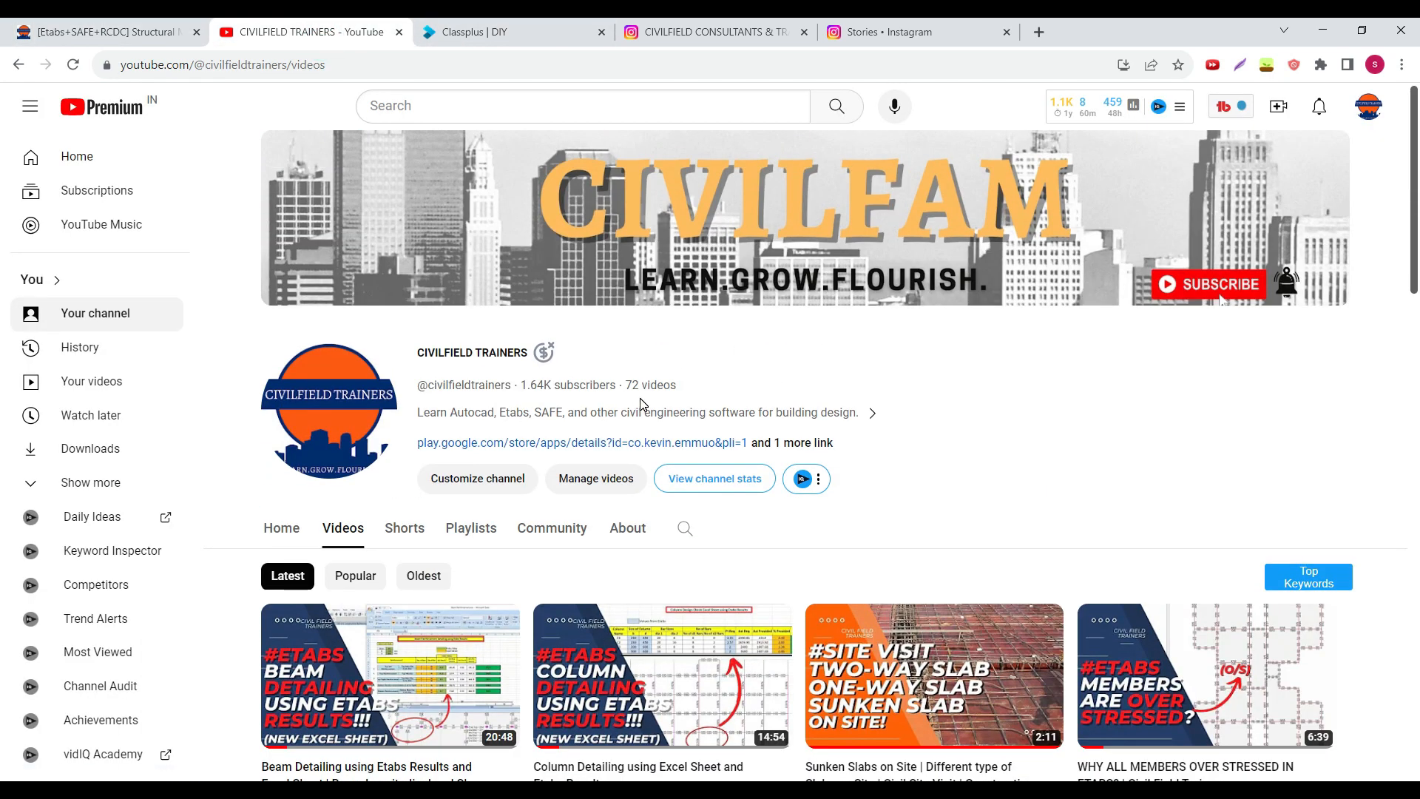
left_click(707, 31)
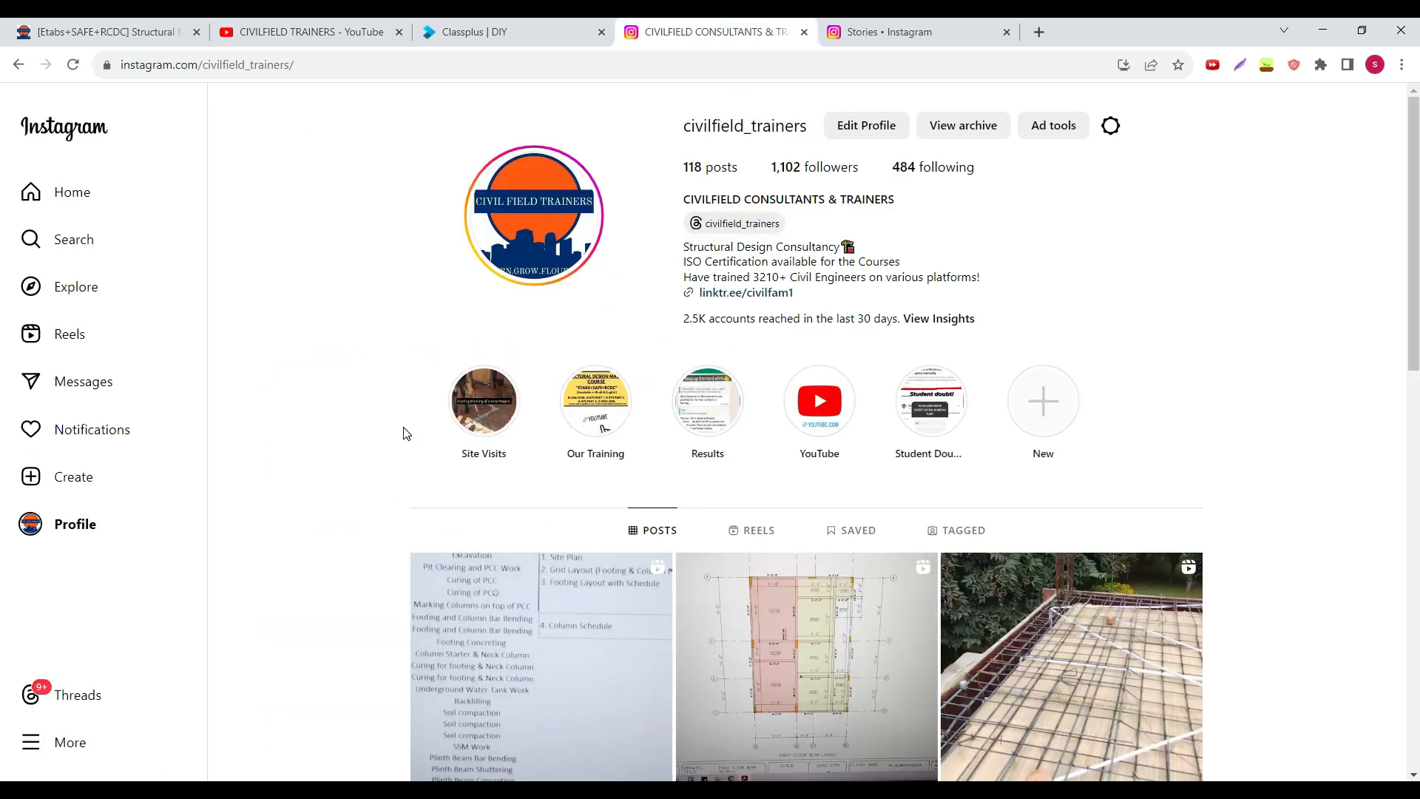
- Browse the Instagram posts grid, then return to the course store page at ₹1,499
scroll("down", 3)
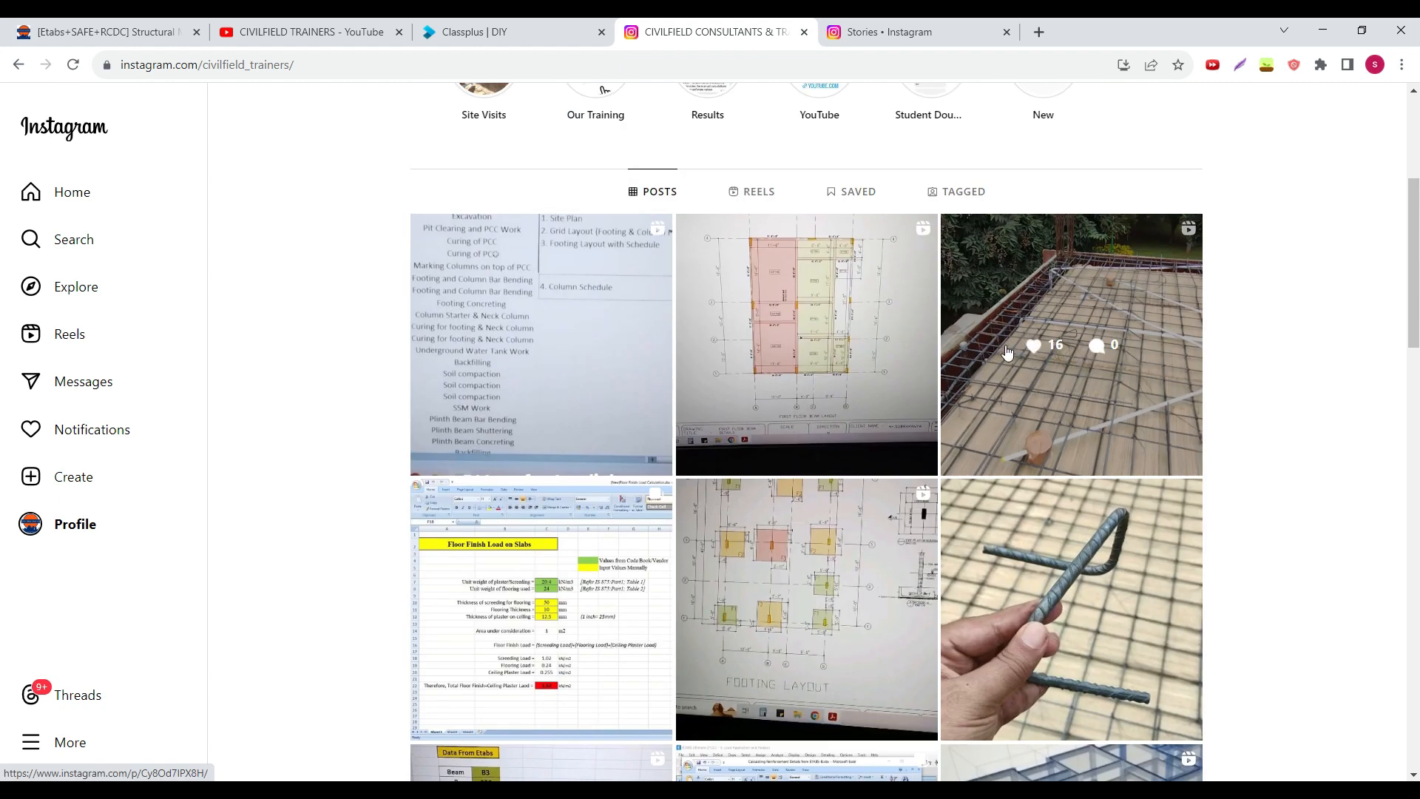
scroll("down", 3)
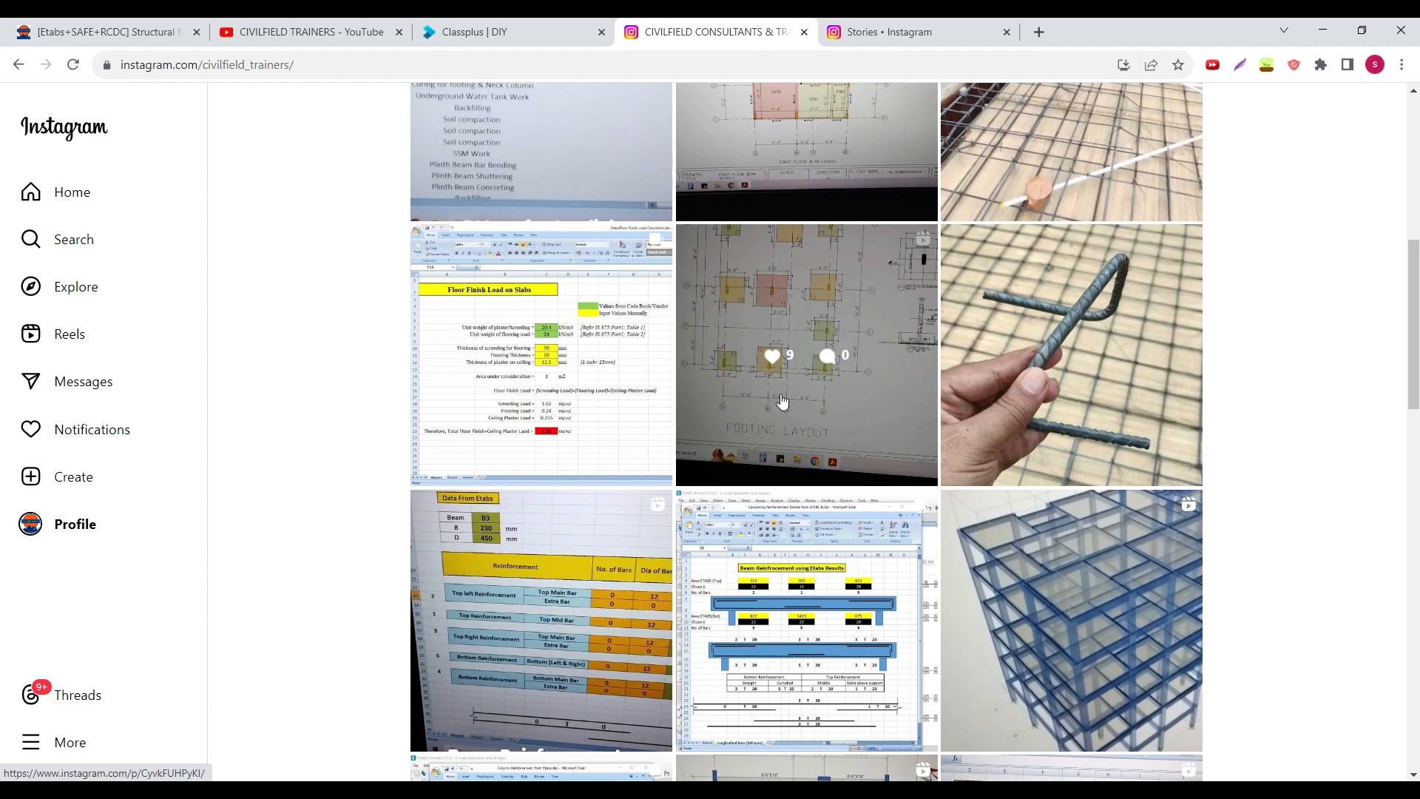
scroll("down", 3)
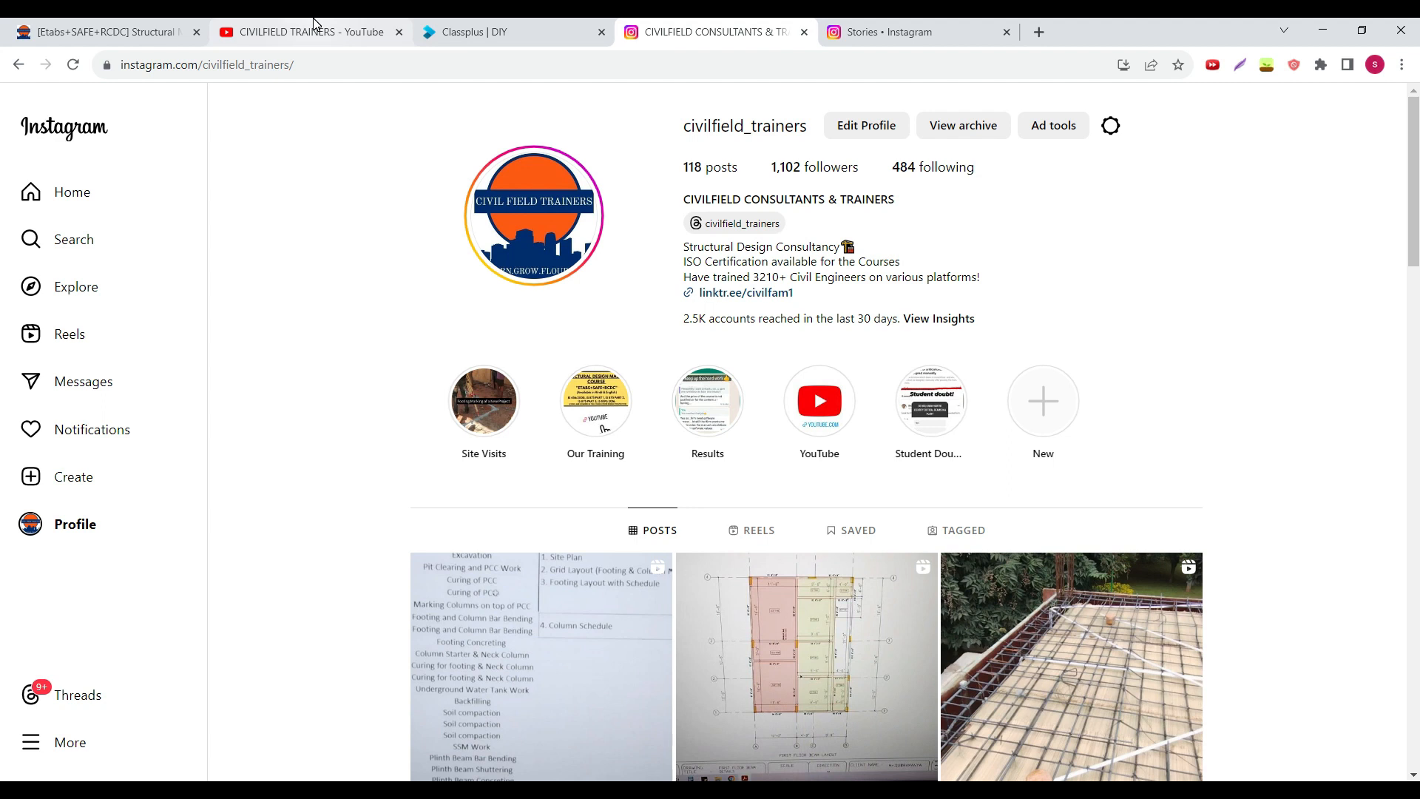
left_click(307, 31)
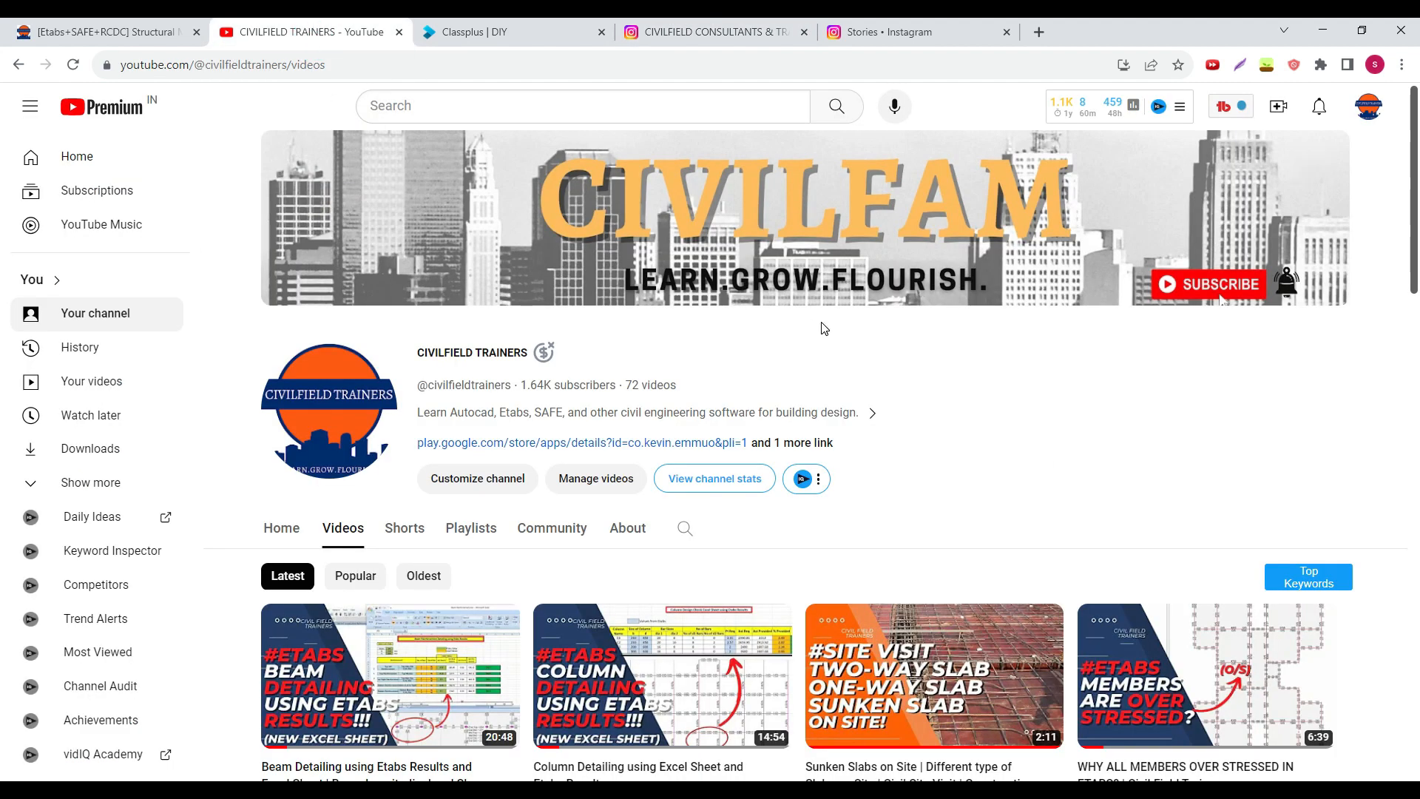
mouse_move(738, 357)
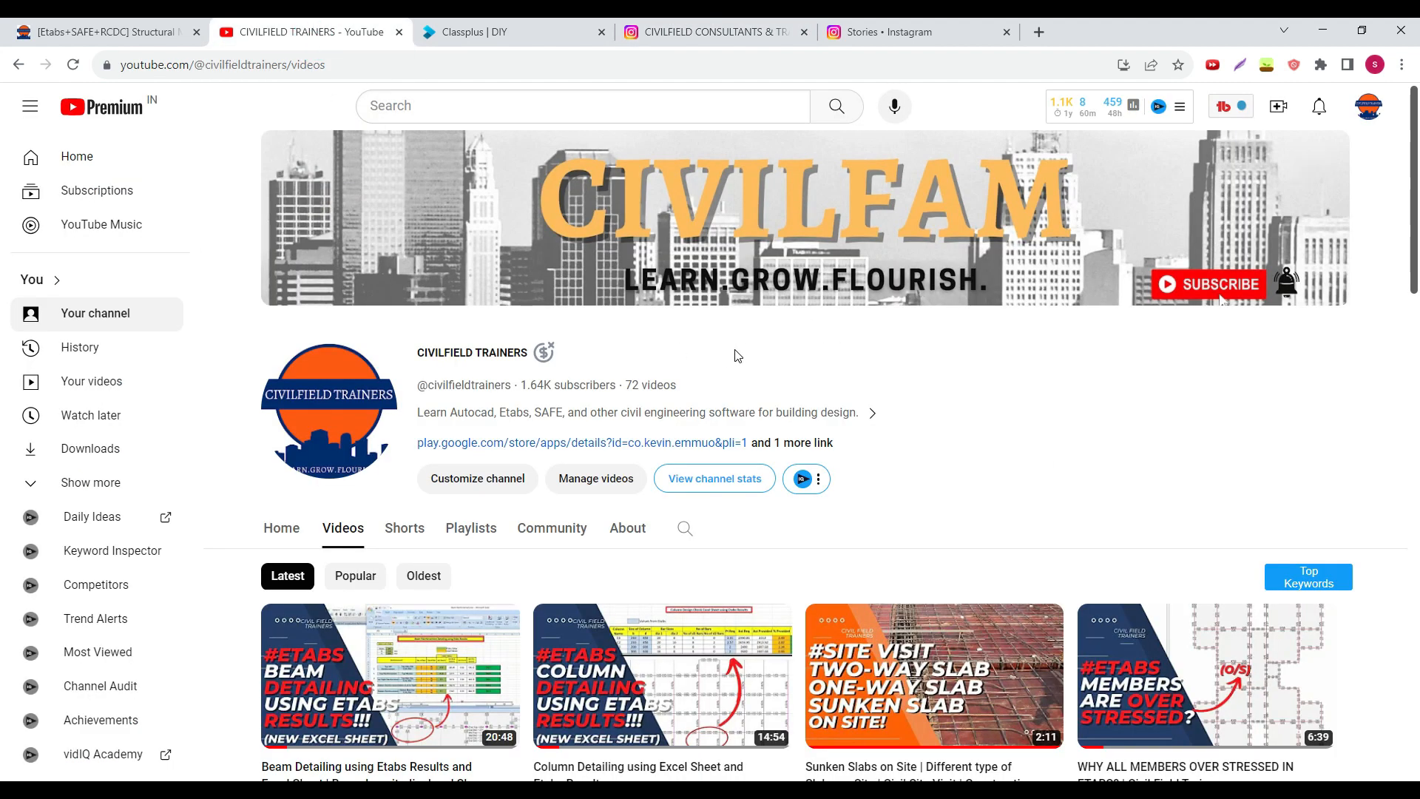
left_click(99, 31)
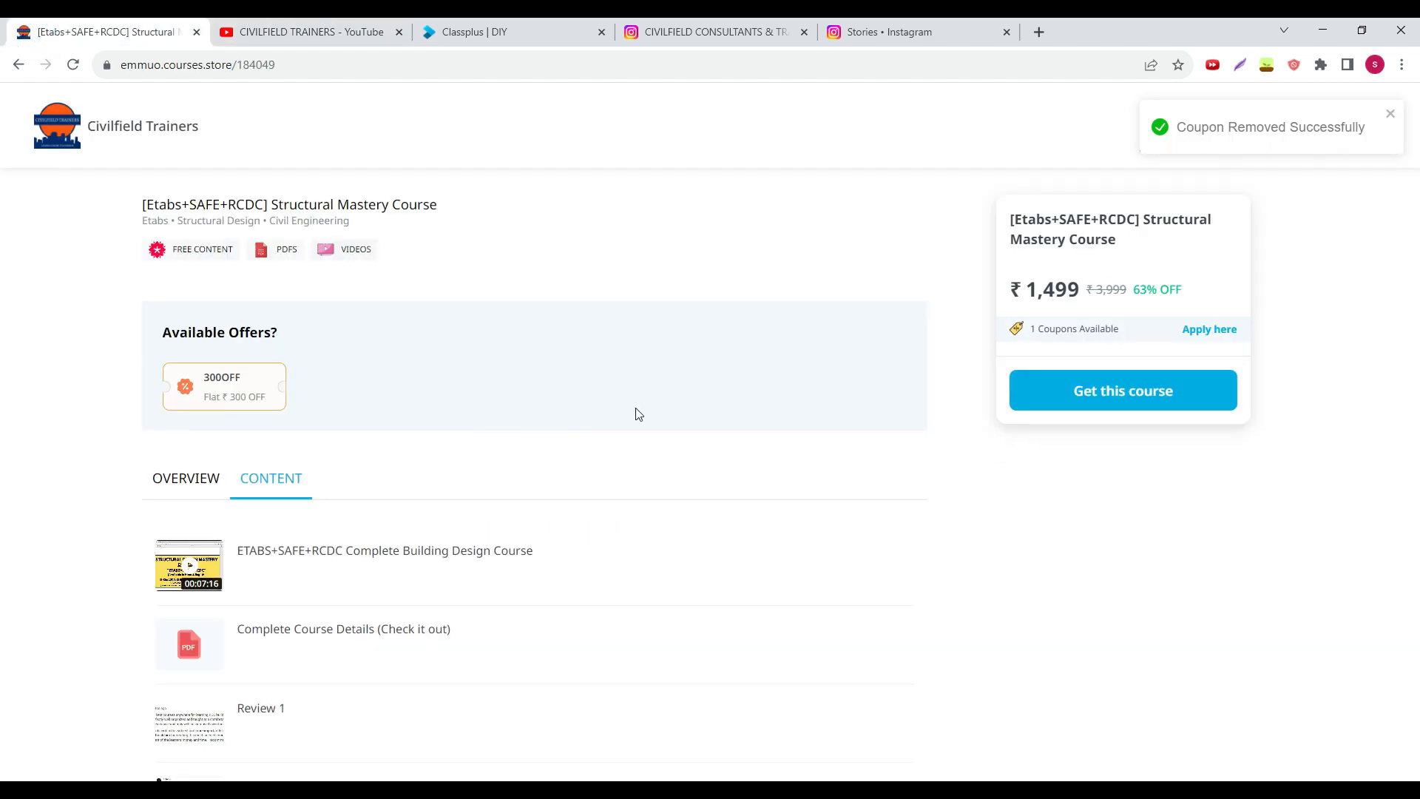
- Apply the 300OFF coupon (₹1,199), confirm, then remove it to restore ₹1,499
scroll("down", 3)
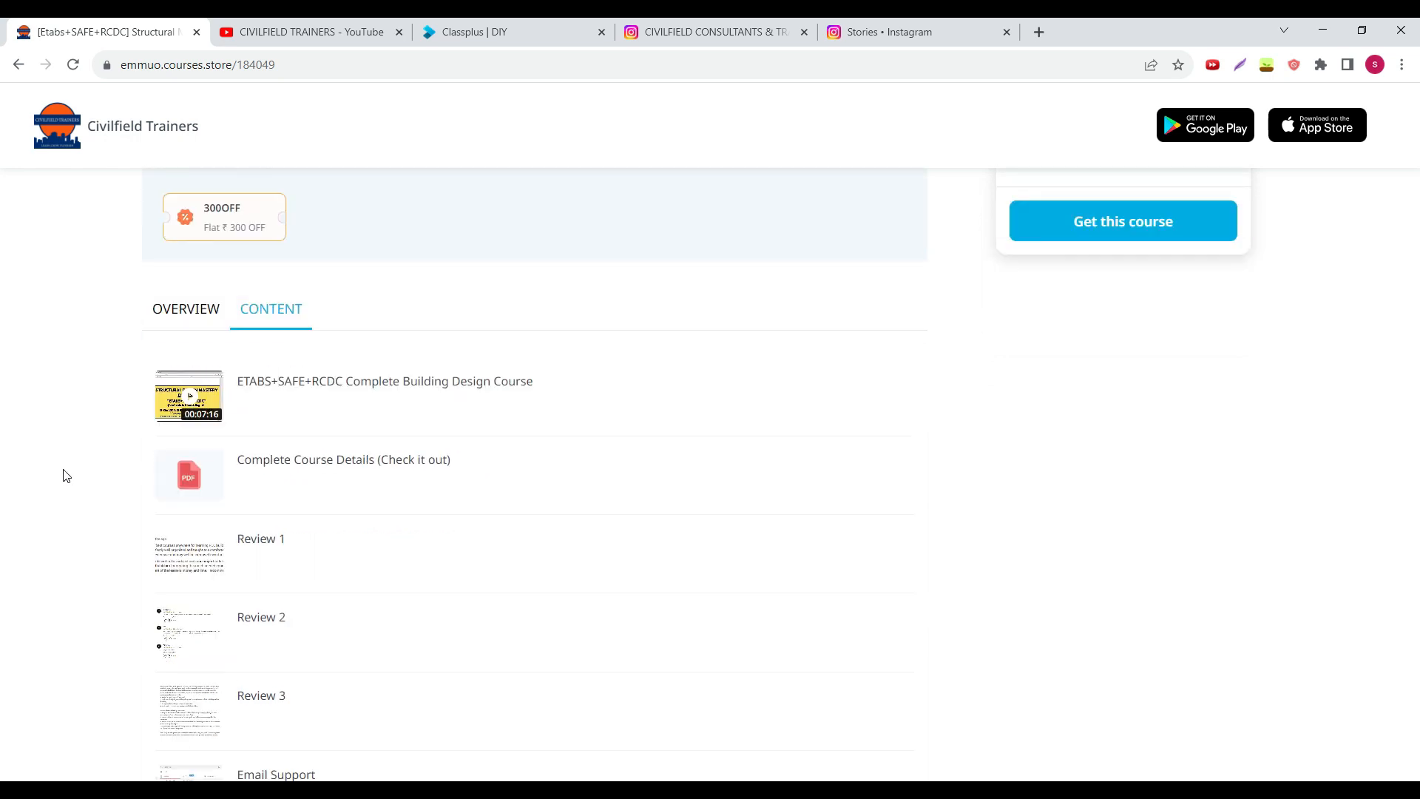
left_click(224, 218)
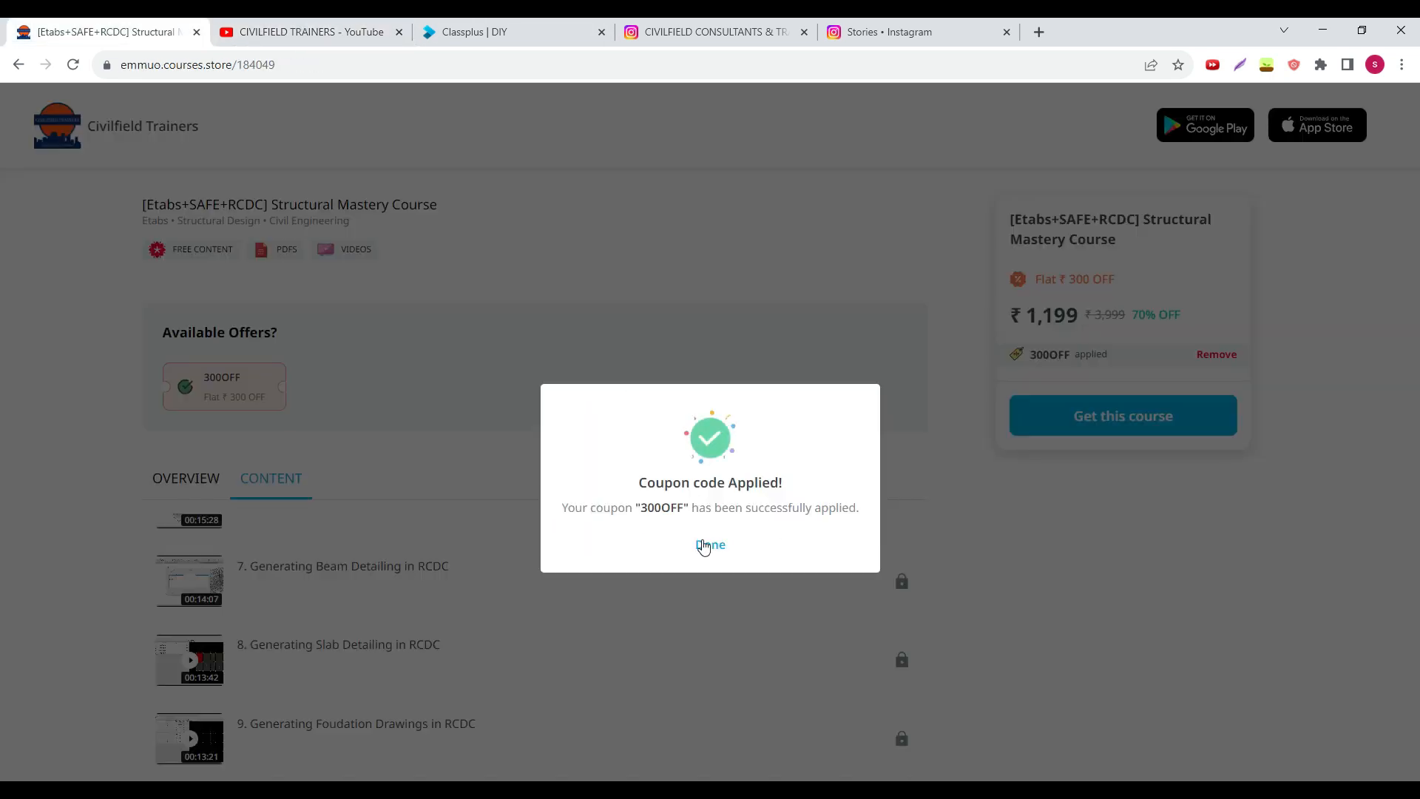
left_click(710, 544)
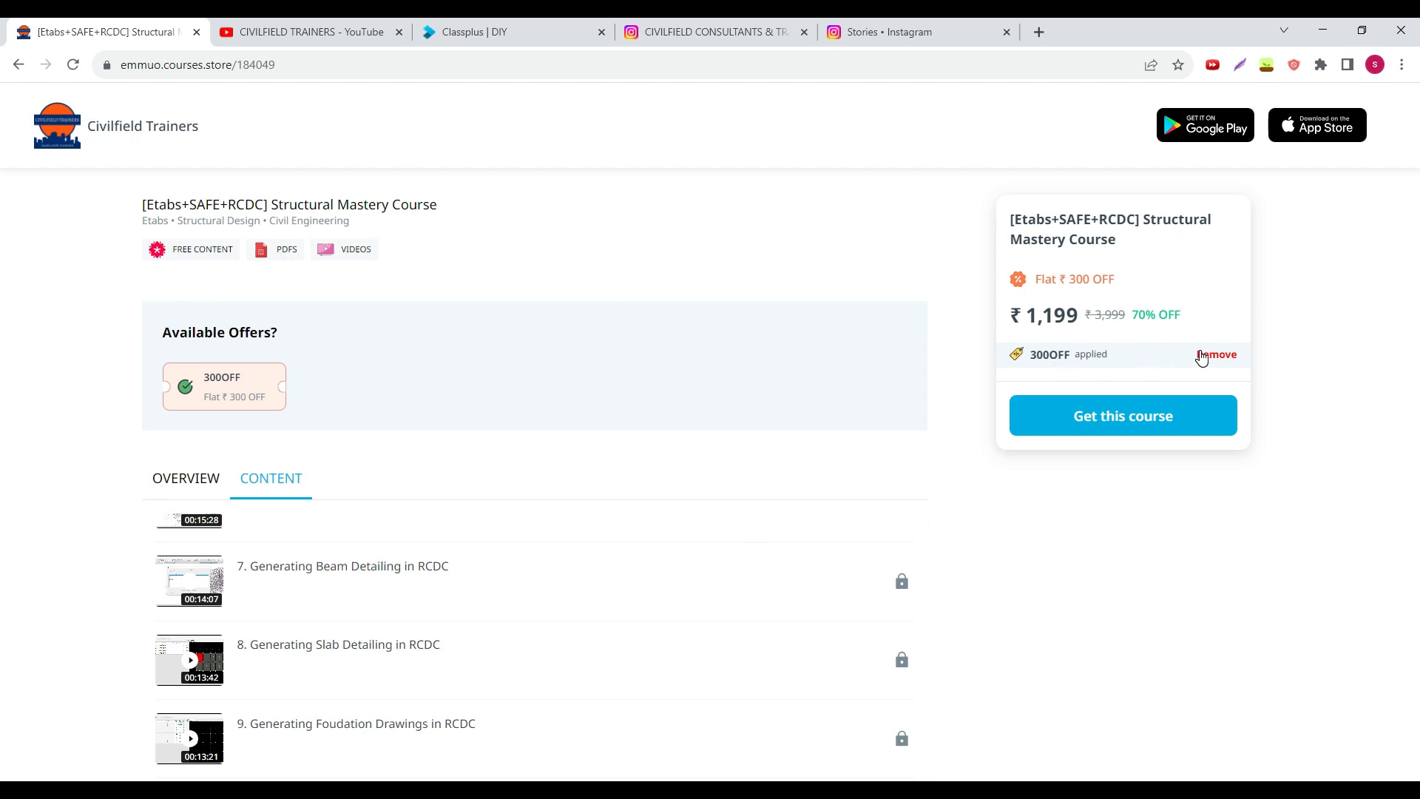
left_click(1217, 353)
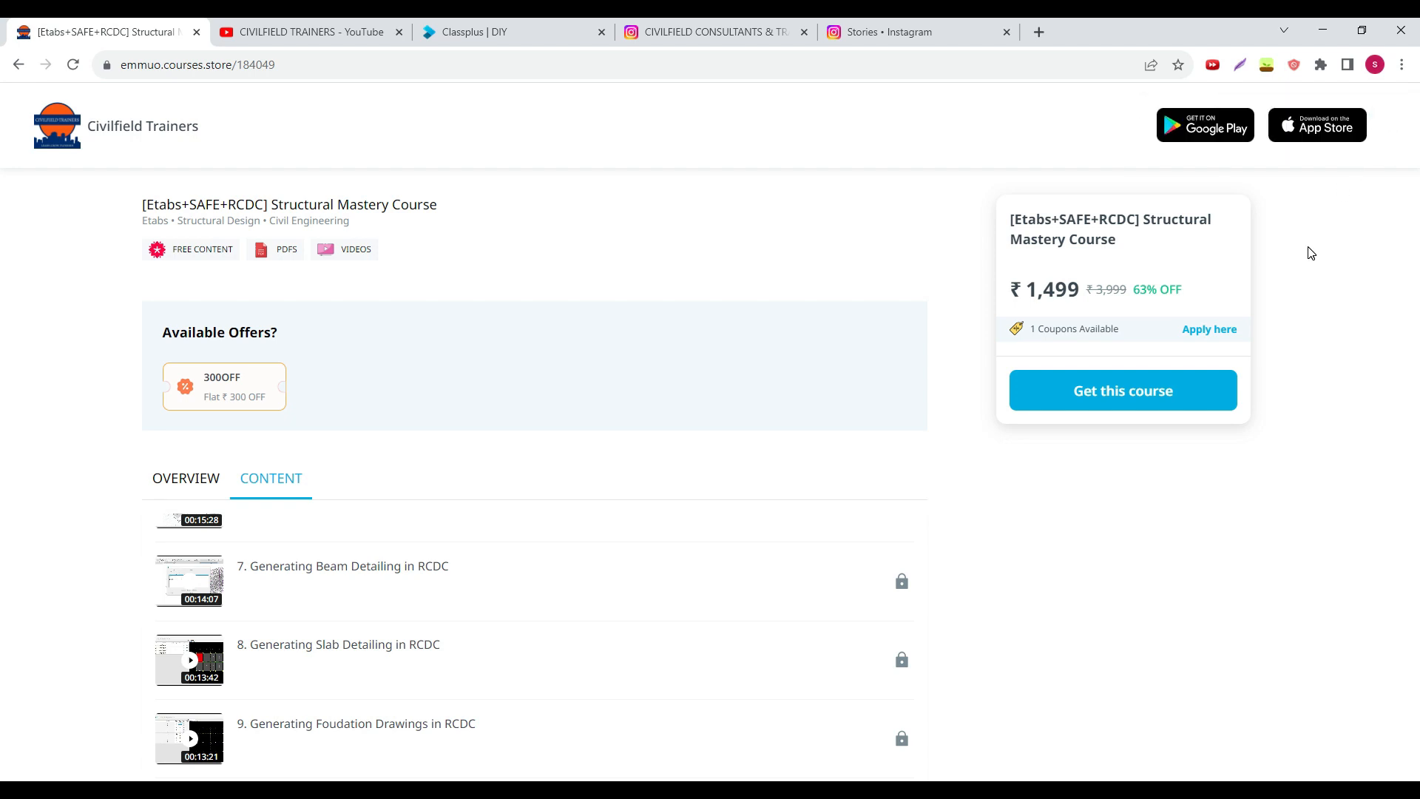
mouse_move(145, 495)
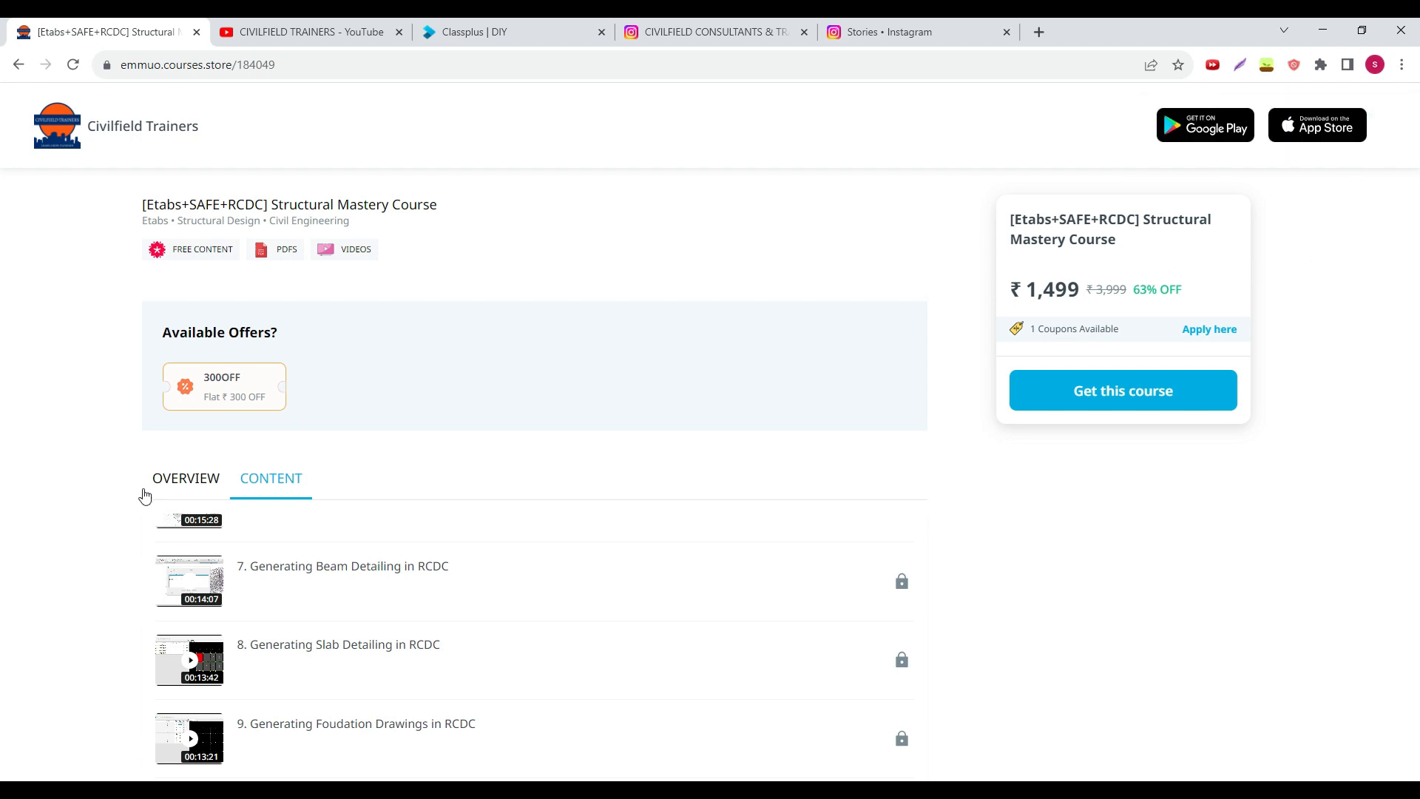
mouse_move(1220, 336)
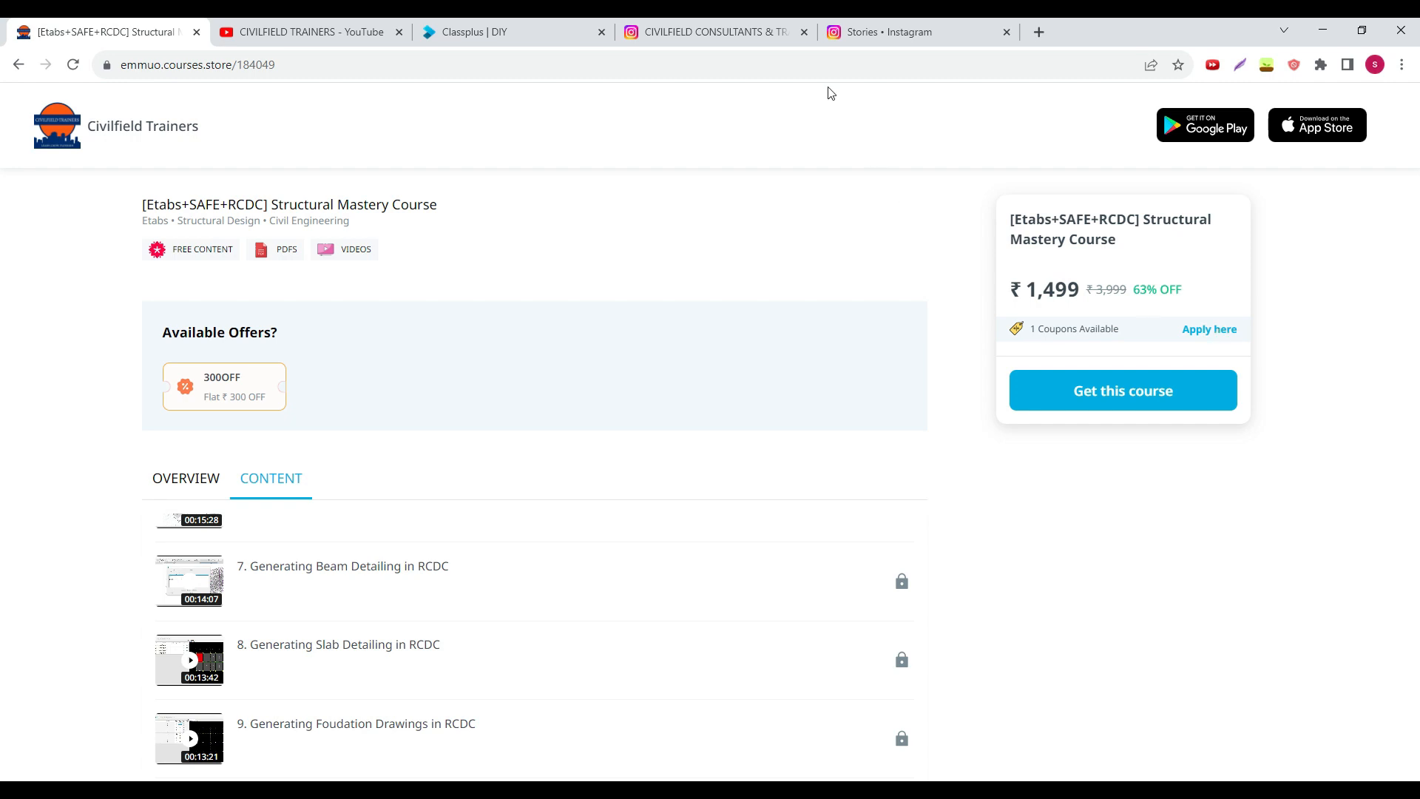
mouse_move(535, 247)
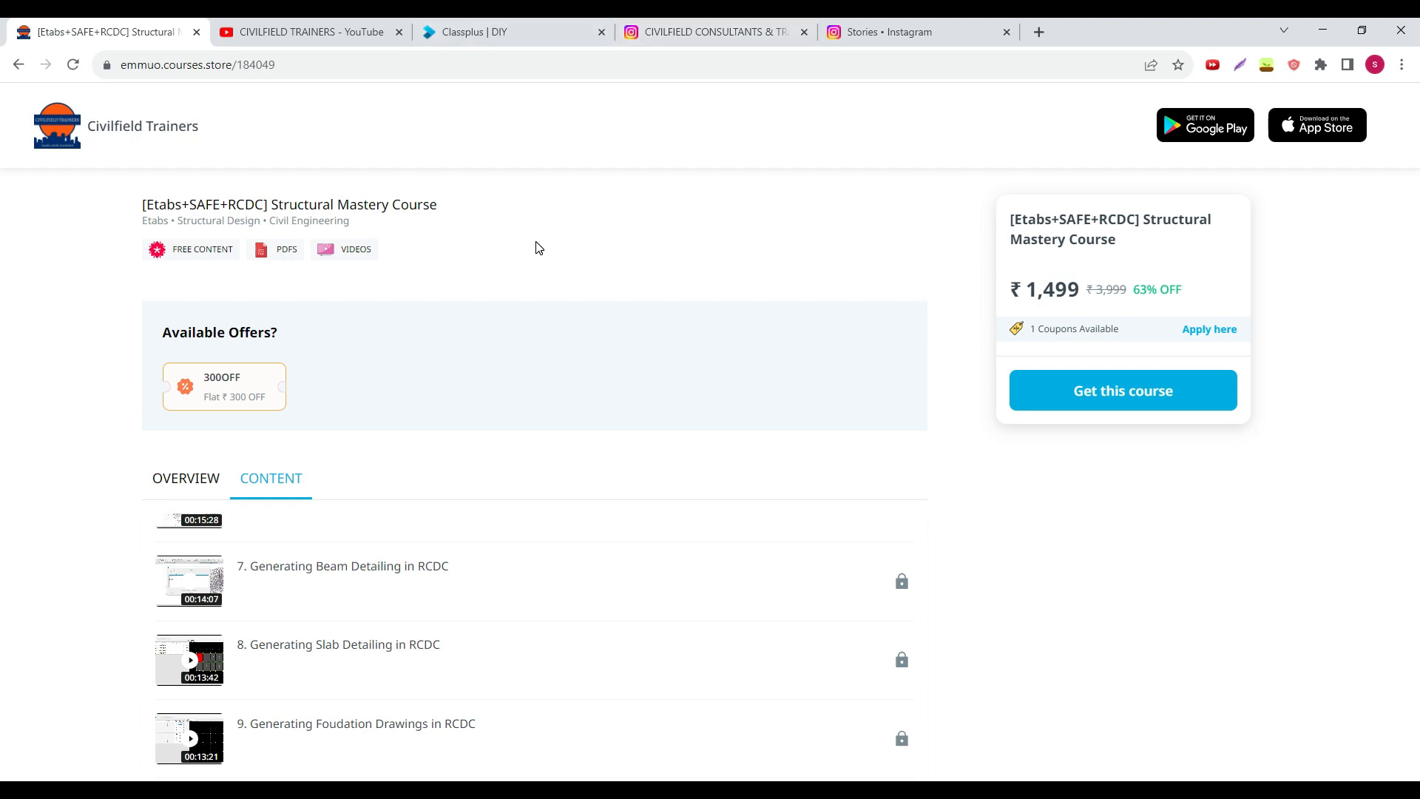